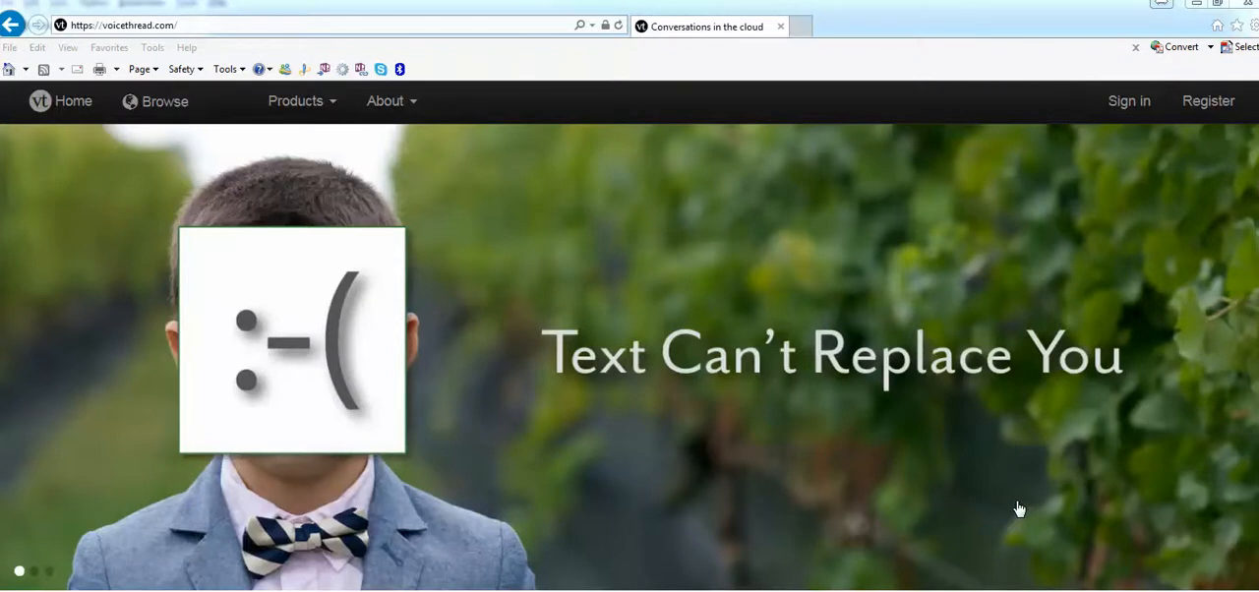
mouse_move(652, 12)
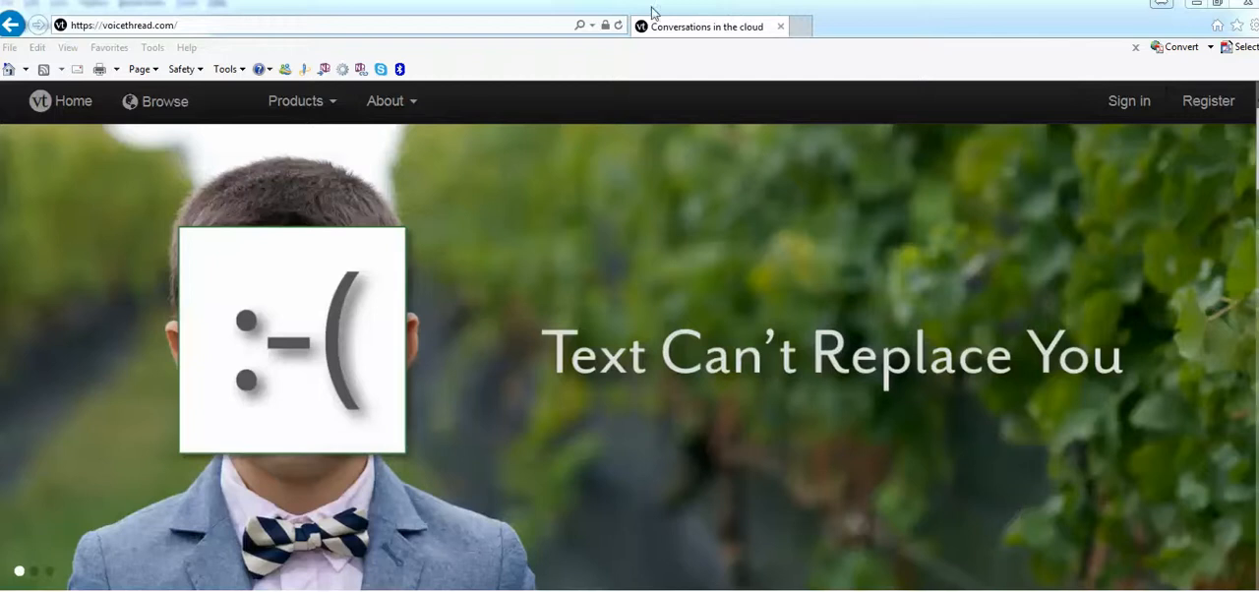
mouse_move(735, 214)
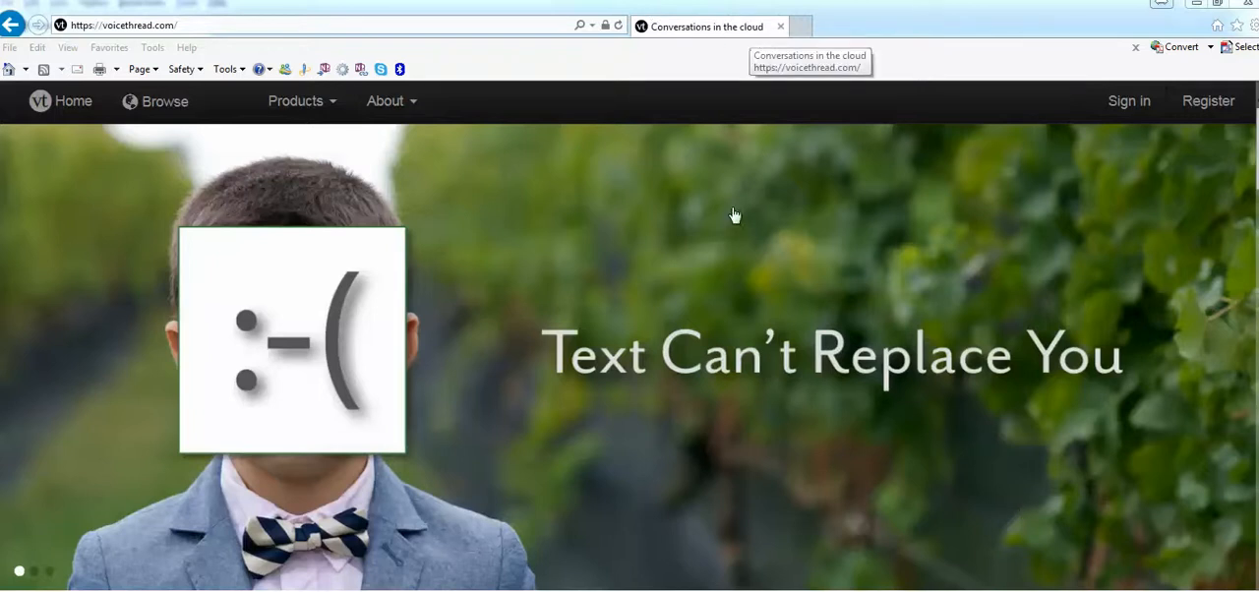
mouse_move(702, 254)
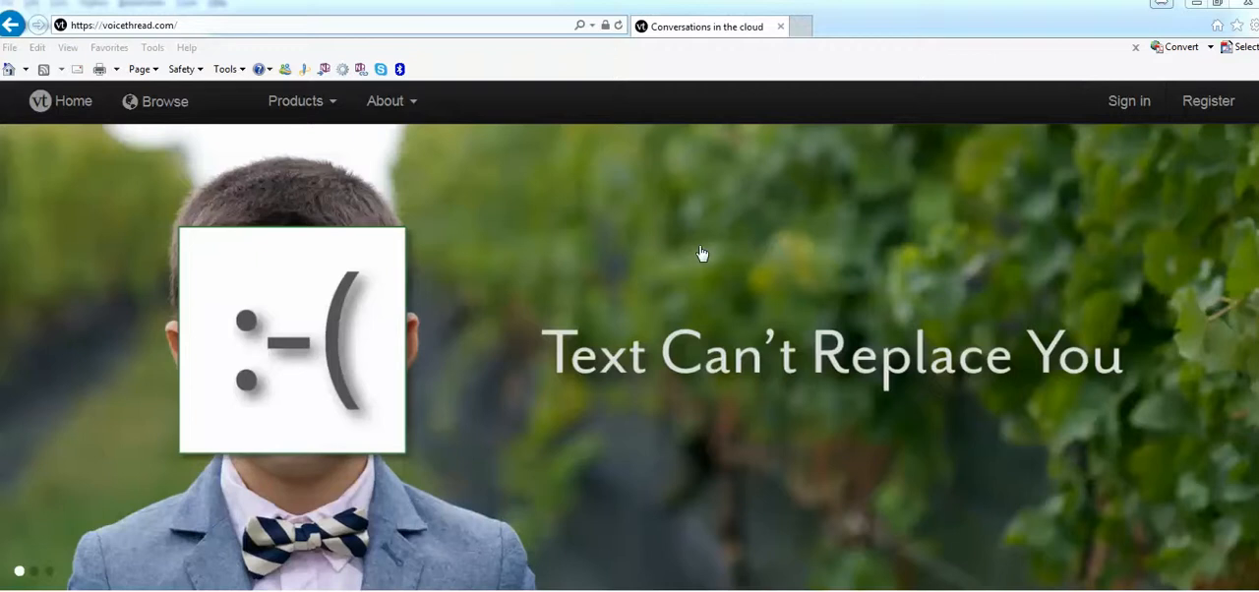
mouse_move(680, 244)
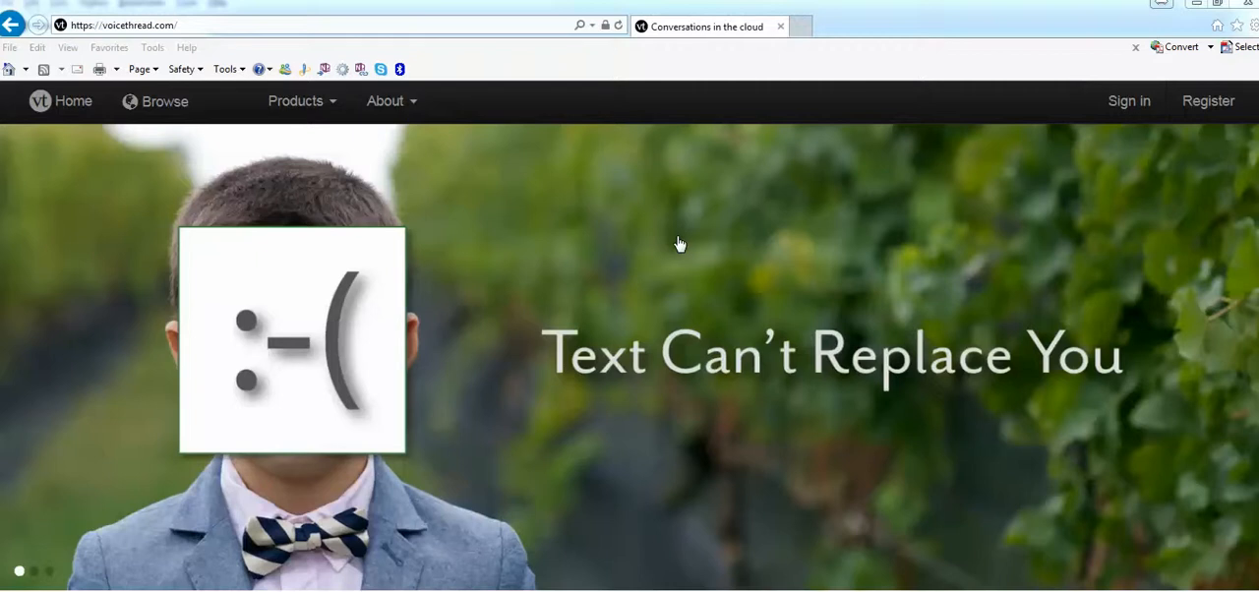
mouse_move(1205, 163)
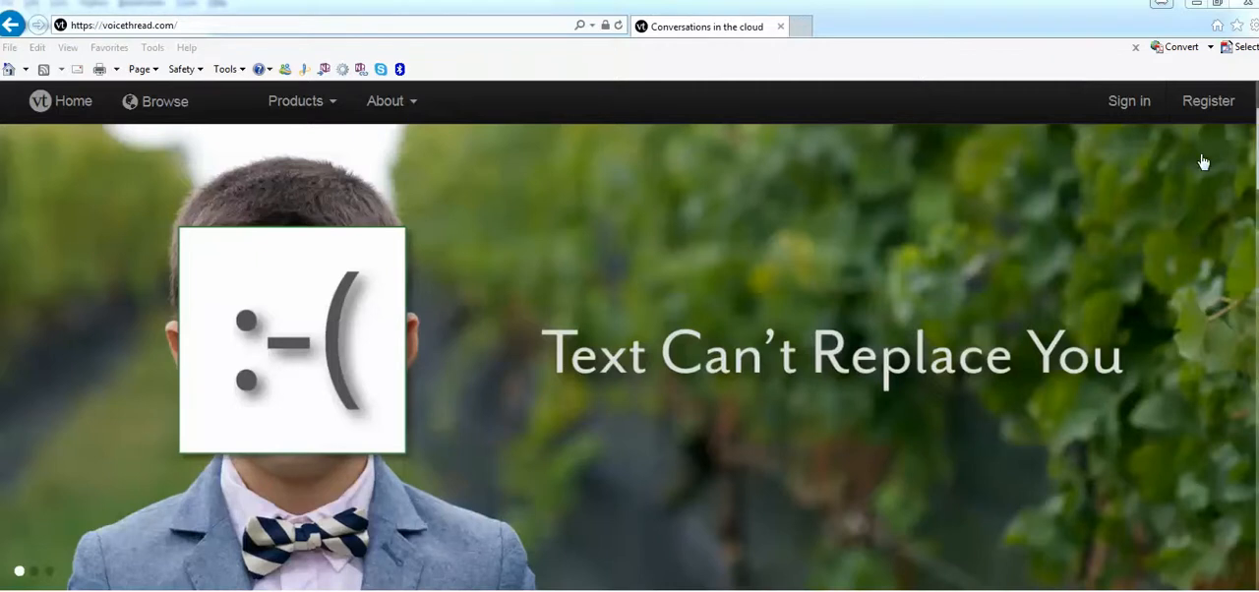
mouse_move(1202, 128)
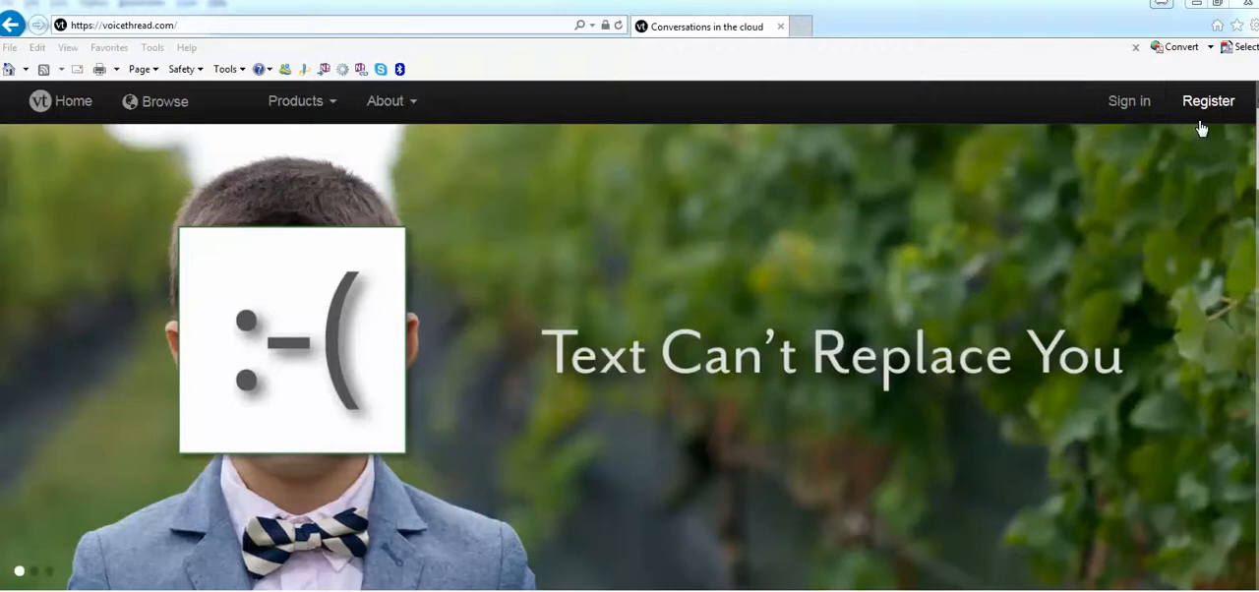
mouse_move(1200, 113)
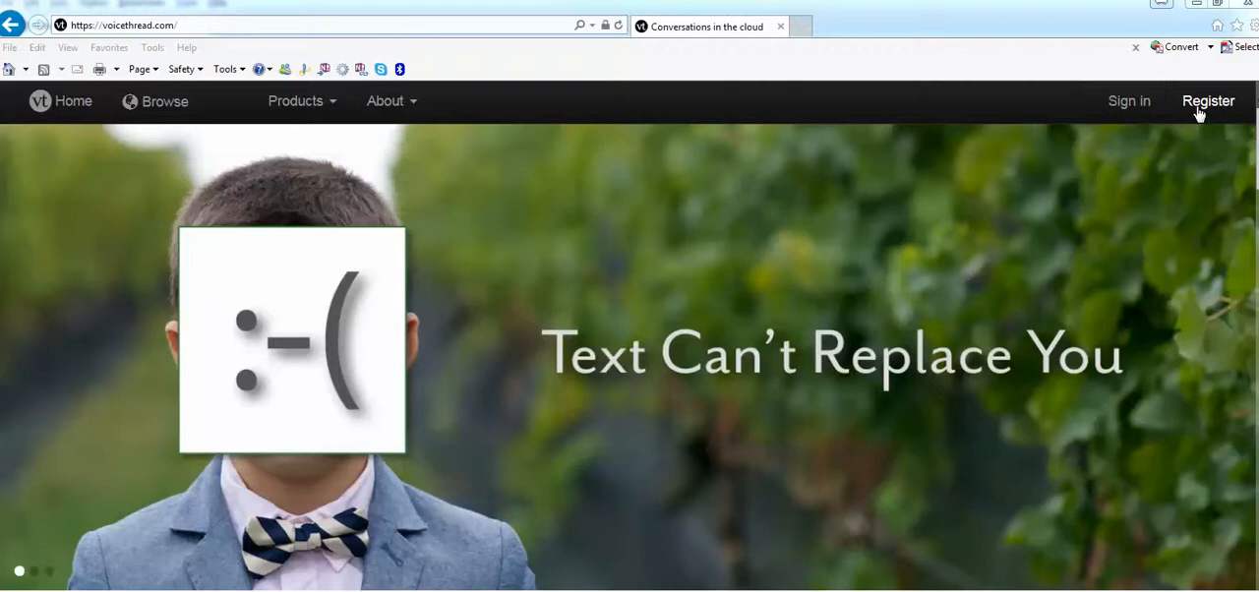
- Open the Register page and select the First Name and Email fields
click(1208, 100)
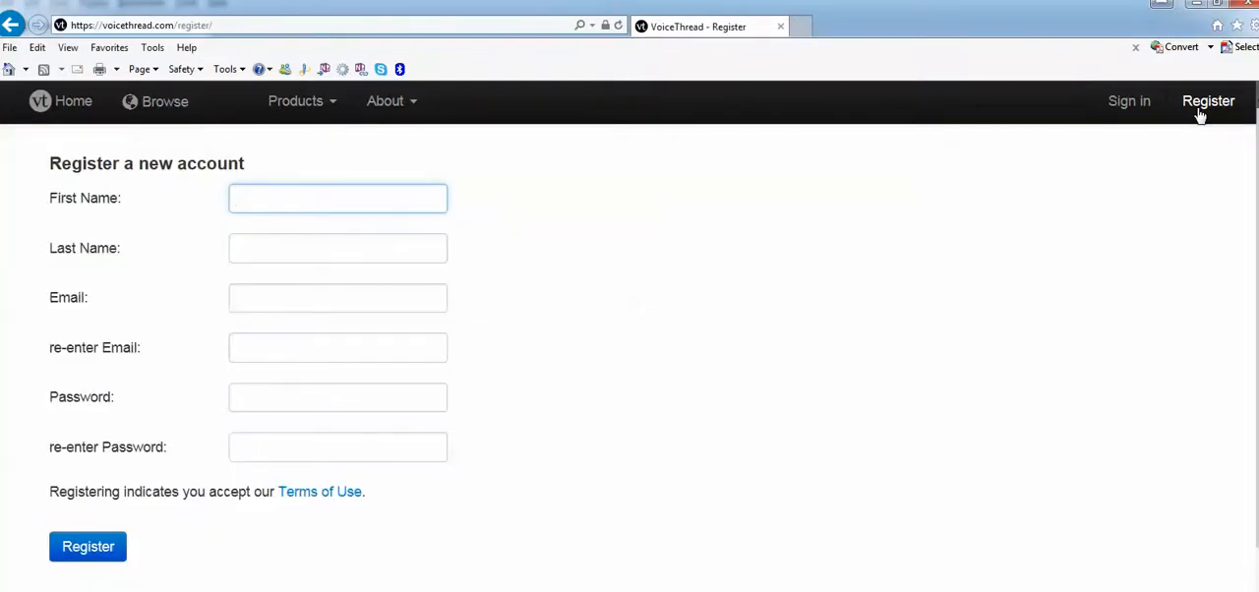
click(338, 198)
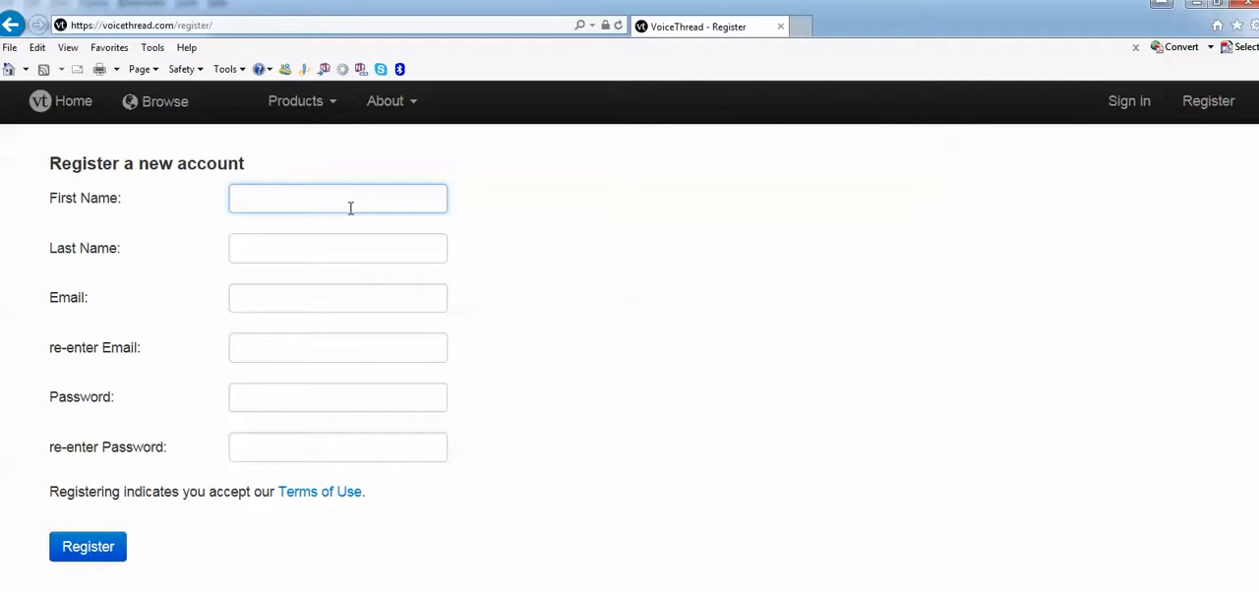
click(337, 297)
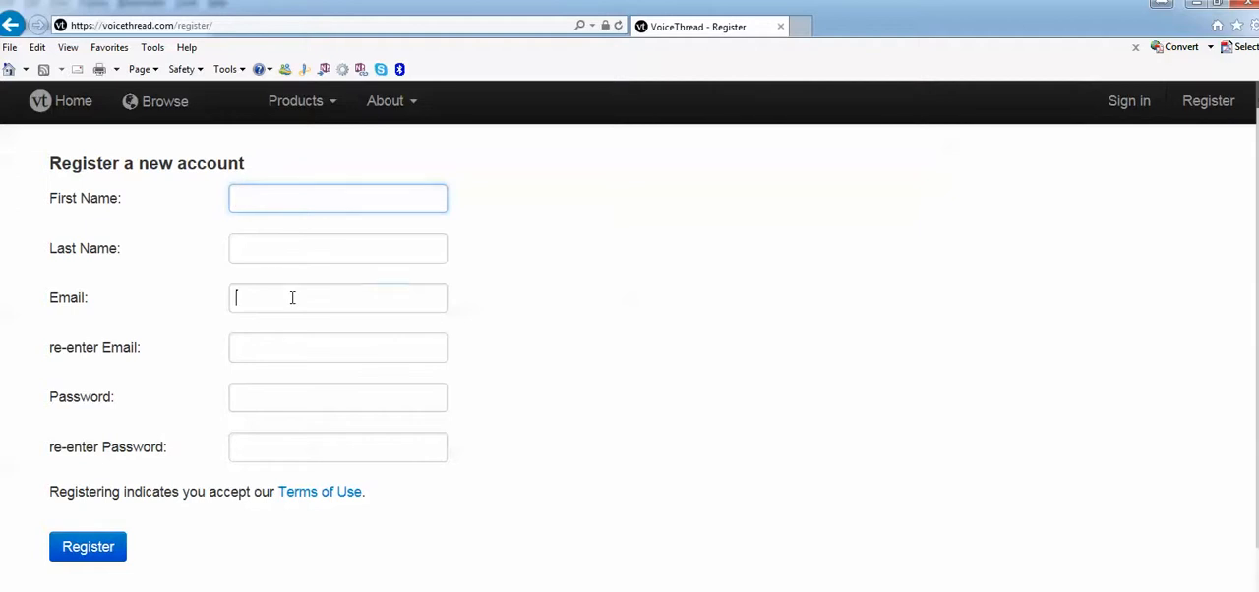
click(337, 298)
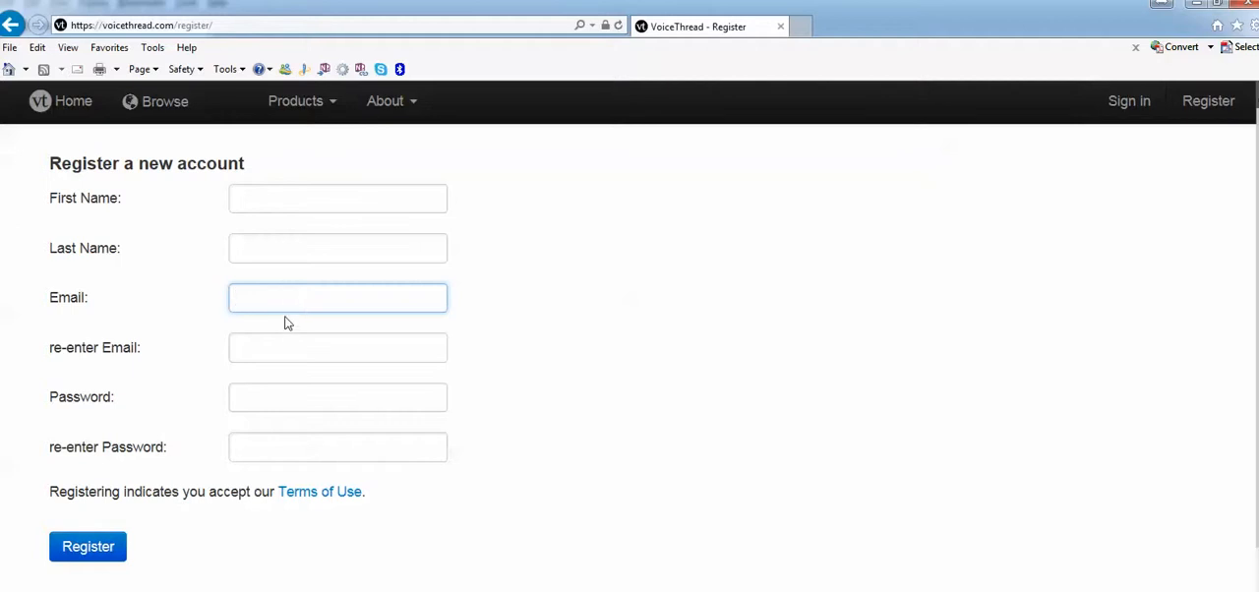
mouse_move(272, 454)
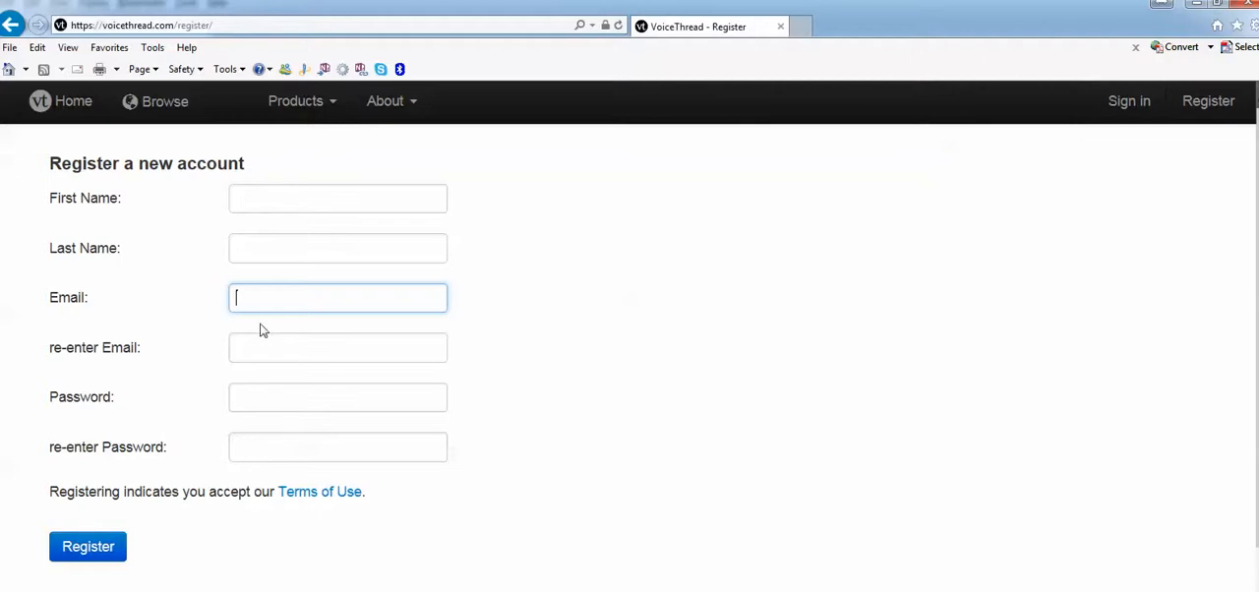
mouse_move(286, 387)
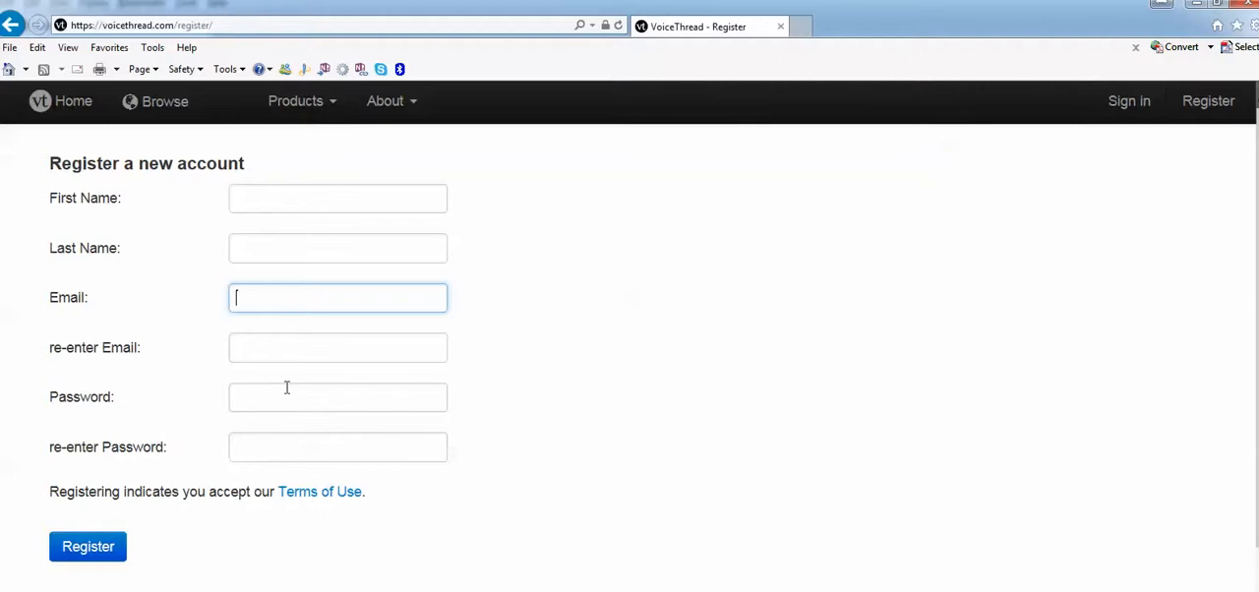
mouse_move(114, 528)
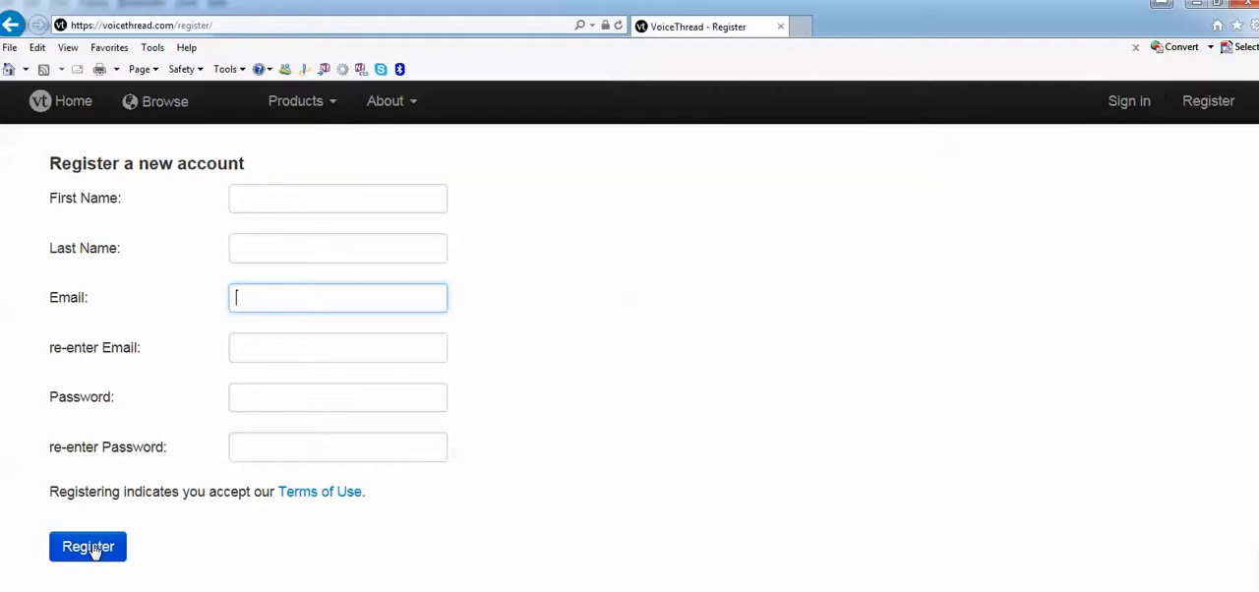
mouse_move(268, 297)
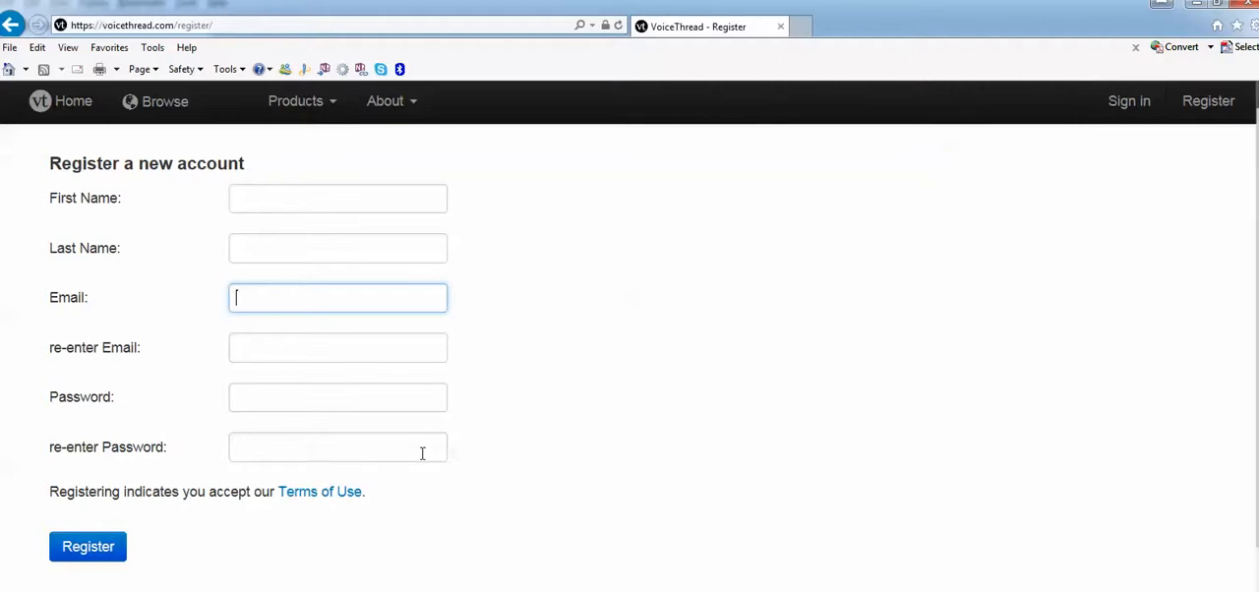
mouse_move(162, 557)
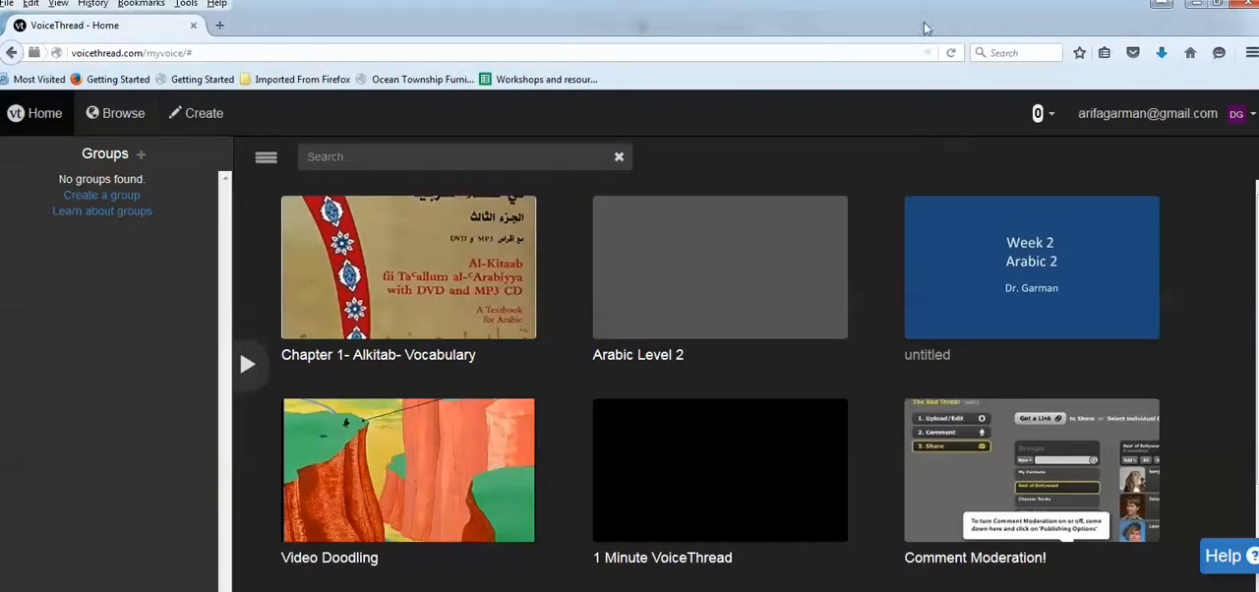
mouse_move(374, 194)
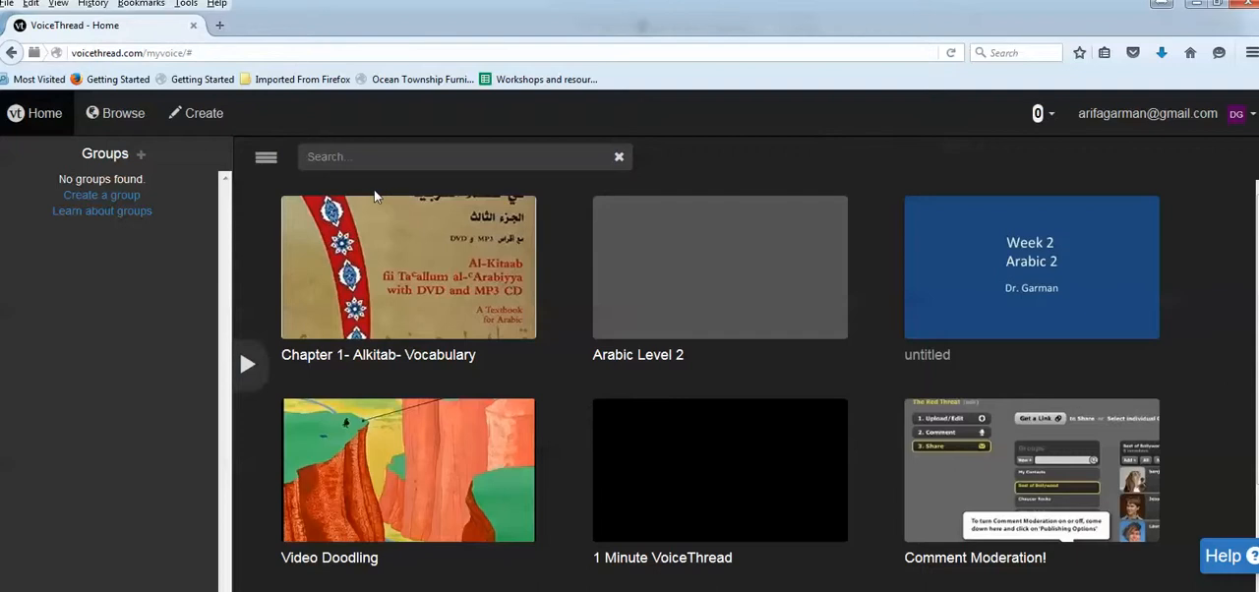
mouse_move(153, 143)
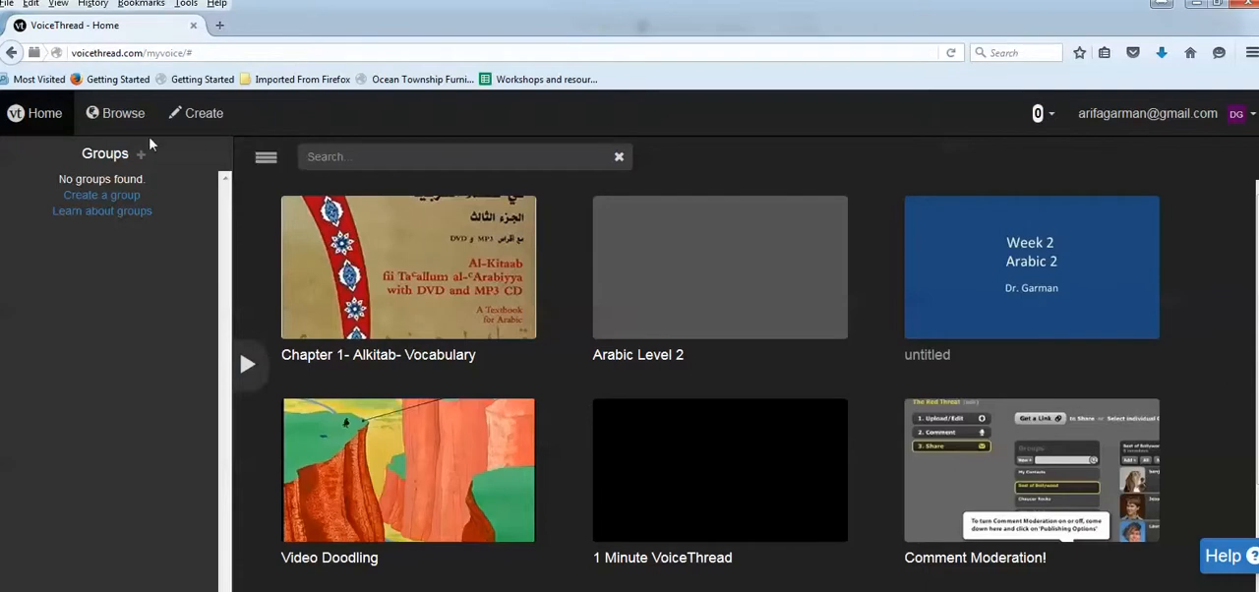
- Switch to the Browse gallery of public VoiceThreads
click(122, 114)
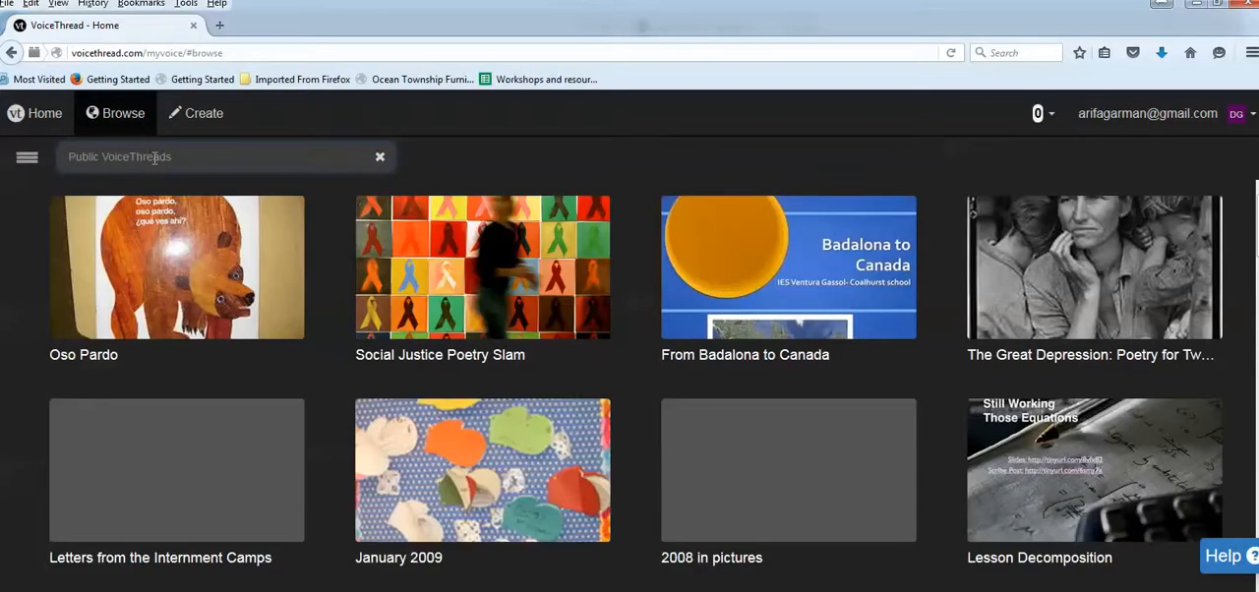
- Search the public gallery for 'Math' and review the results' view and comment counts
text(Math)
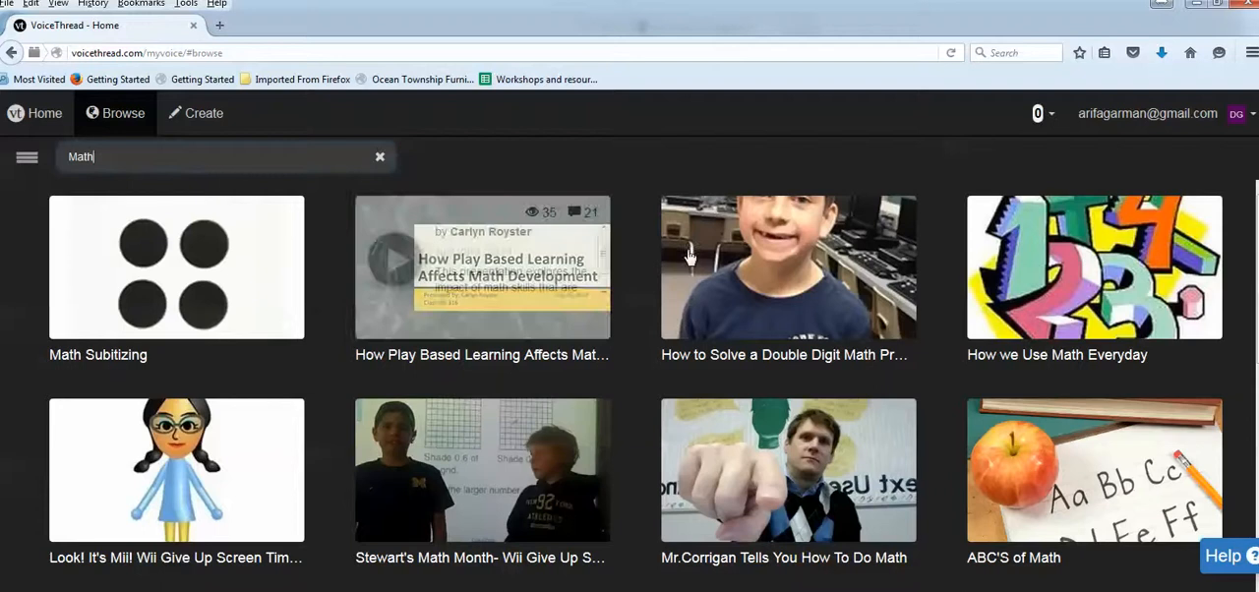
mouse_move(504, 504)
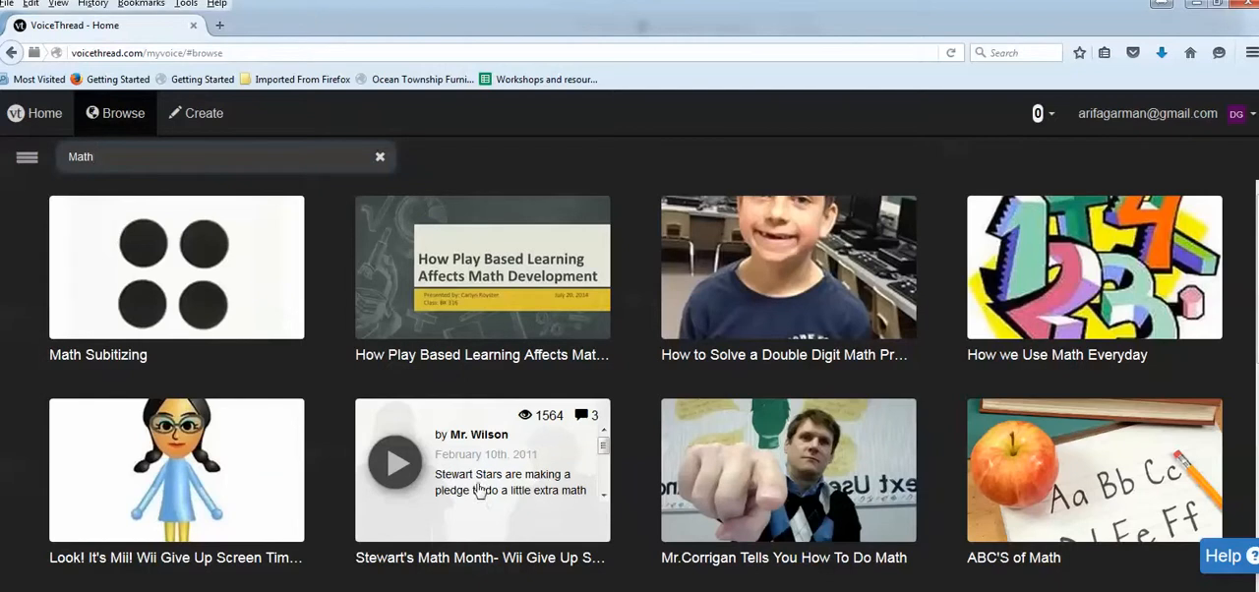
mouse_move(502, 492)
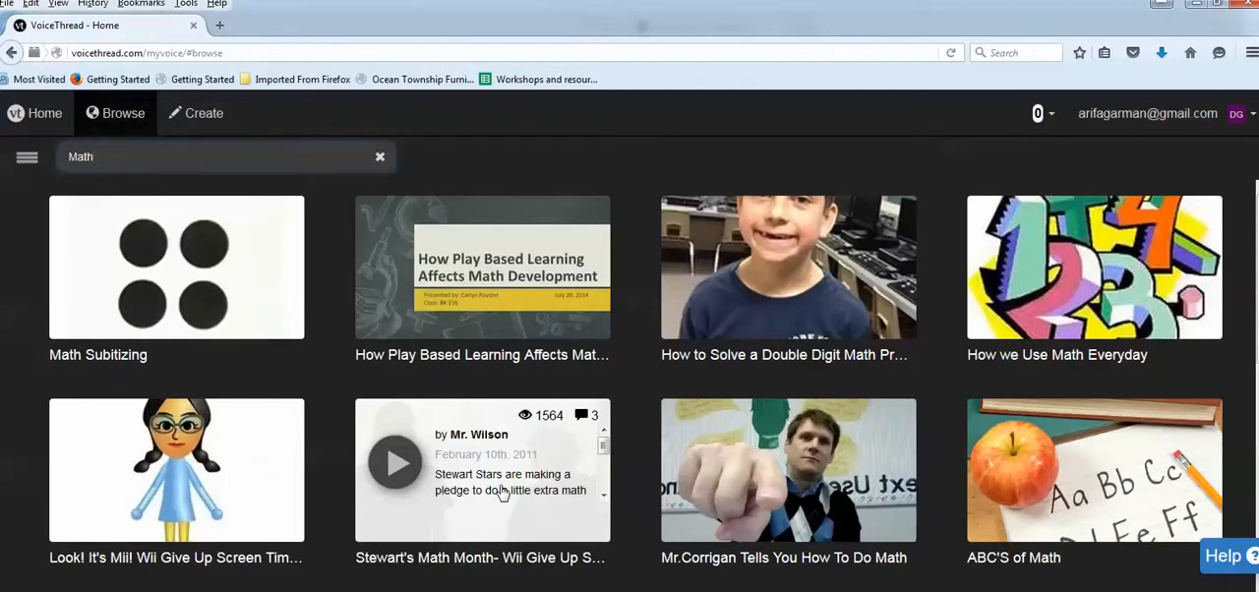
mouse_move(500, 513)
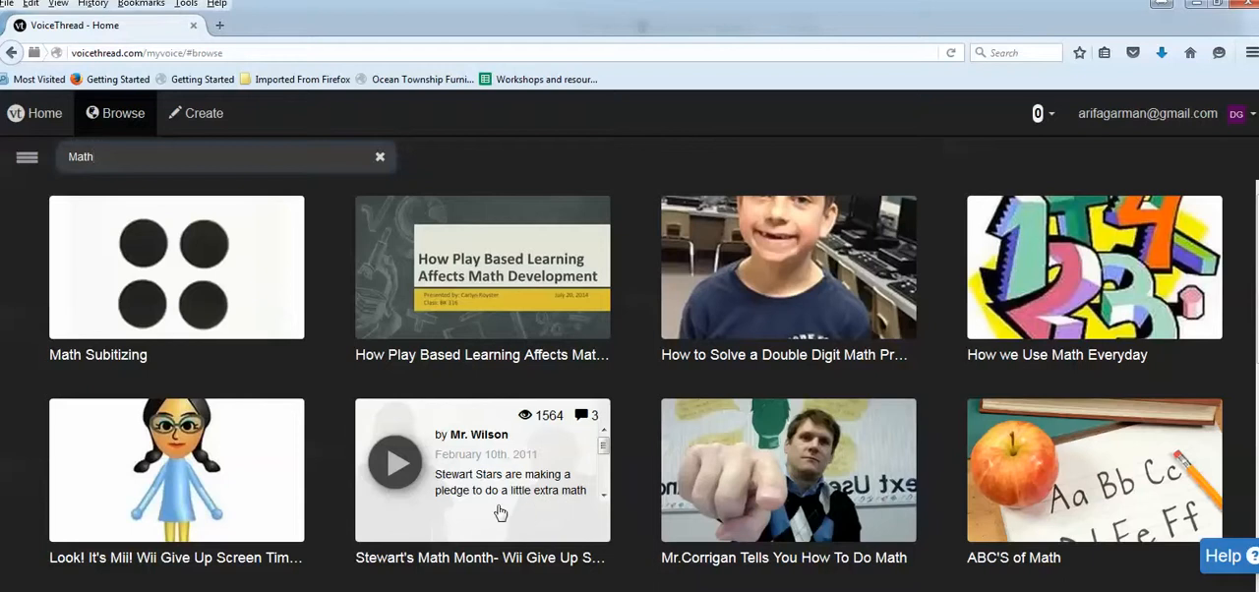
mouse_move(539, 505)
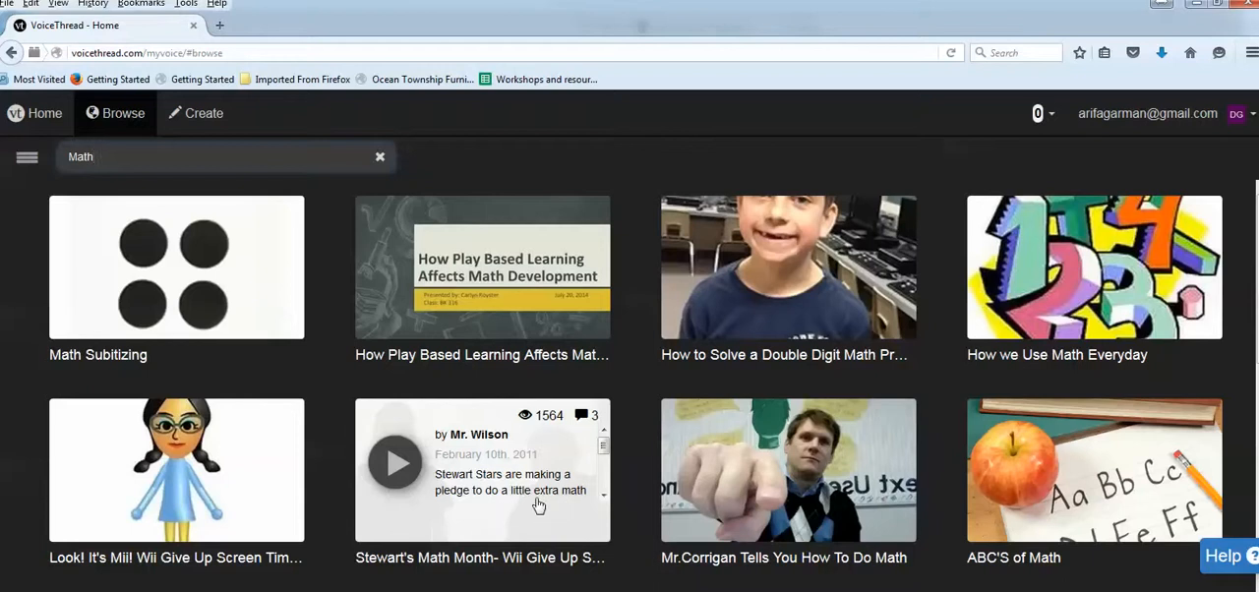
mouse_move(528, 415)
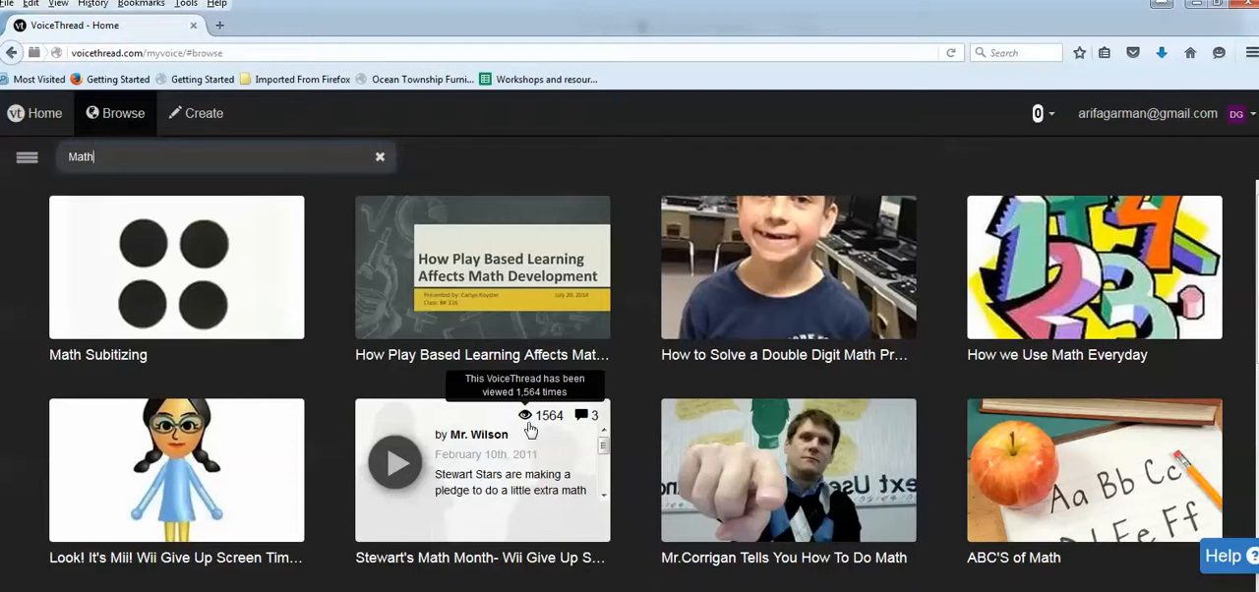
mouse_move(584, 458)
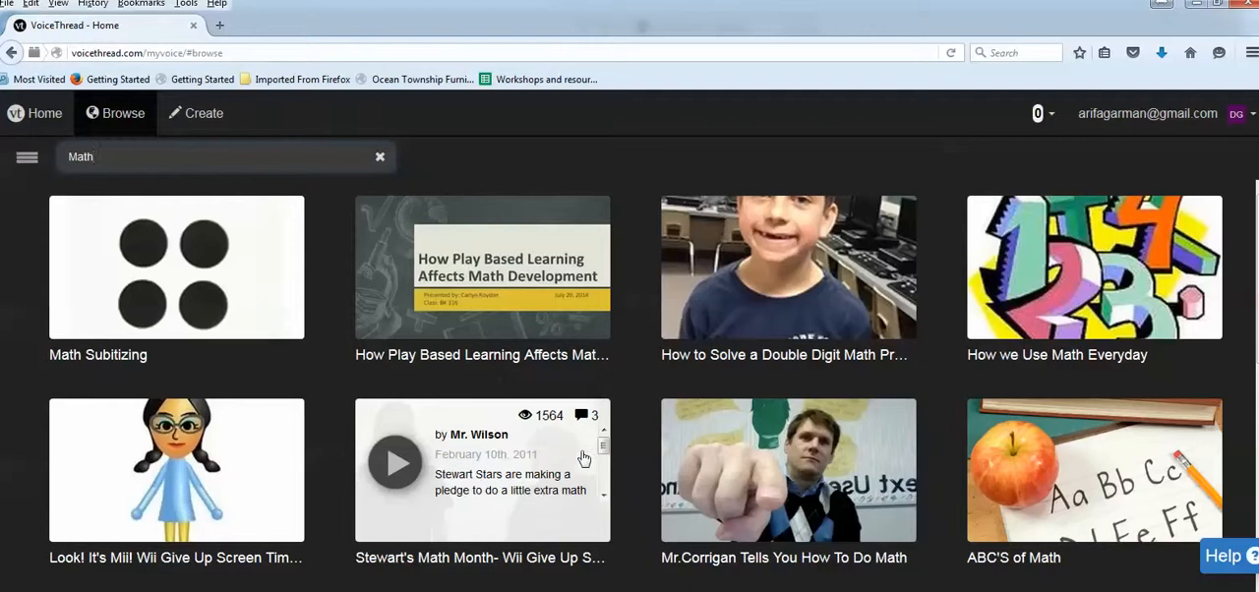
mouse_move(582, 415)
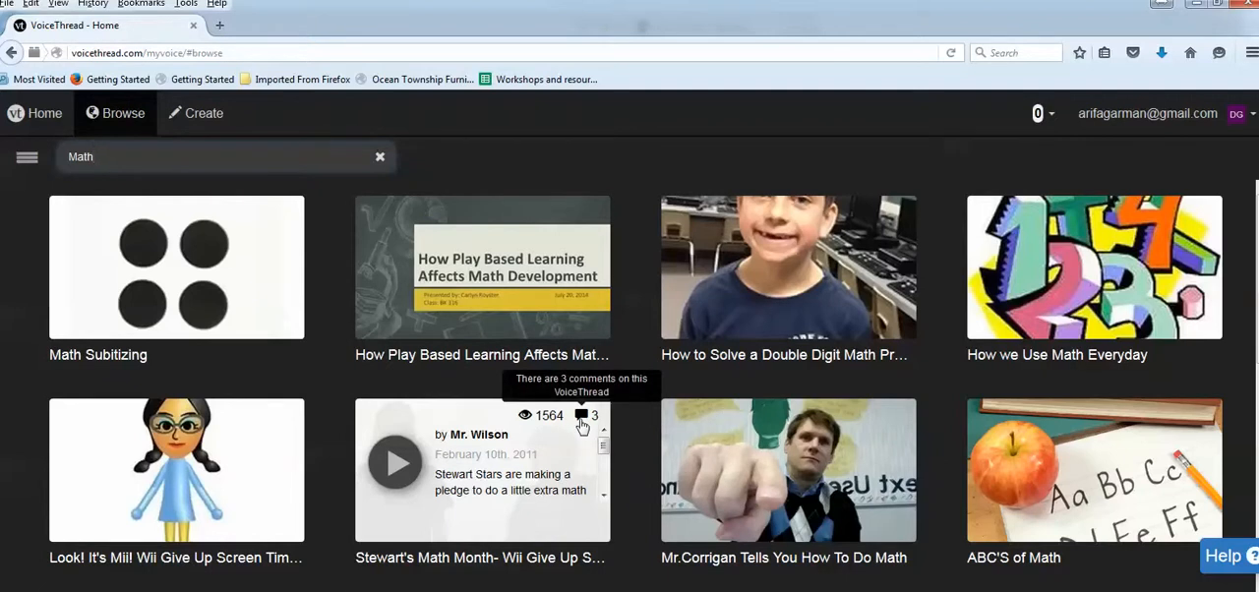
mouse_move(741, 301)
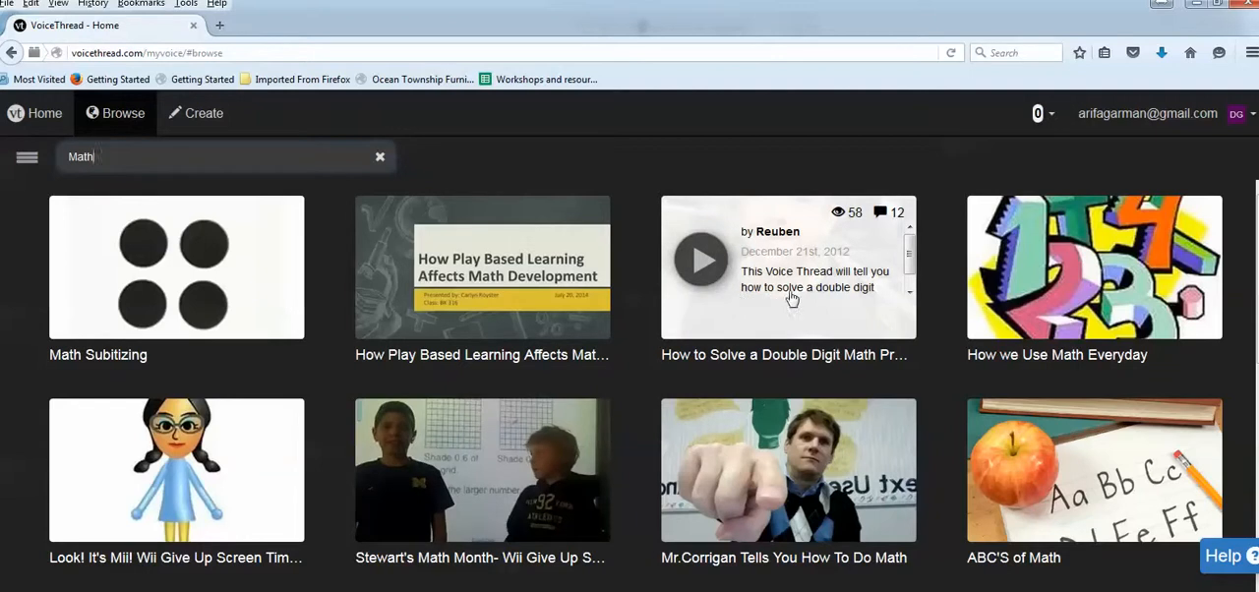
mouse_move(874, 296)
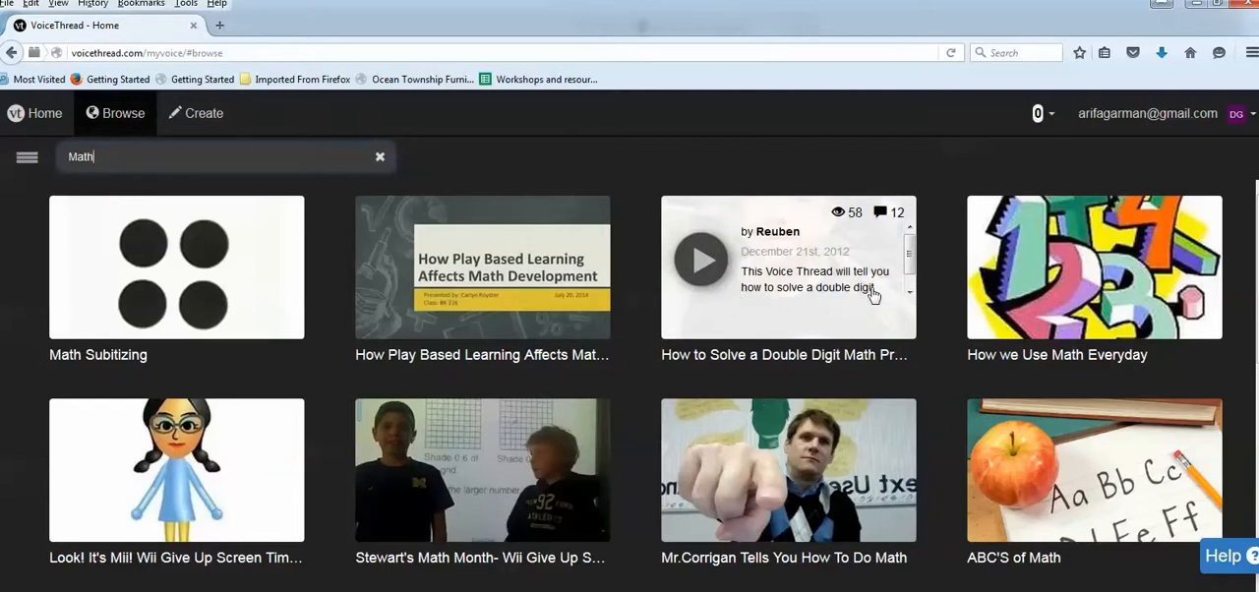
mouse_move(813, 309)
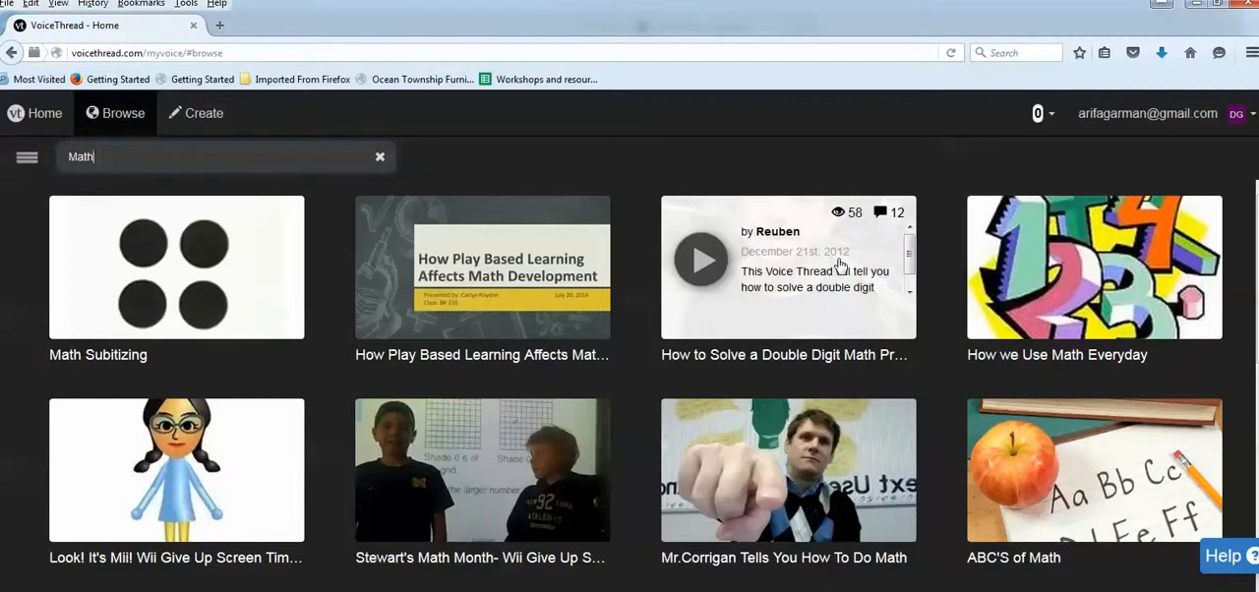
mouse_move(878, 213)
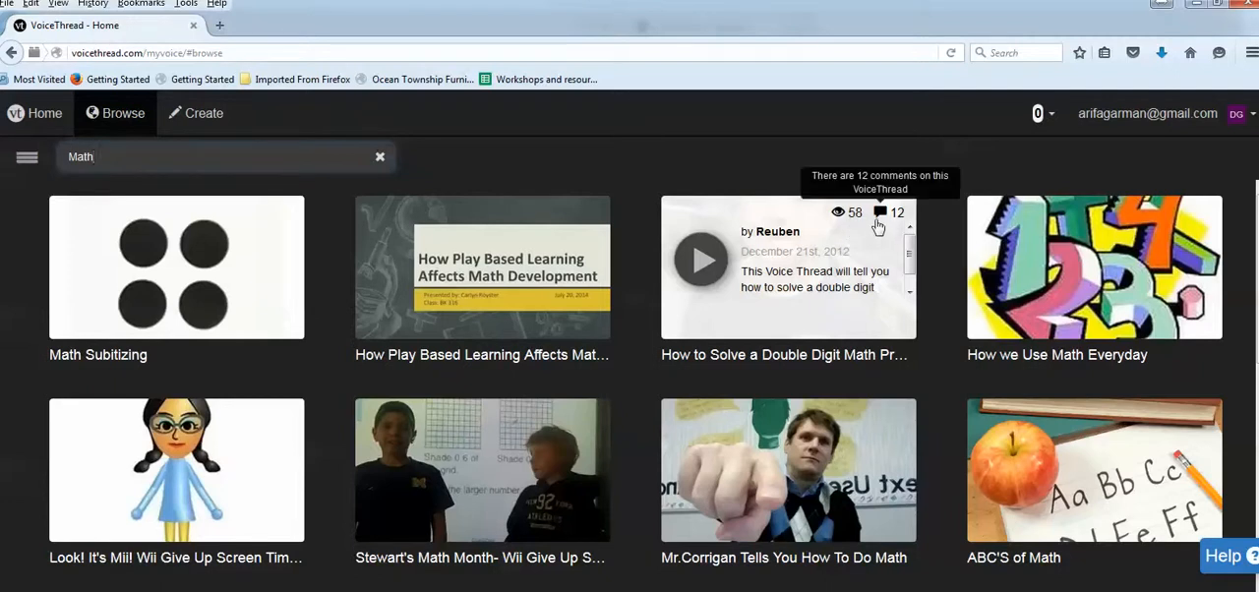
mouse_move(112, 156)
text(N)
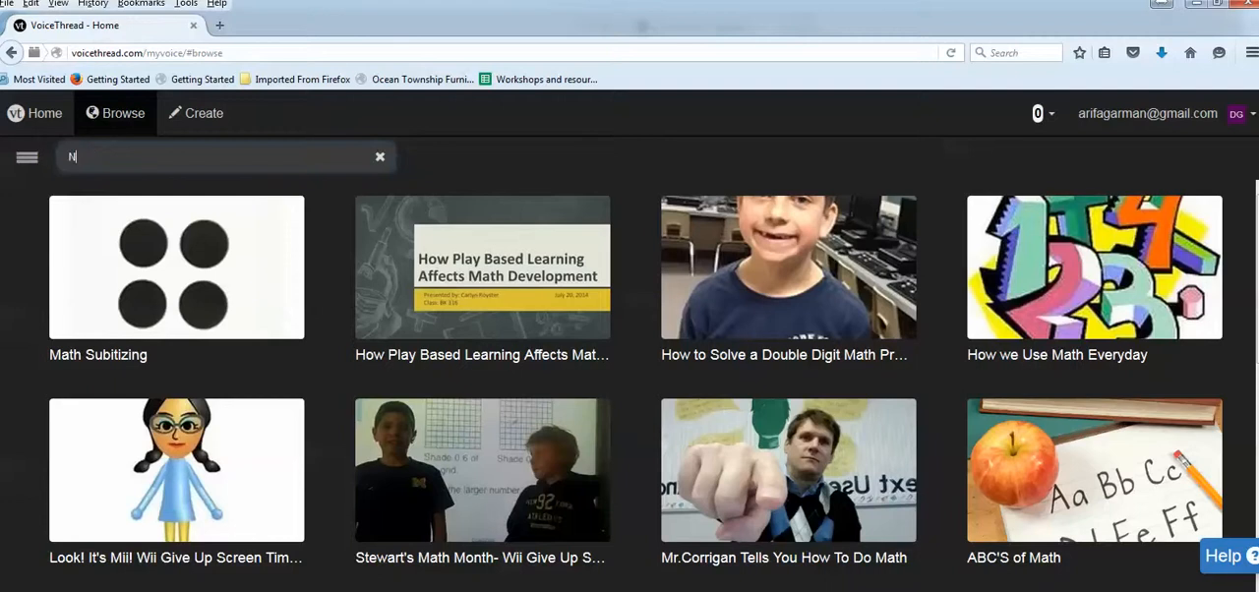
- Search the public gallery for 'Nursing' and preview the results
text(ursing)
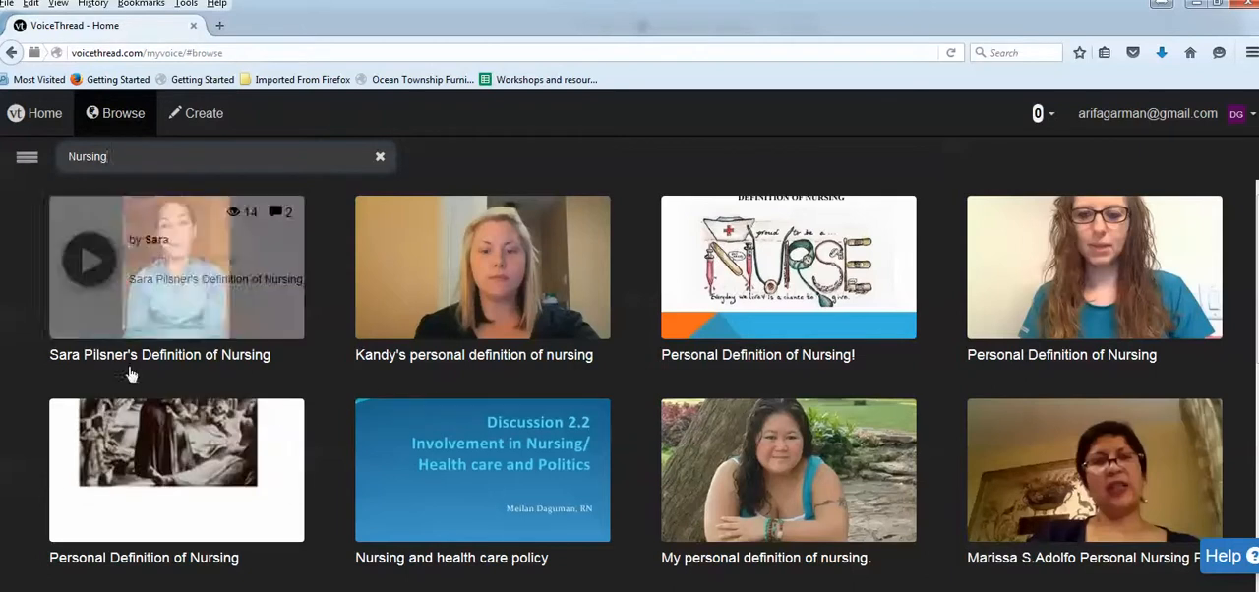
mouse_move(258, 317)
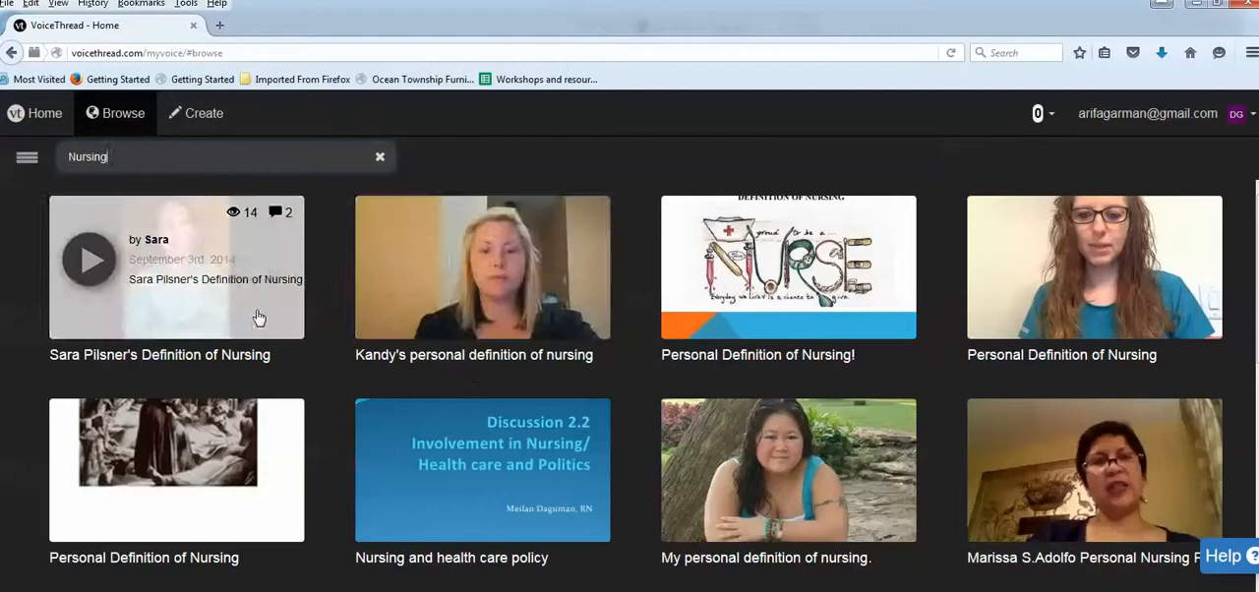
mouse_move(242, 229)
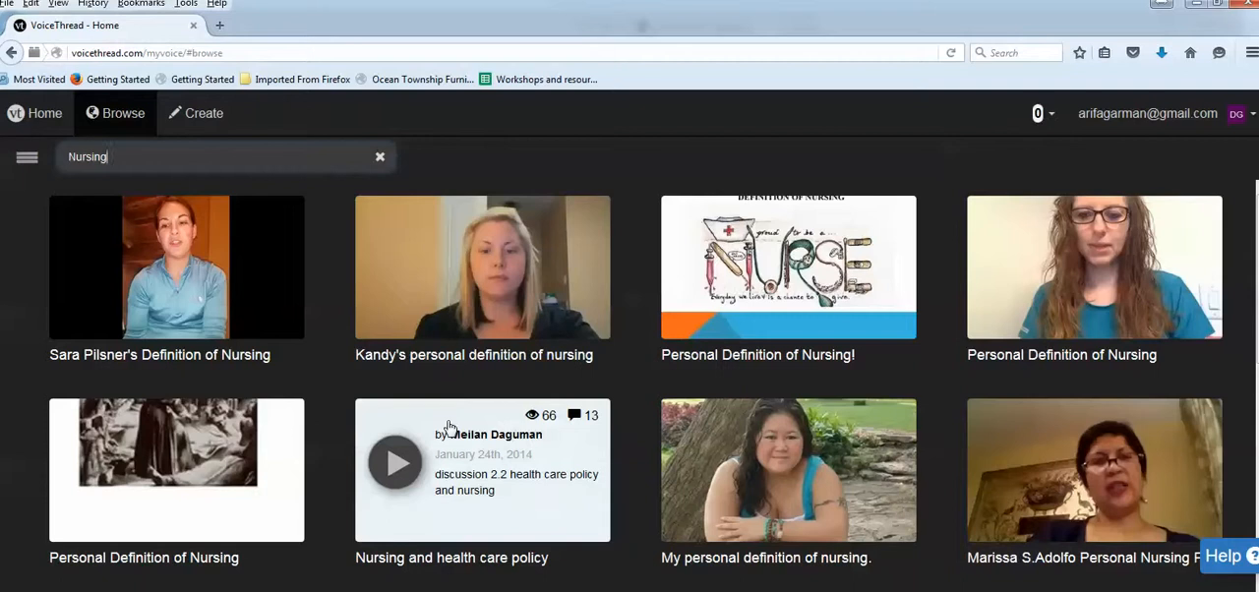
mouse_move(456, 460)
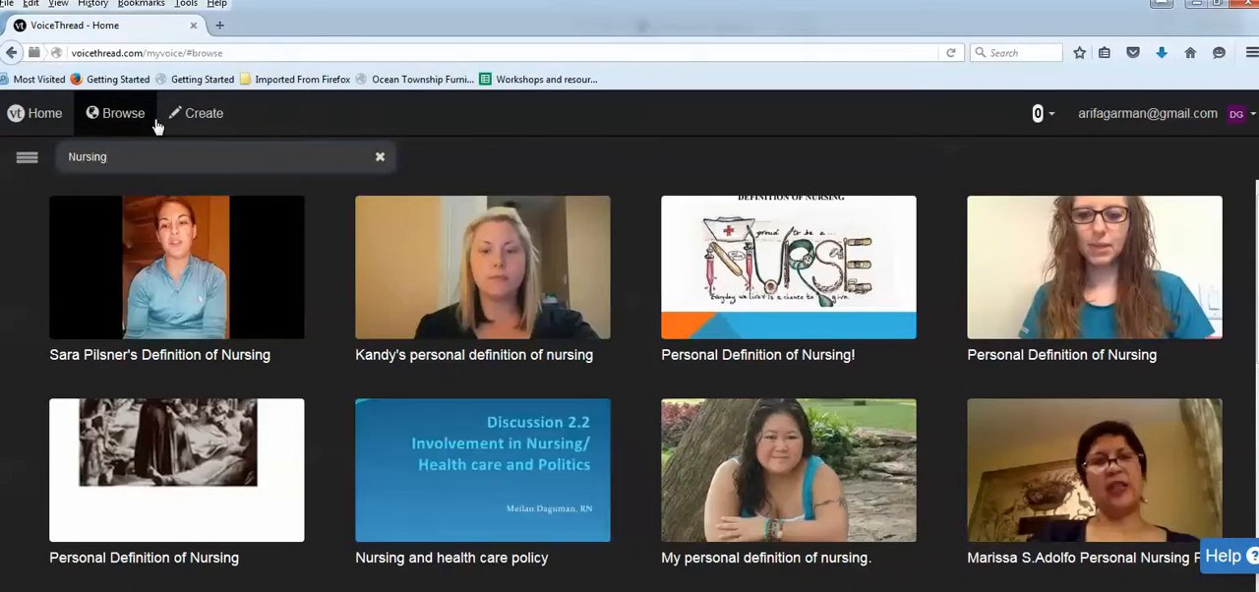
mouse_move(176, 267)
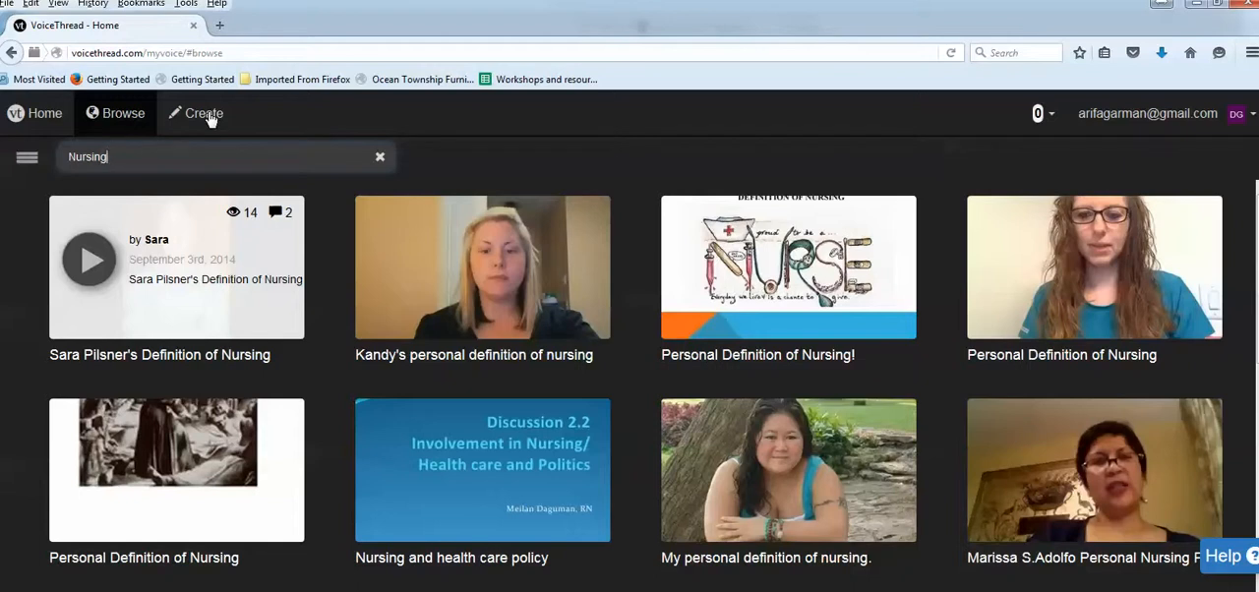
mouse_move(195, 131)
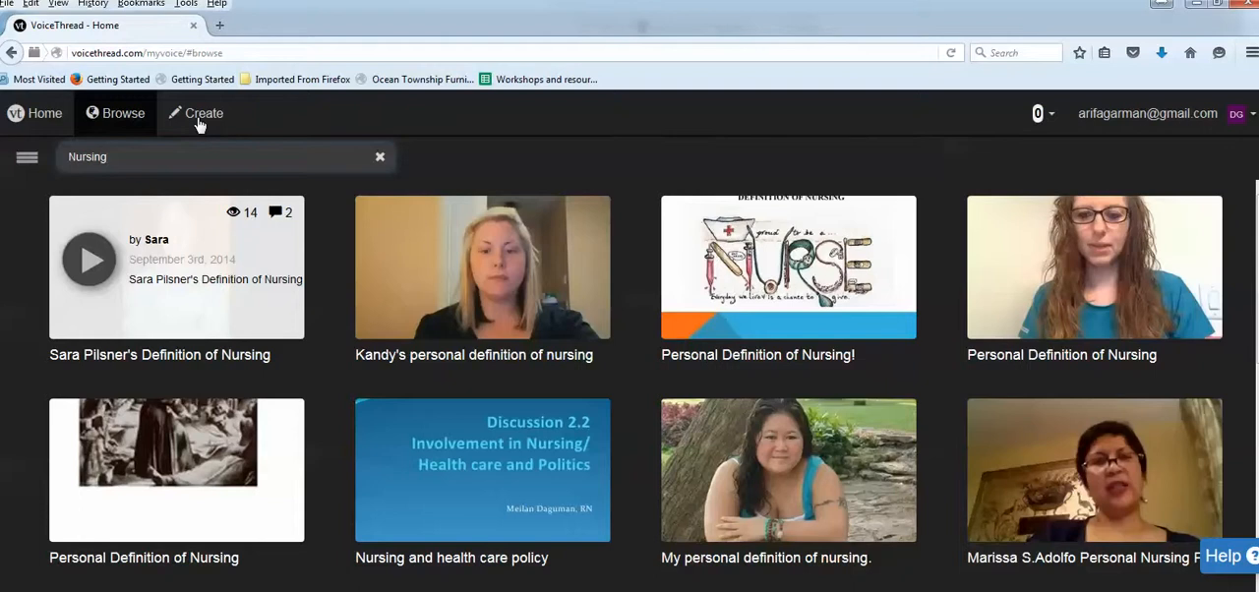
- Start a new VoiceThread and show the Add Media source options, including My Computer
click(204, 112)
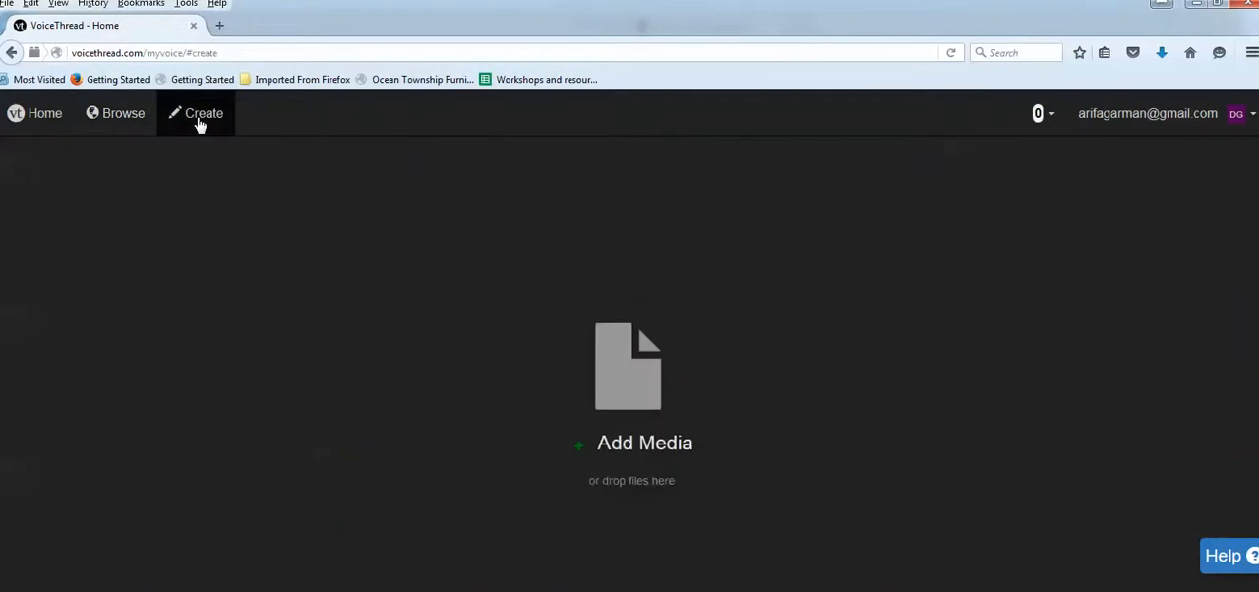
mouse_move(640, 475)
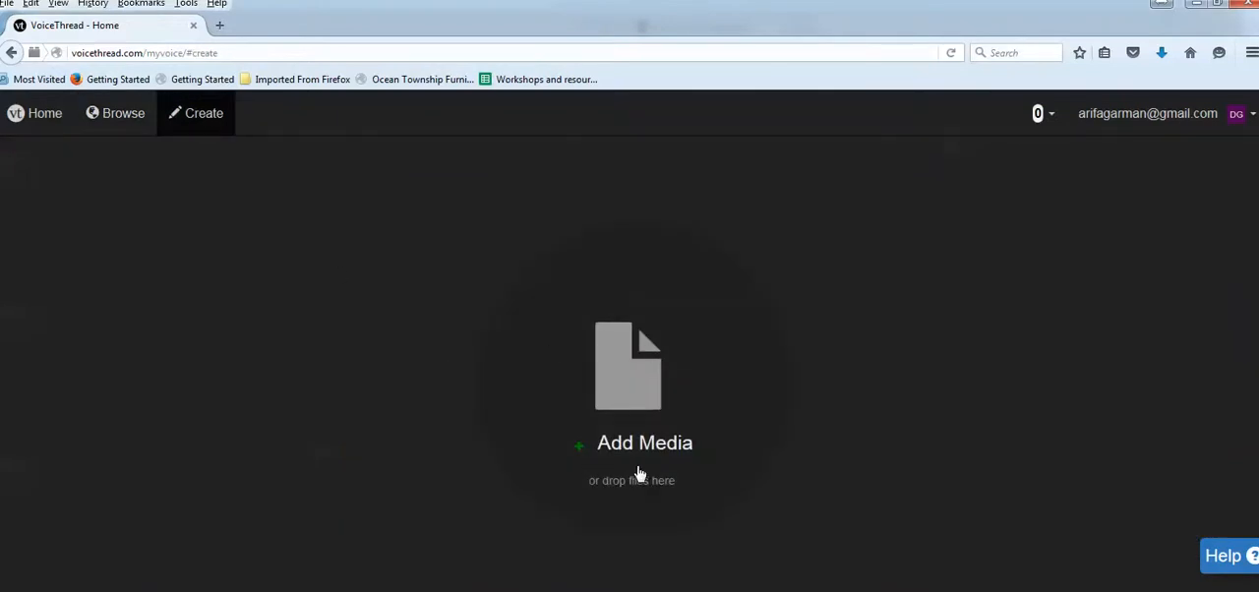
mouse_move(622, 388)
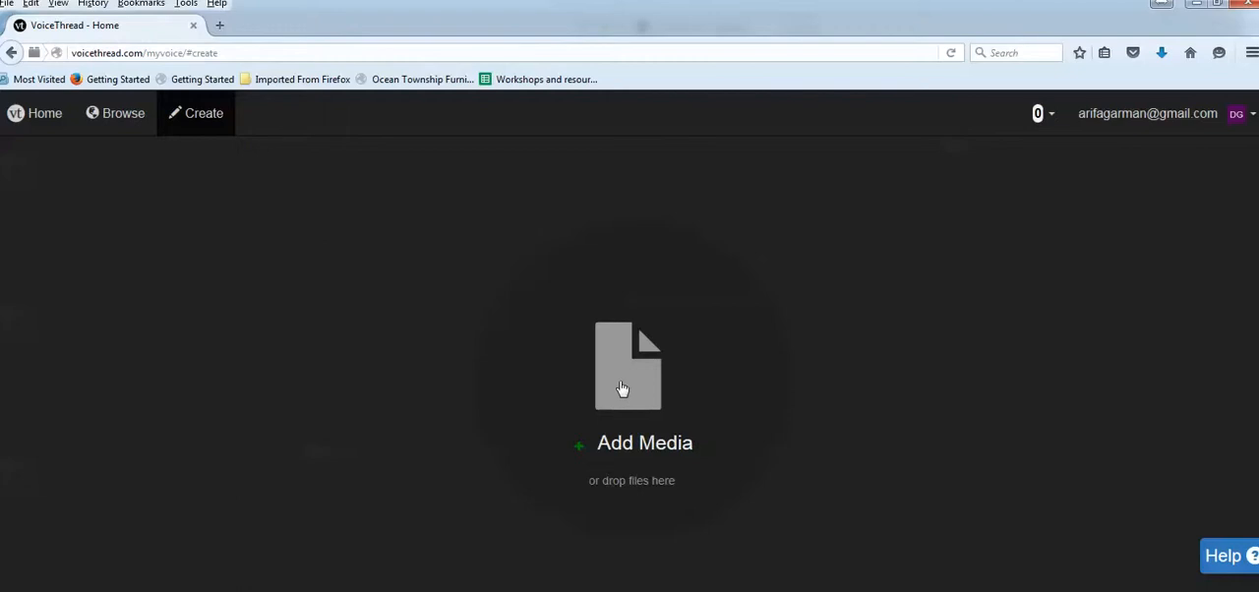
click(644, 442)
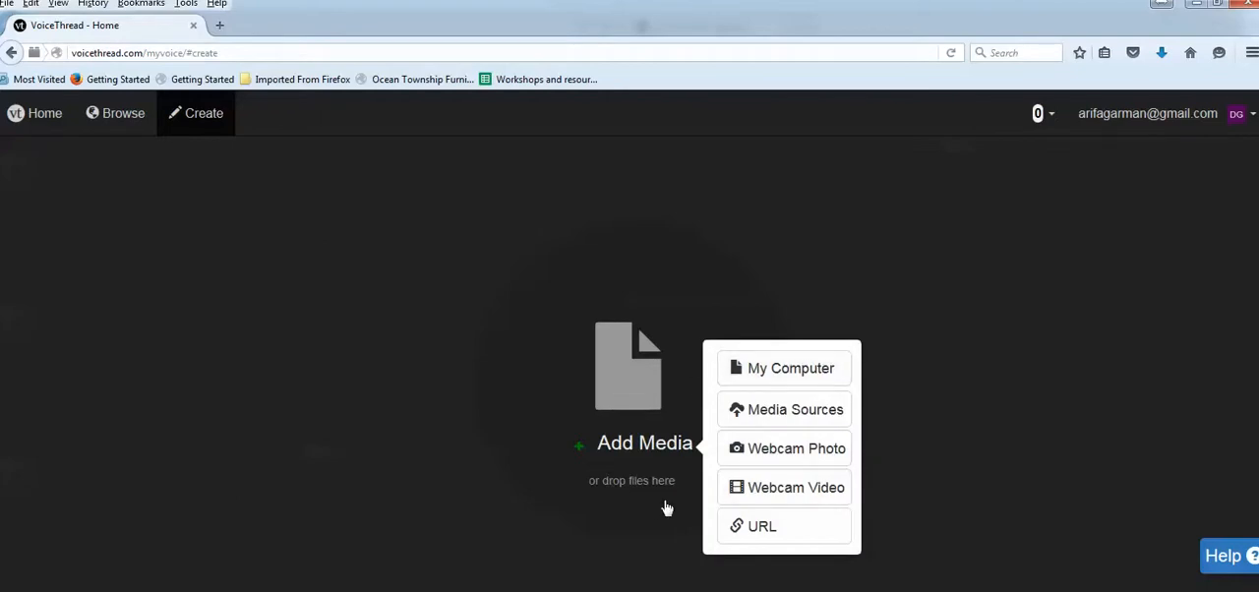
mouse_move(816, 391)
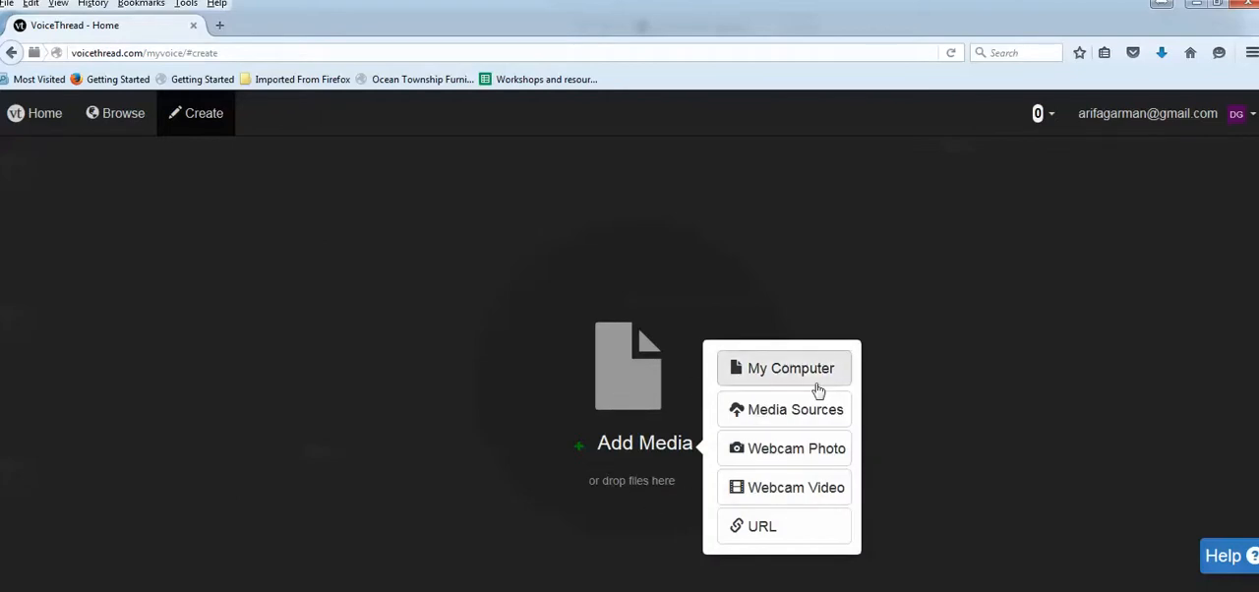
click(790, 368)
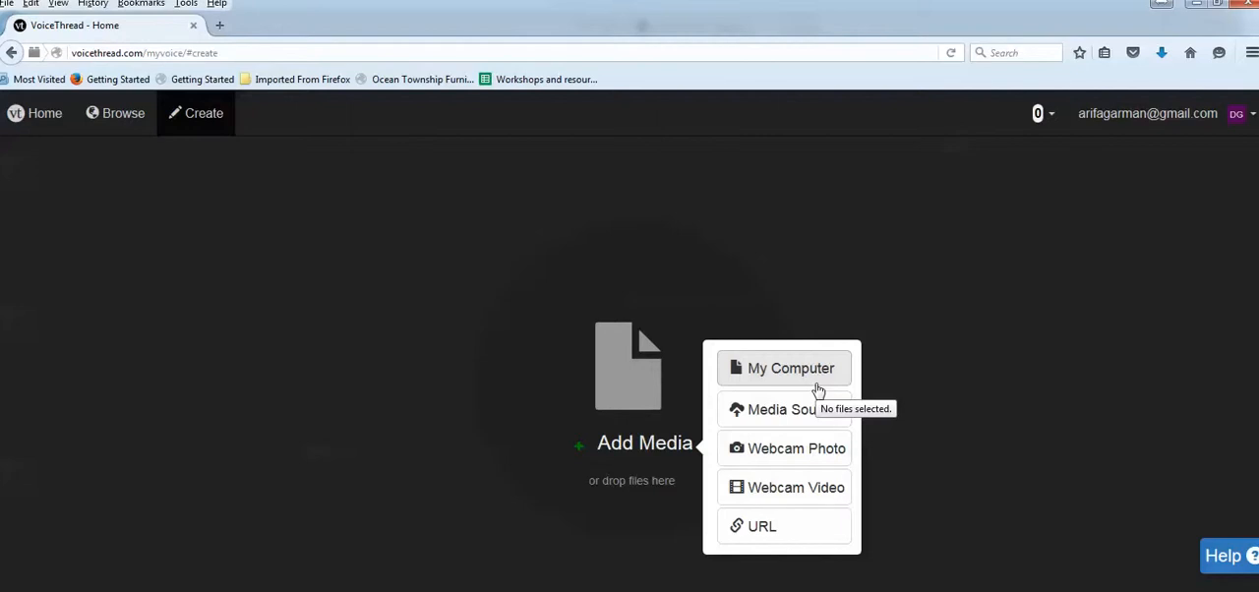
mouse_move(795, 409)
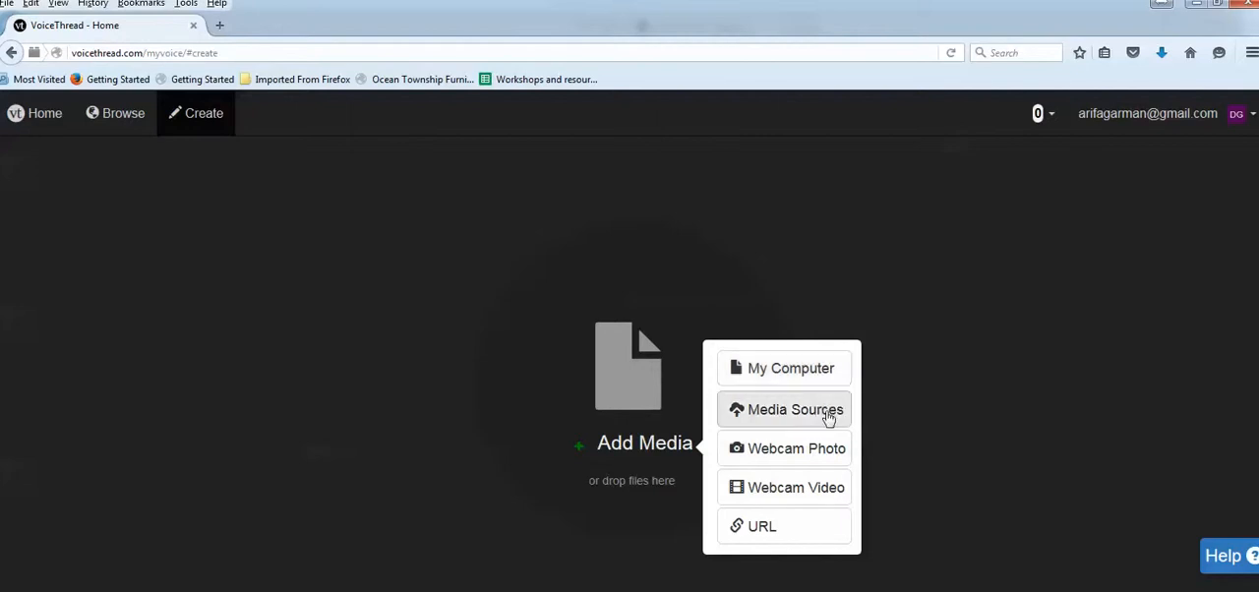
mouse_move(834, 421)
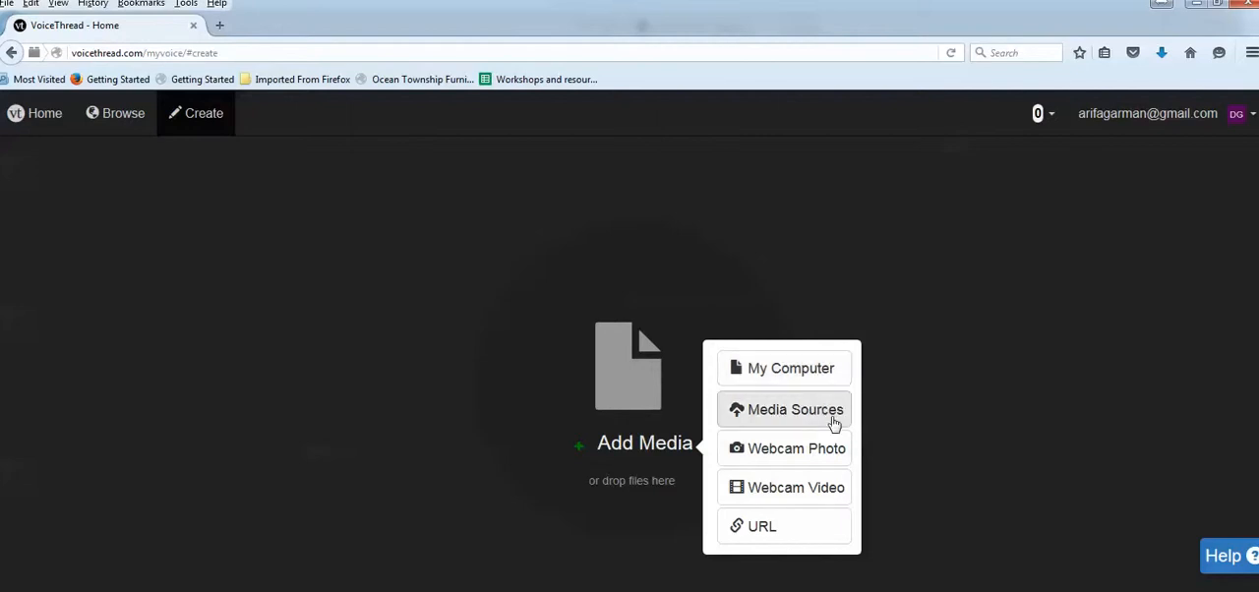
mouse_move(835, 459)
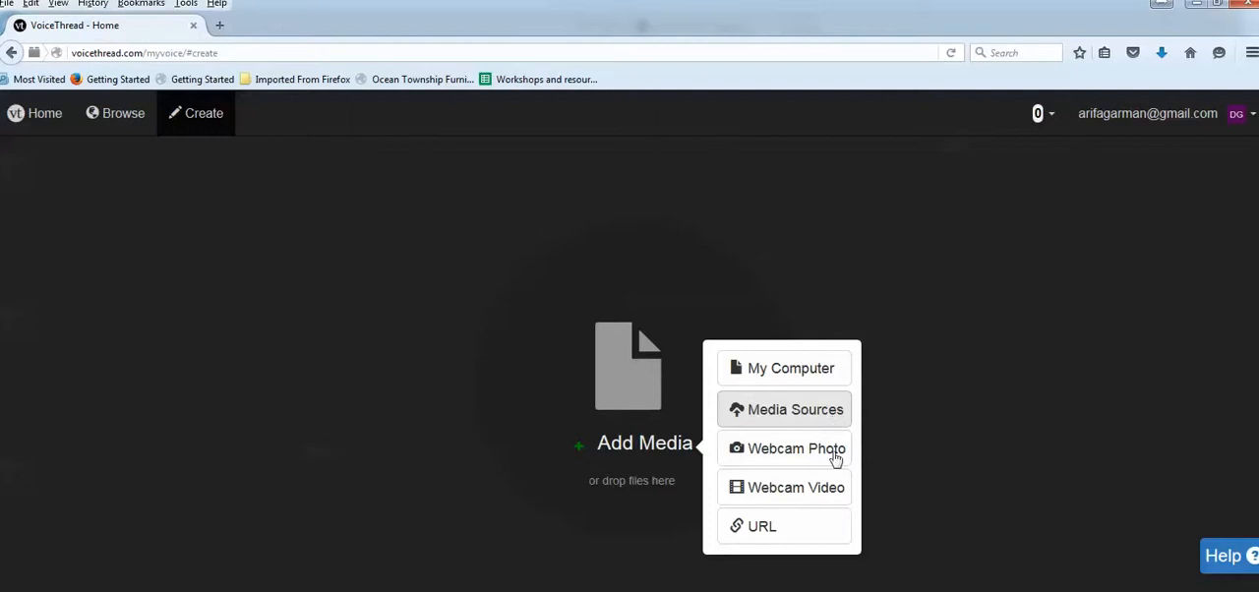
mouse_move(796, 448)
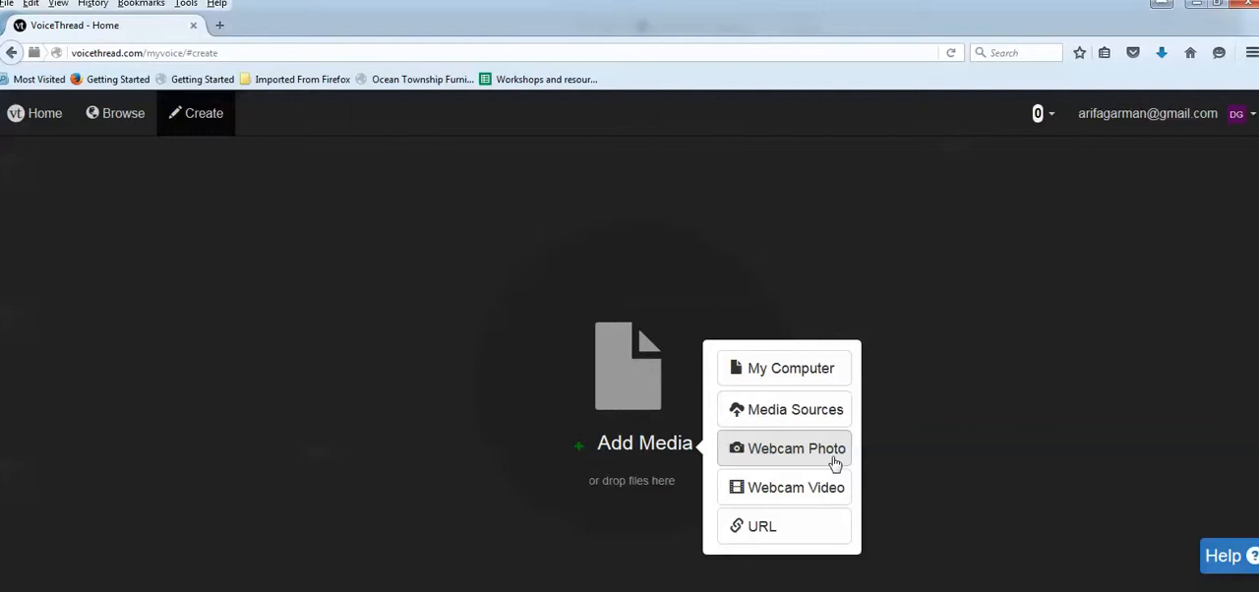
mouse_move(795, 487)
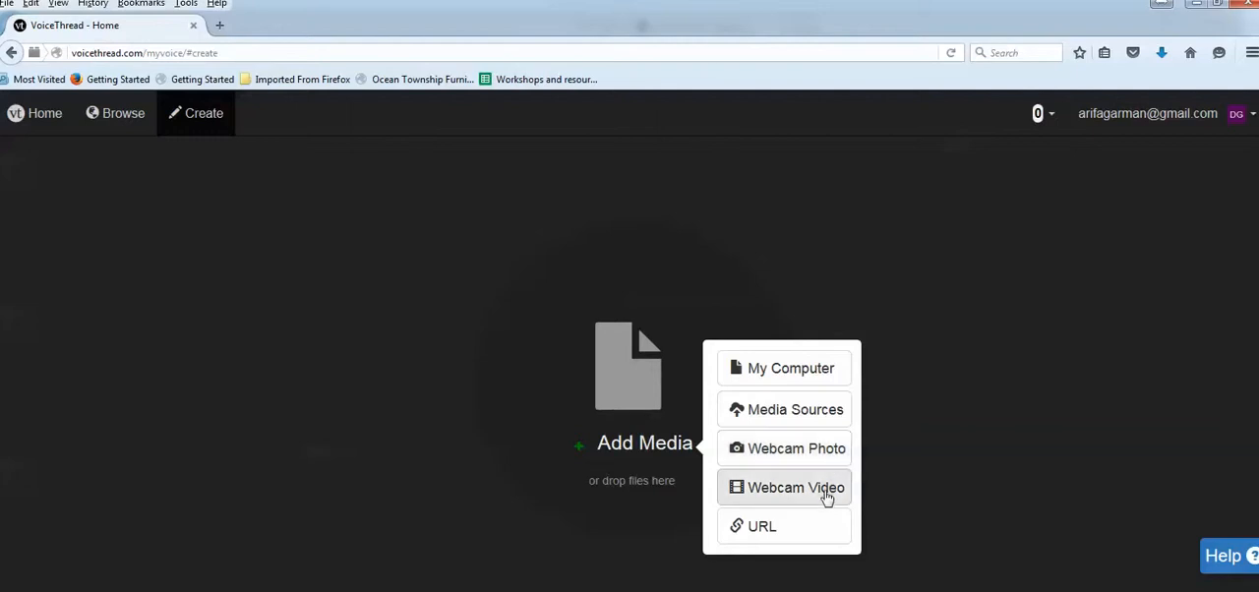
mouse_move(762, 525)
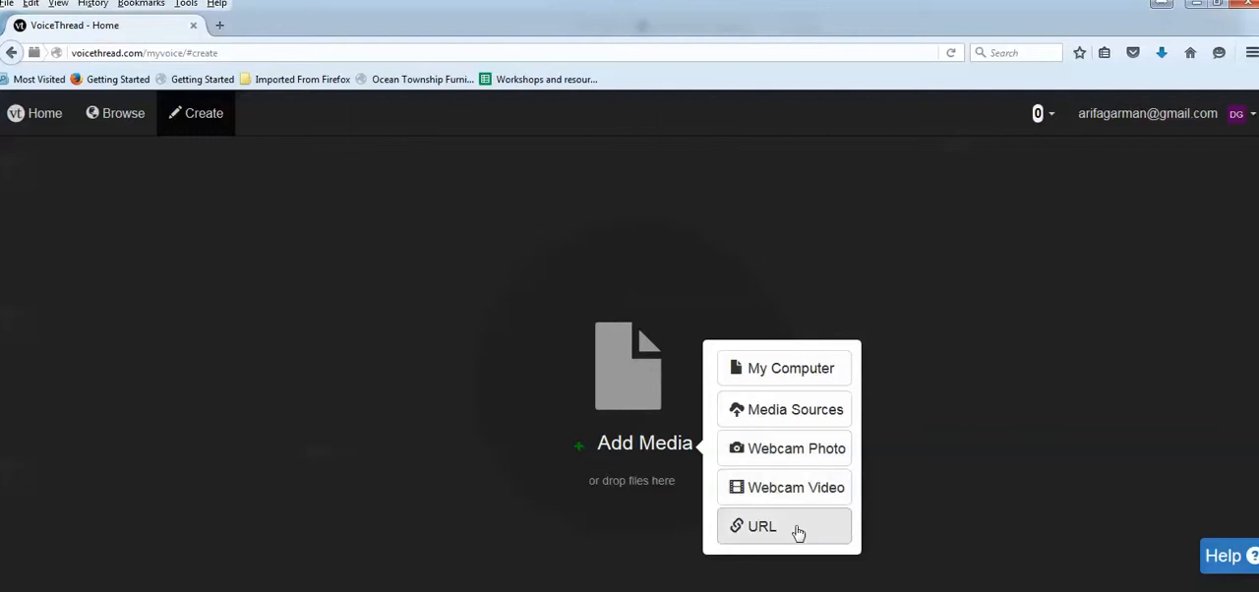
mouse_move(645, 374)
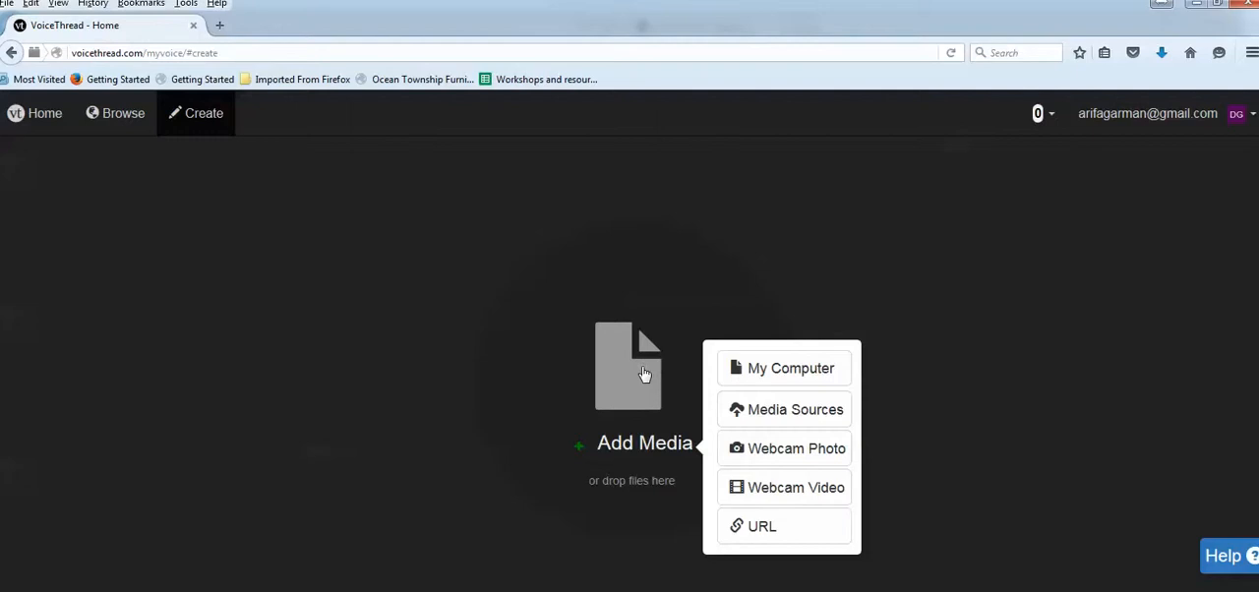
mouse_move(233, 224)
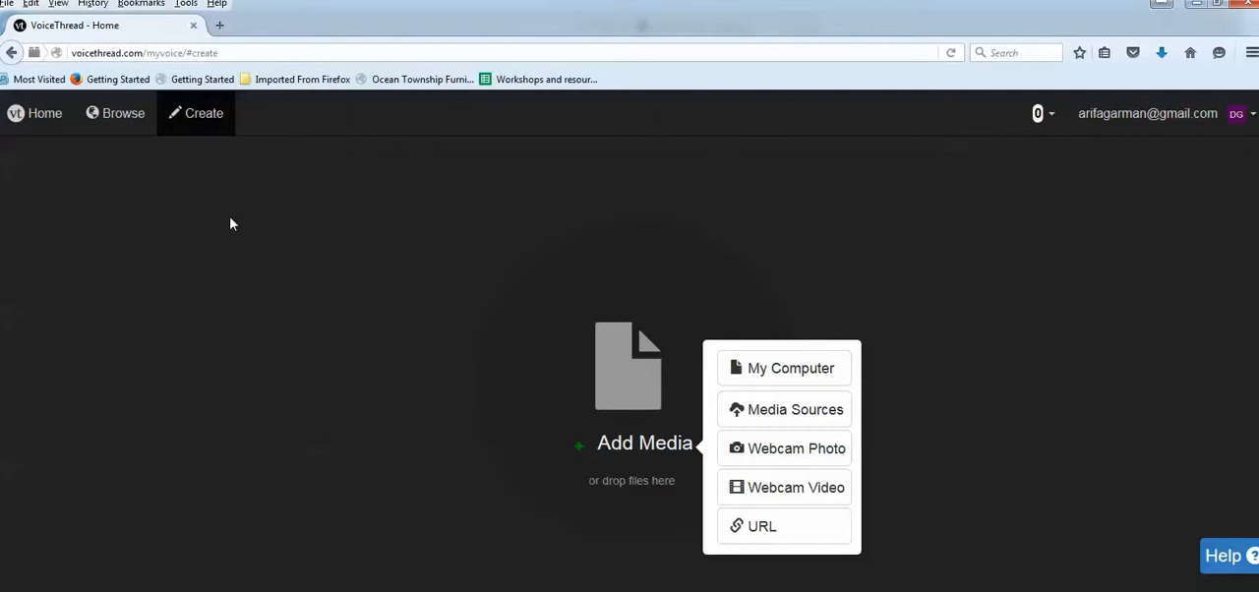
mouse_move(45, 113)
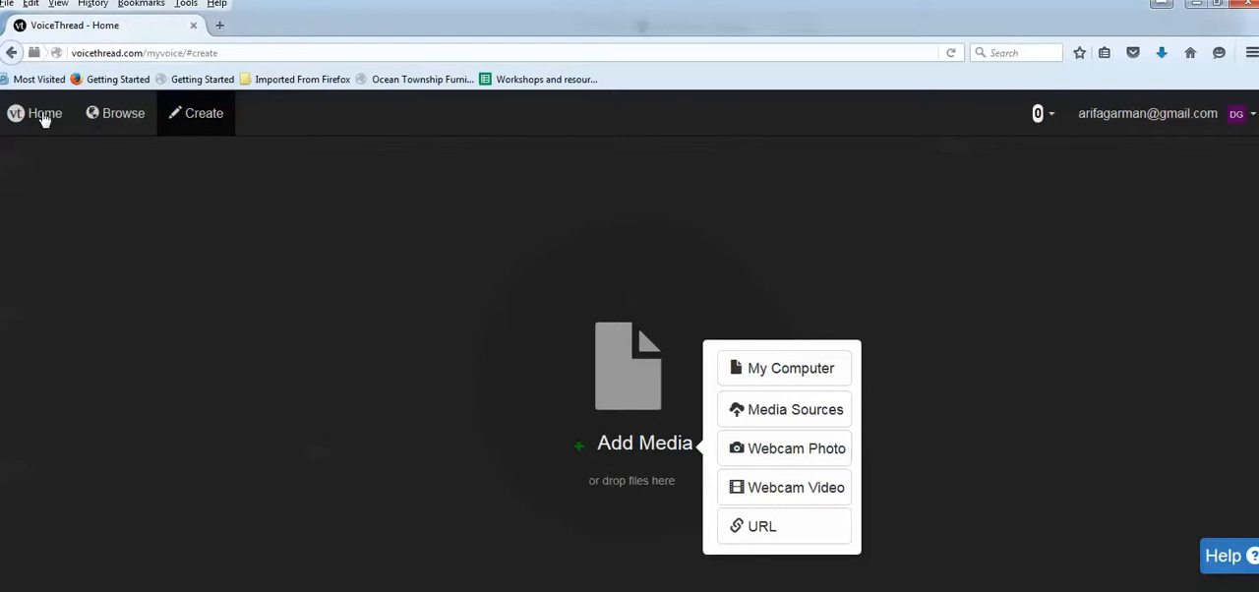
- Return home and open the Chapter 1- Alkitab- Vocabulary VoiceThread
click(44, 113)
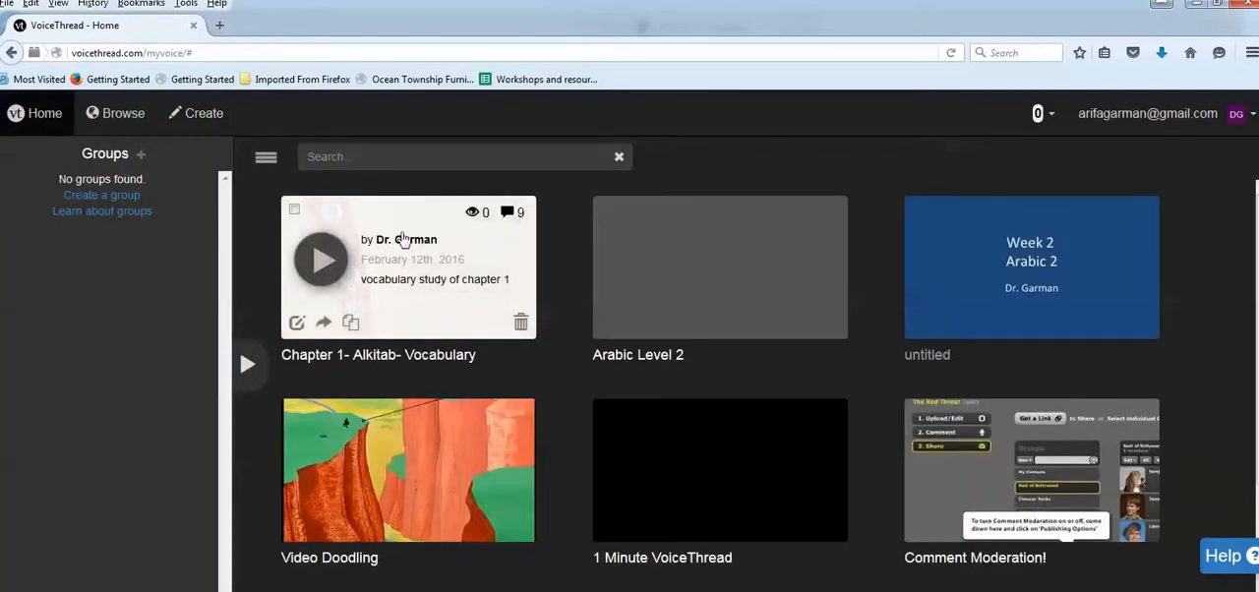
click(321, 258)
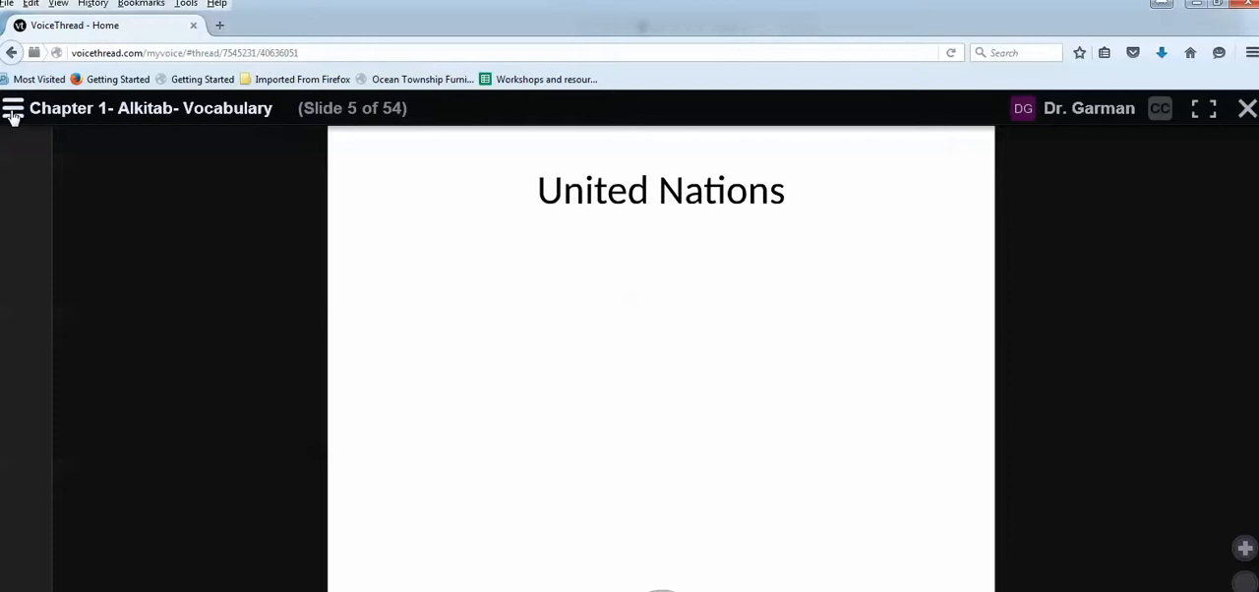
- Show the thread's menu with Details, Share, Edit, Subscribe, Make a Copy, Embed, Export
click(13, 108)
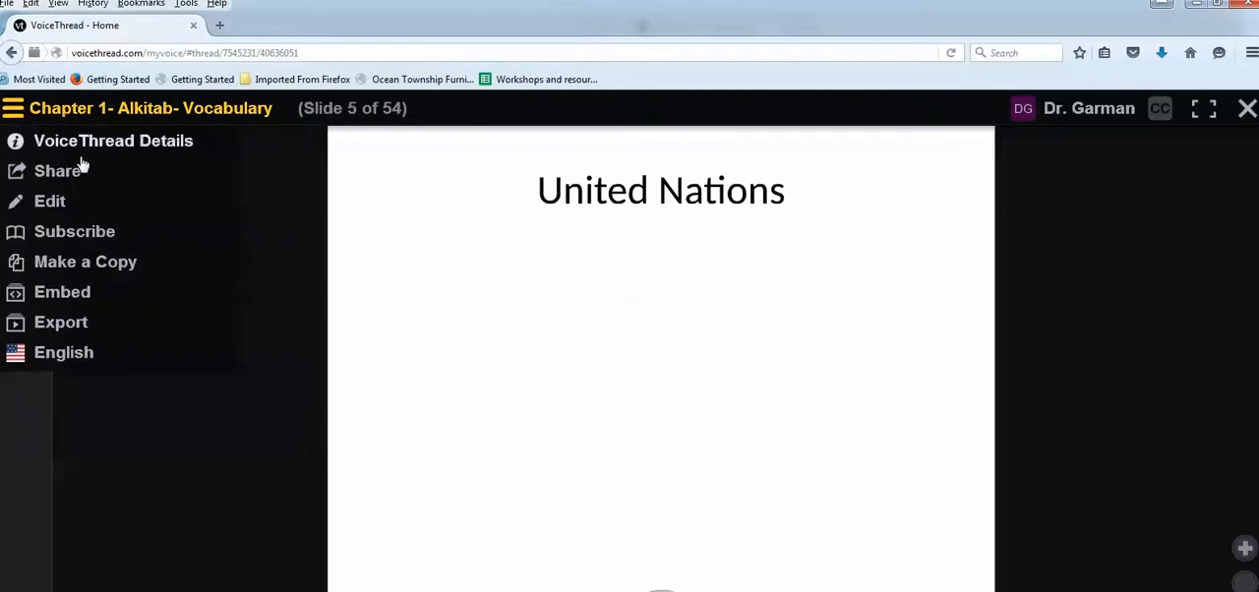
mouse_move(64, 162)
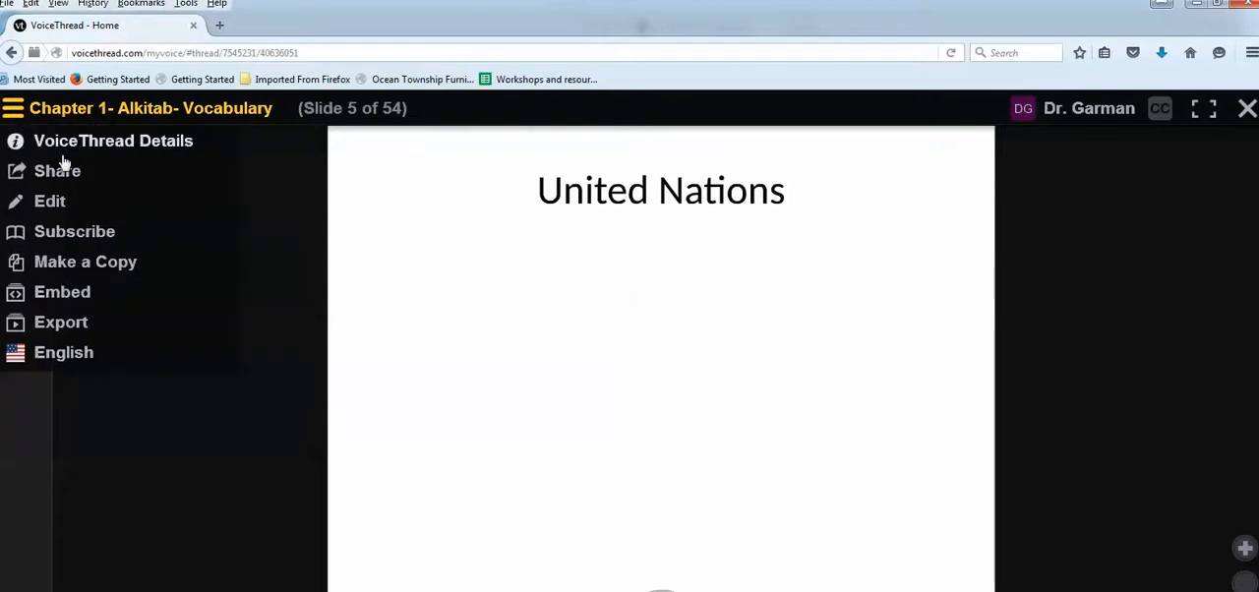
mouse_move(186, 165)
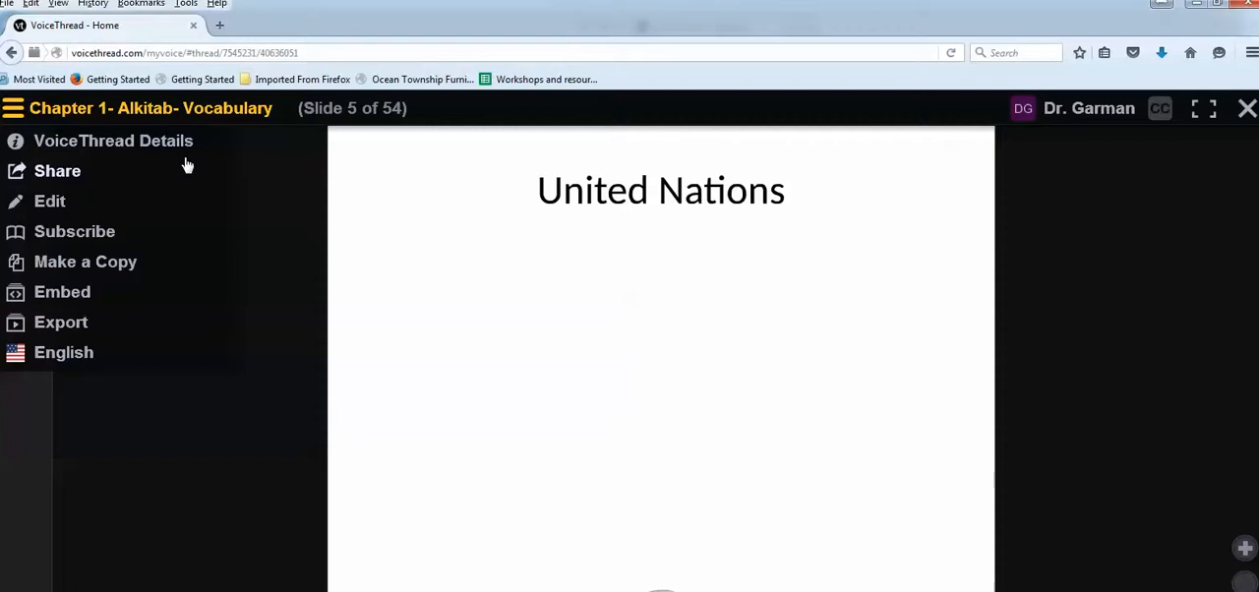
mouse_move(105, 171)
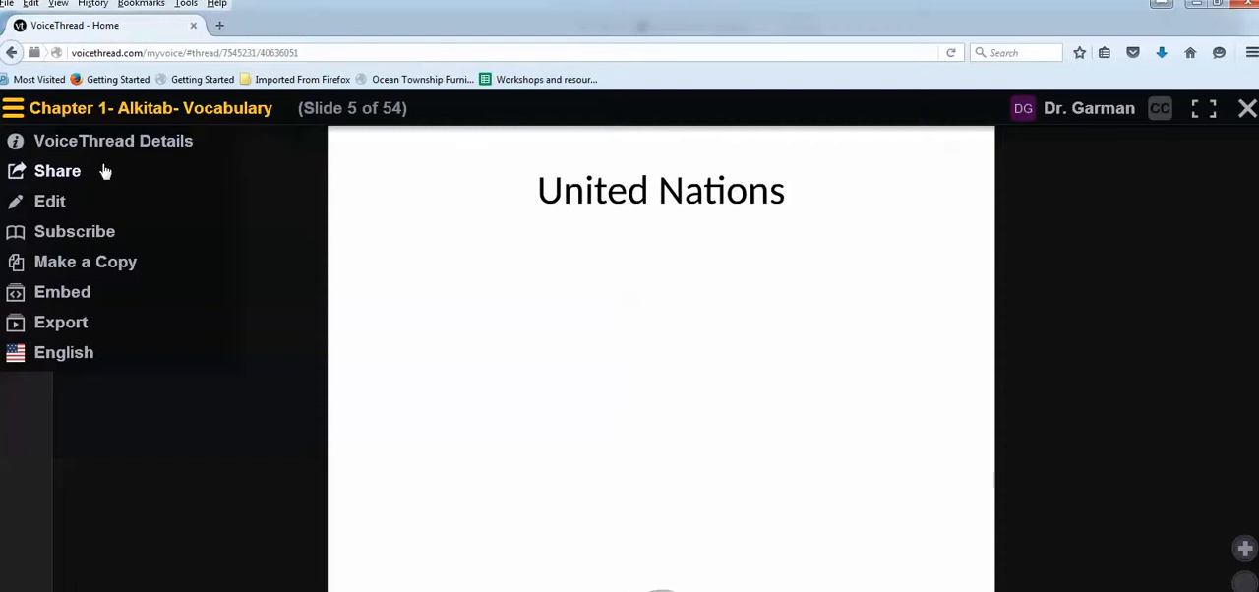
mouse_move(64, 207)
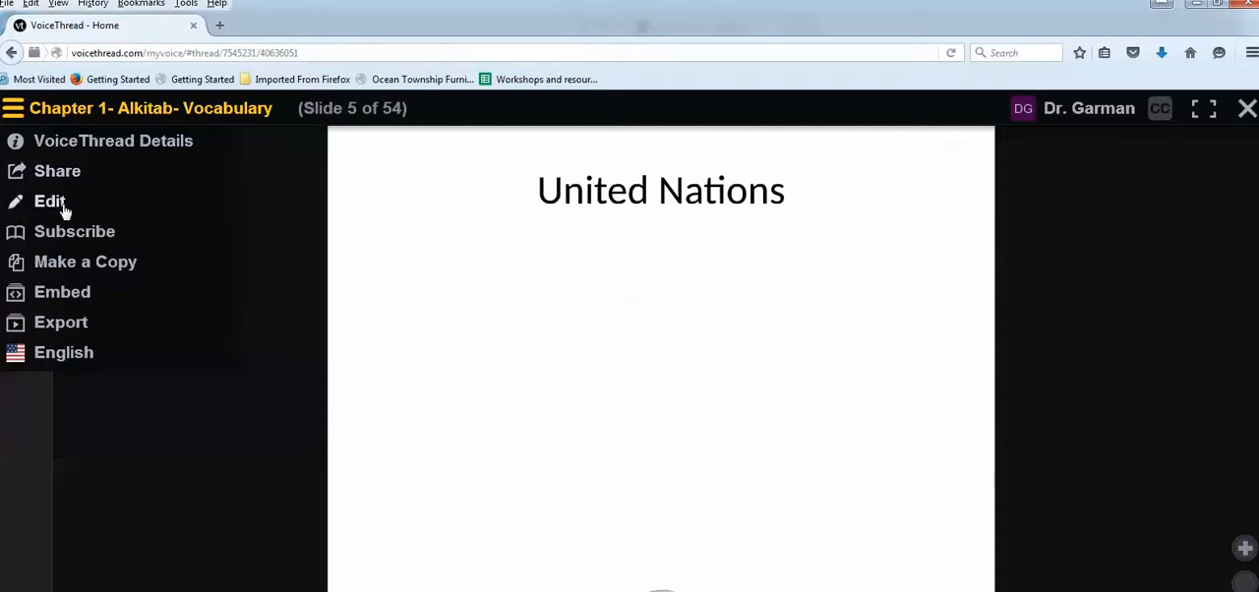
mouse_move(50, 201)
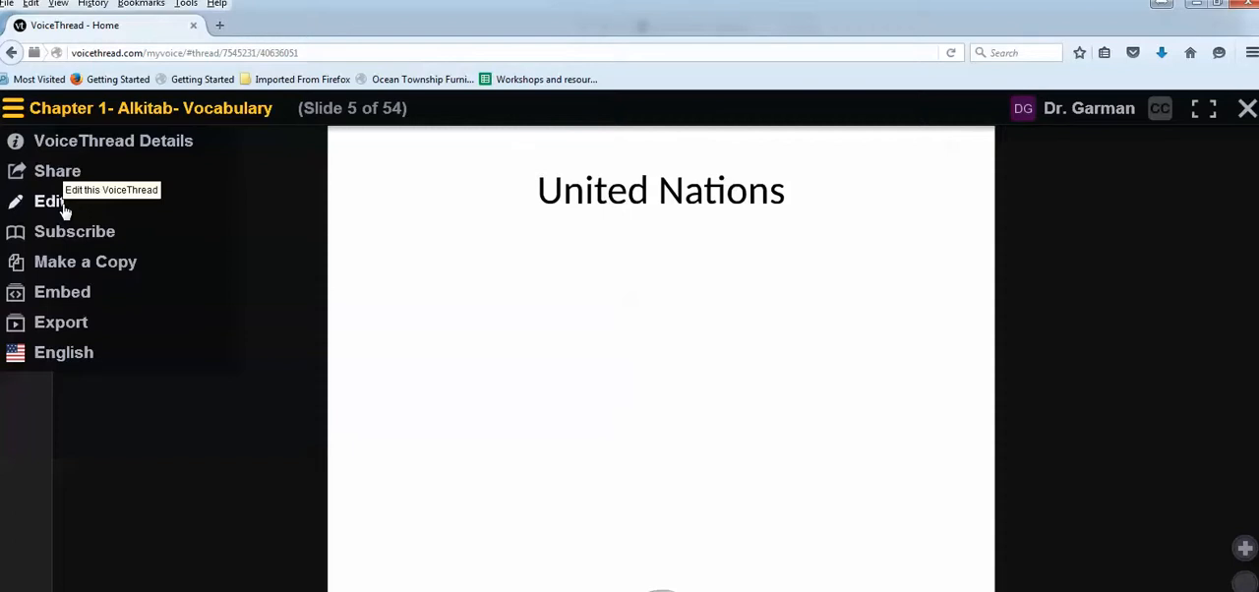
mouse_move(66, 241)
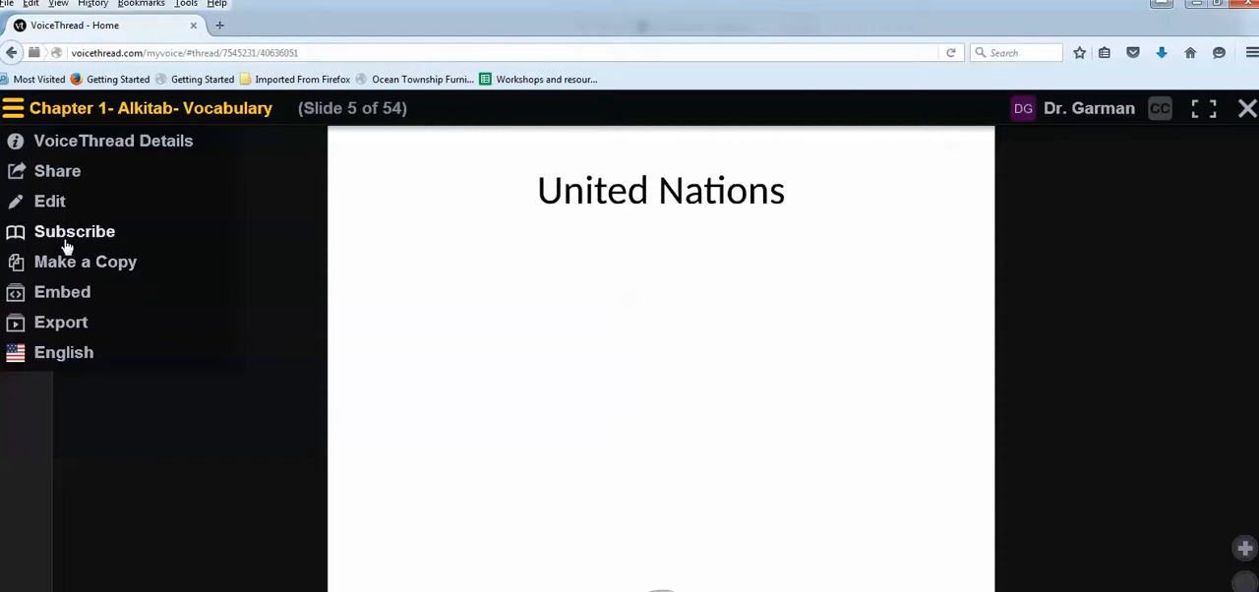
mouse_move(74, 231)
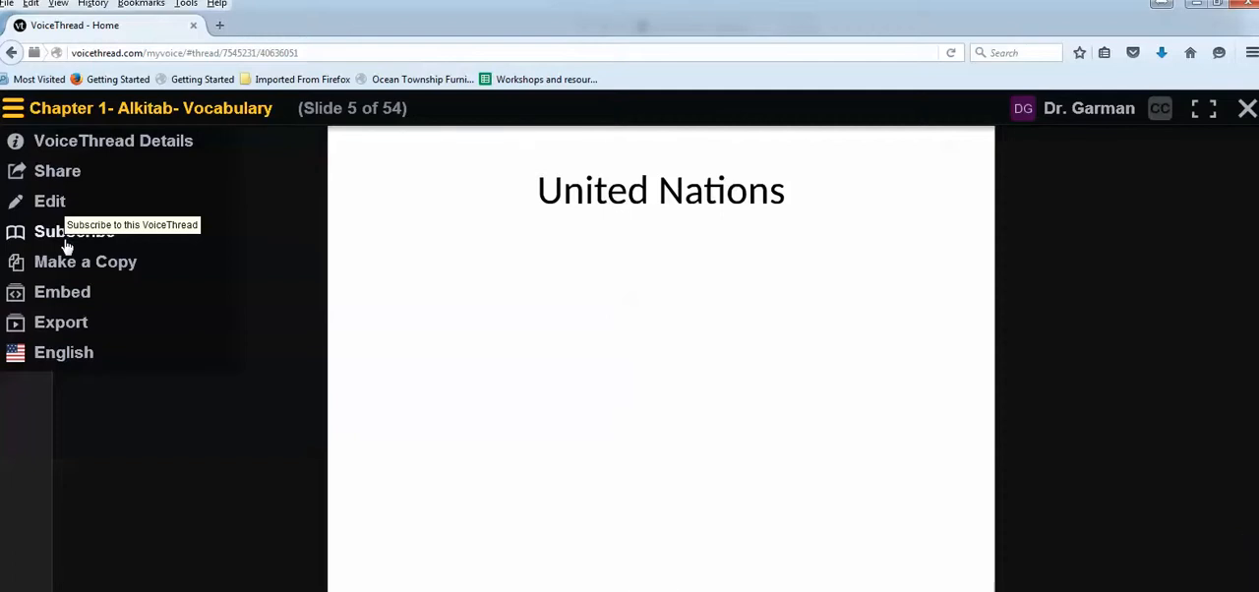
mouse_move(116, 271)
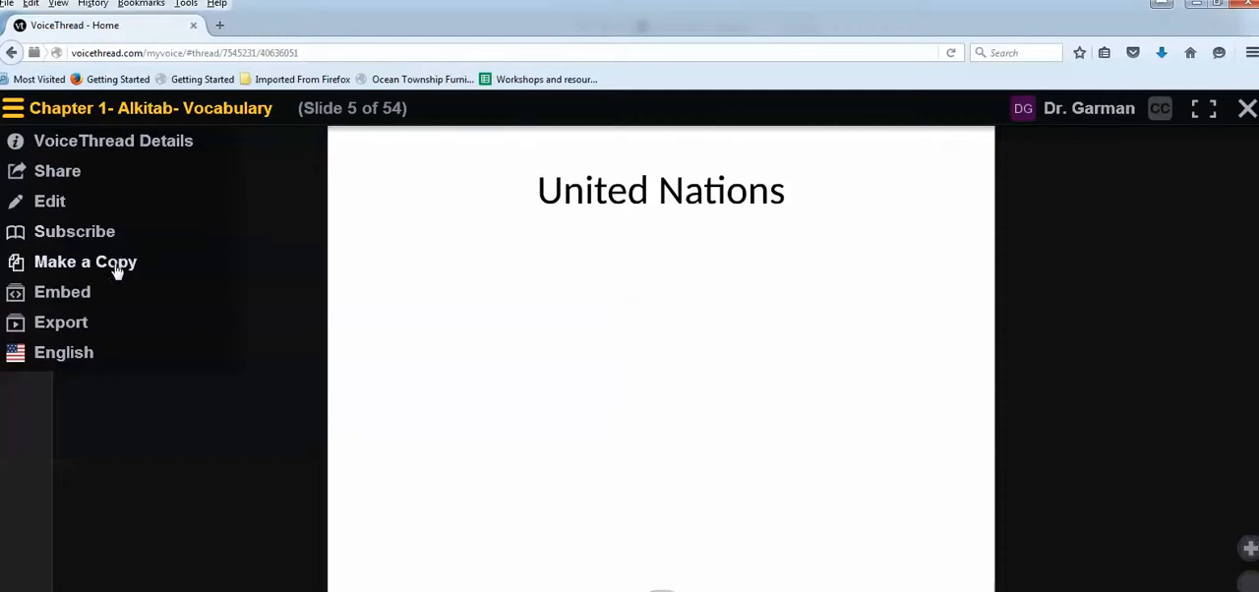
mouse_move(57, 170)
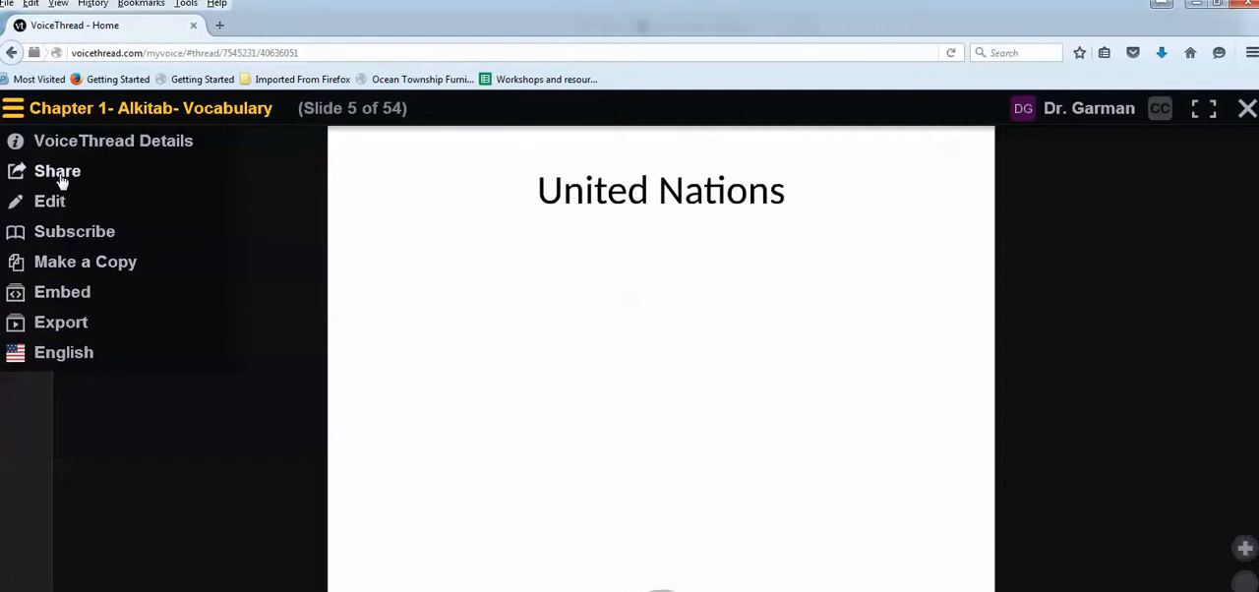
- Open Share, check the Secure tab, then copy the Basic public link
click(57, 171)
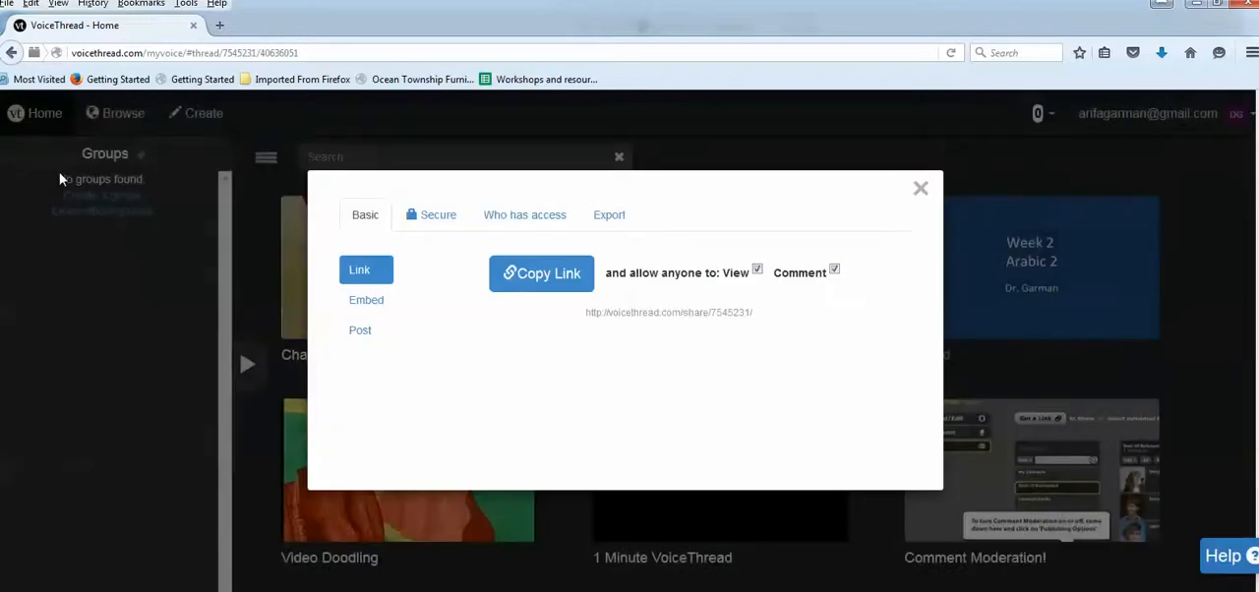
mouse_move(563, 290)
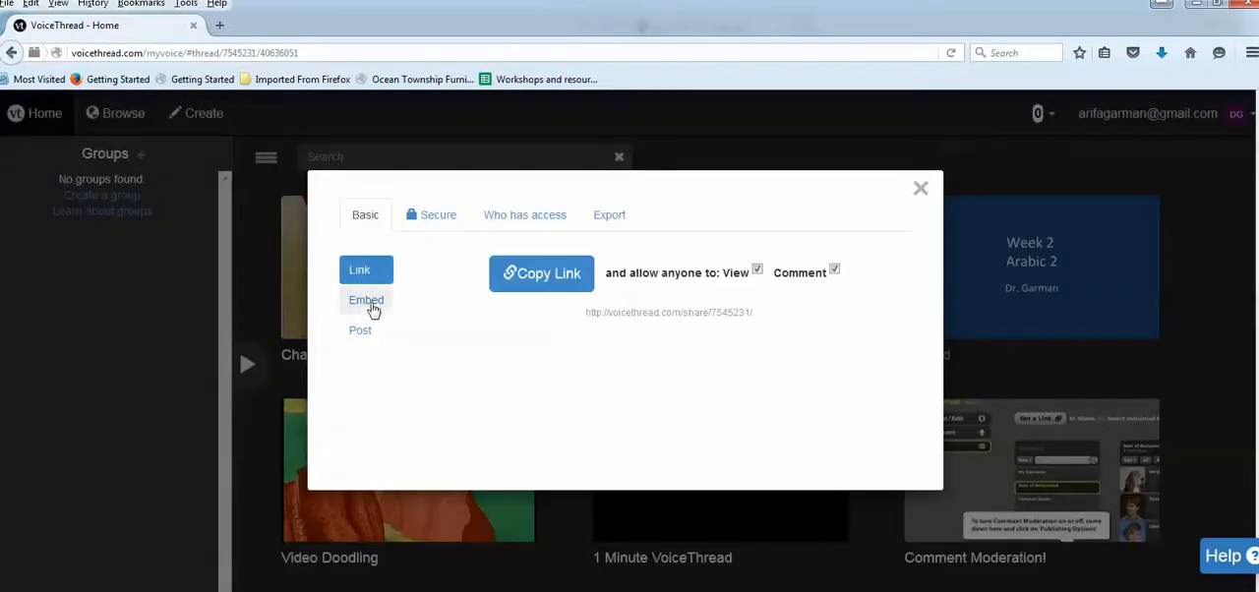
mouse_move(360, 329)
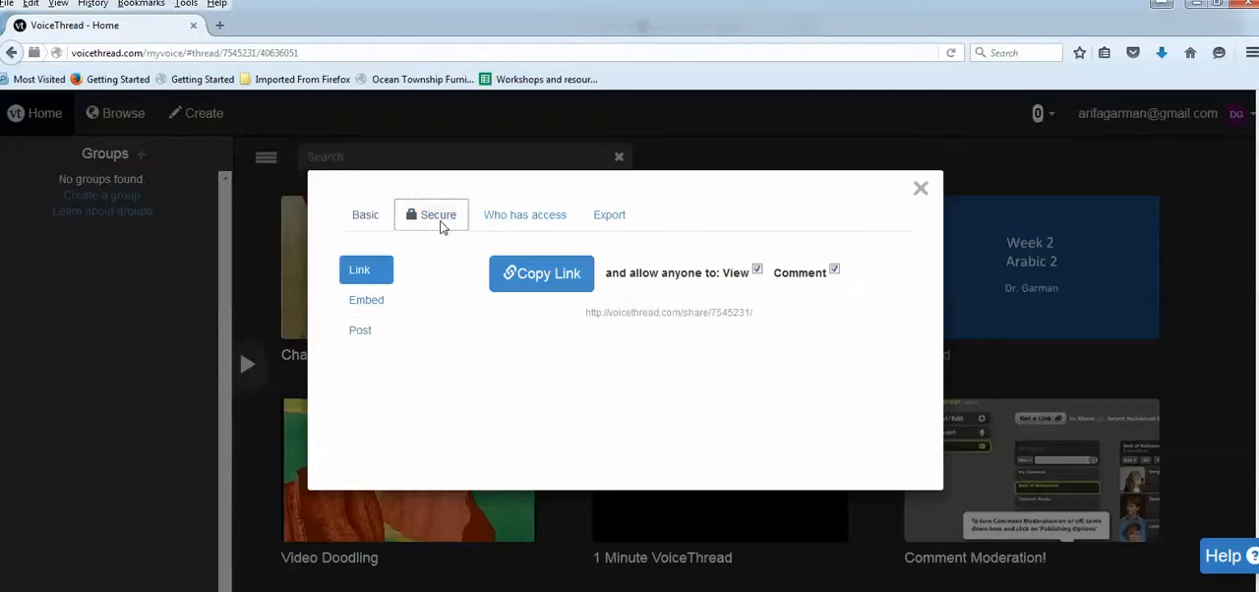
click(436, 214)
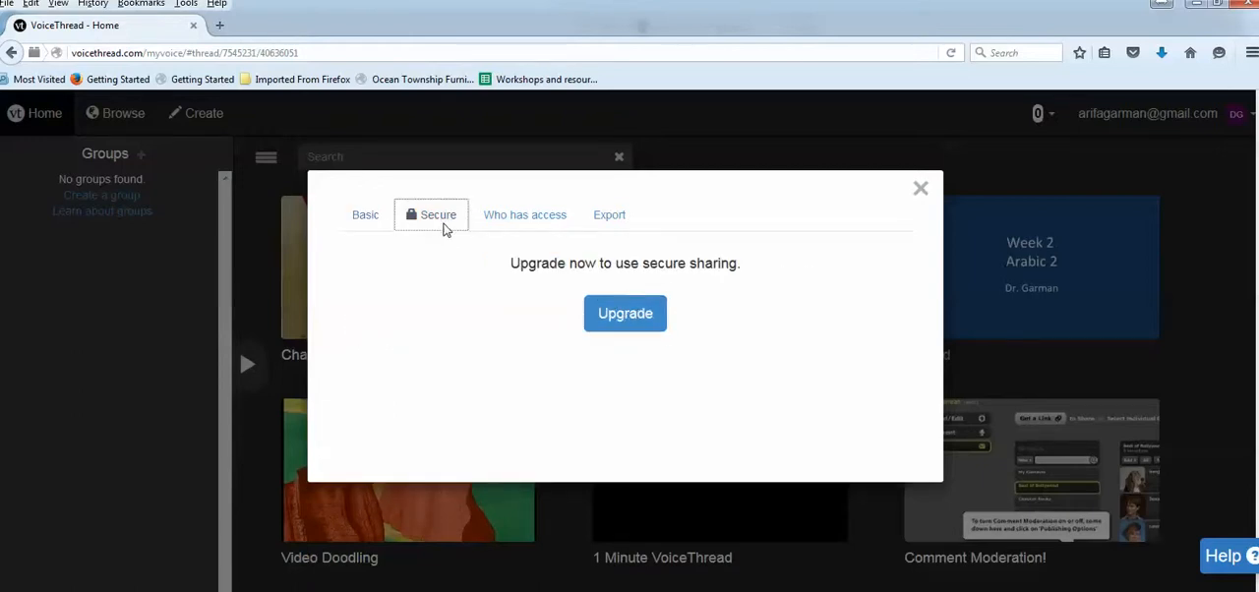
mouse_move(713, 285)
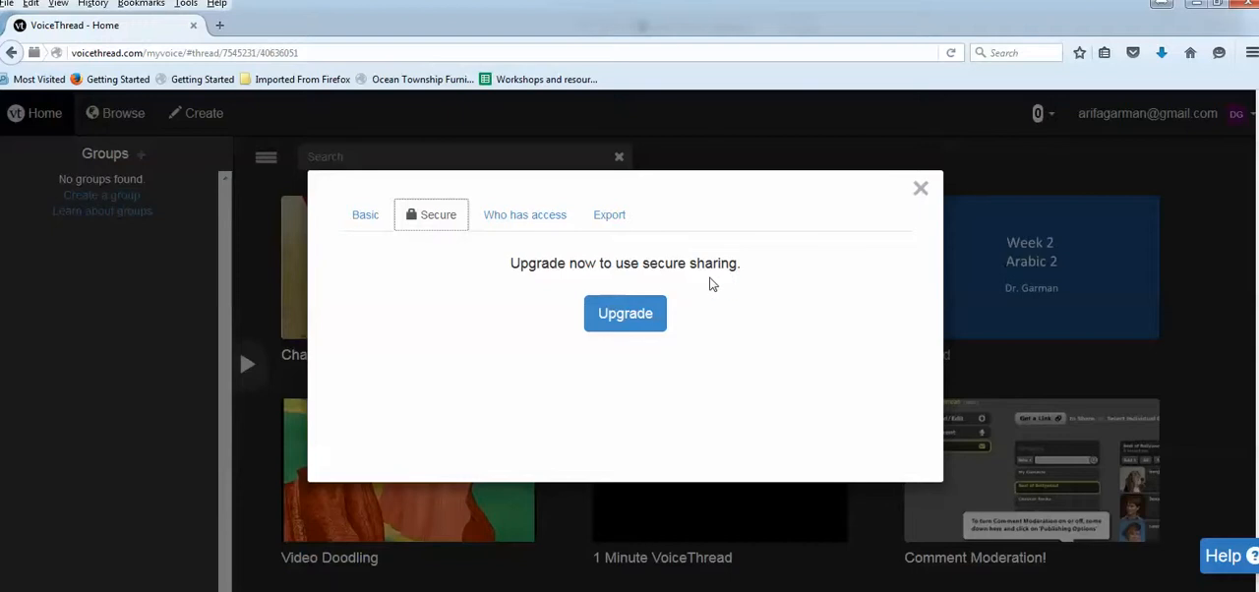
mouse_move(664, 297)
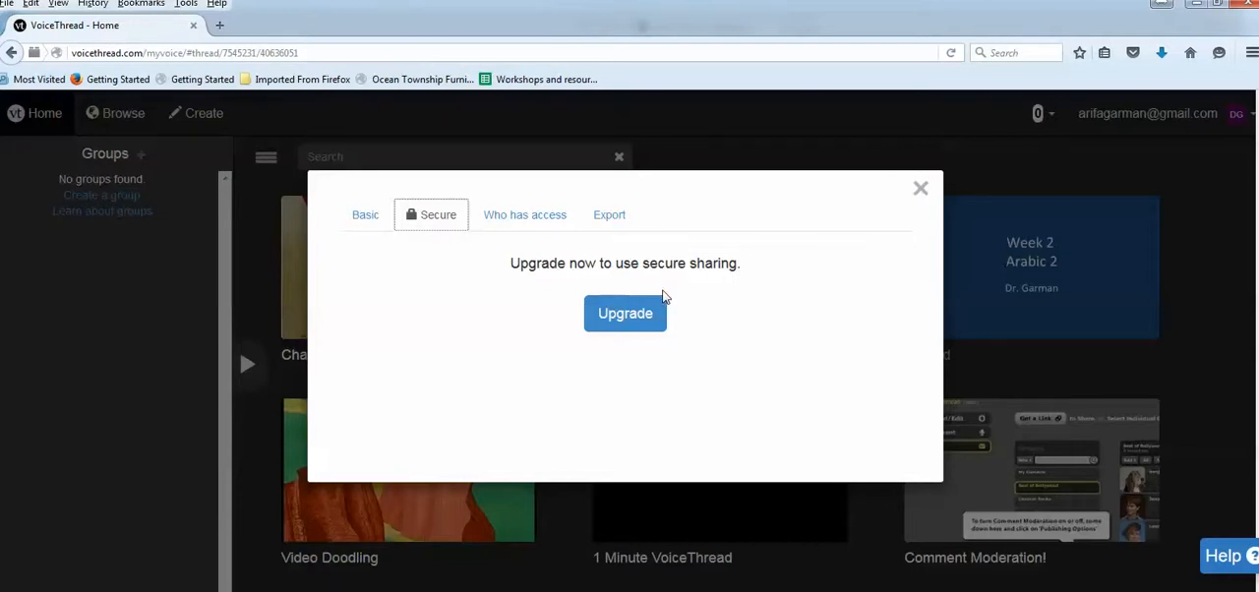
click(365, 214)
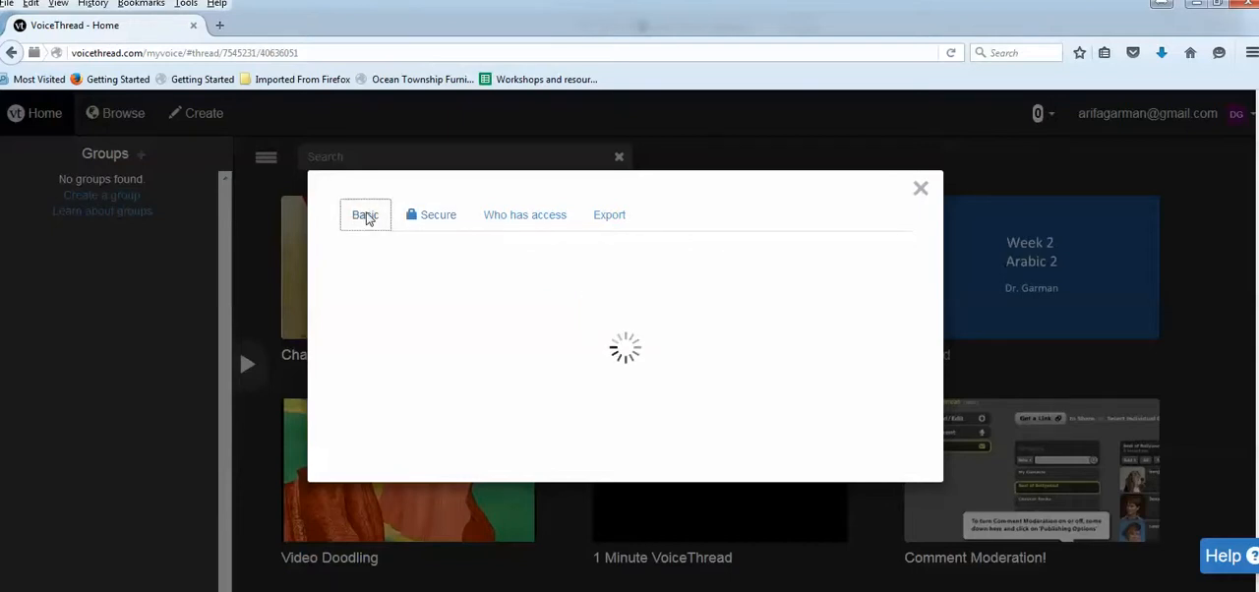
click(541, 274)
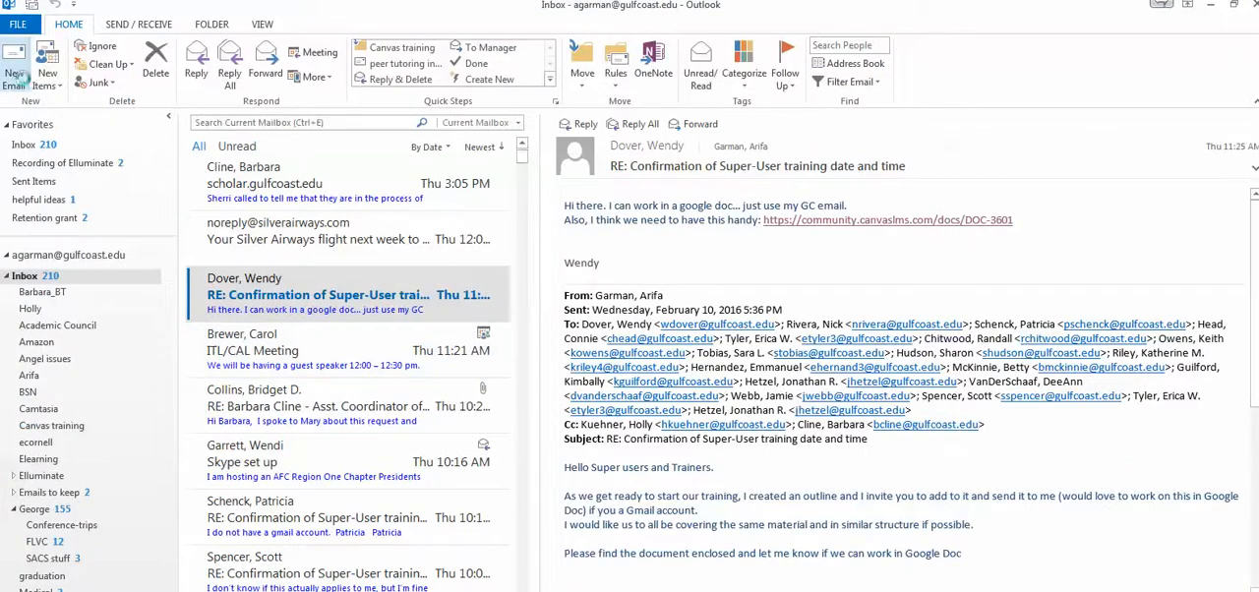
click(14, 74)
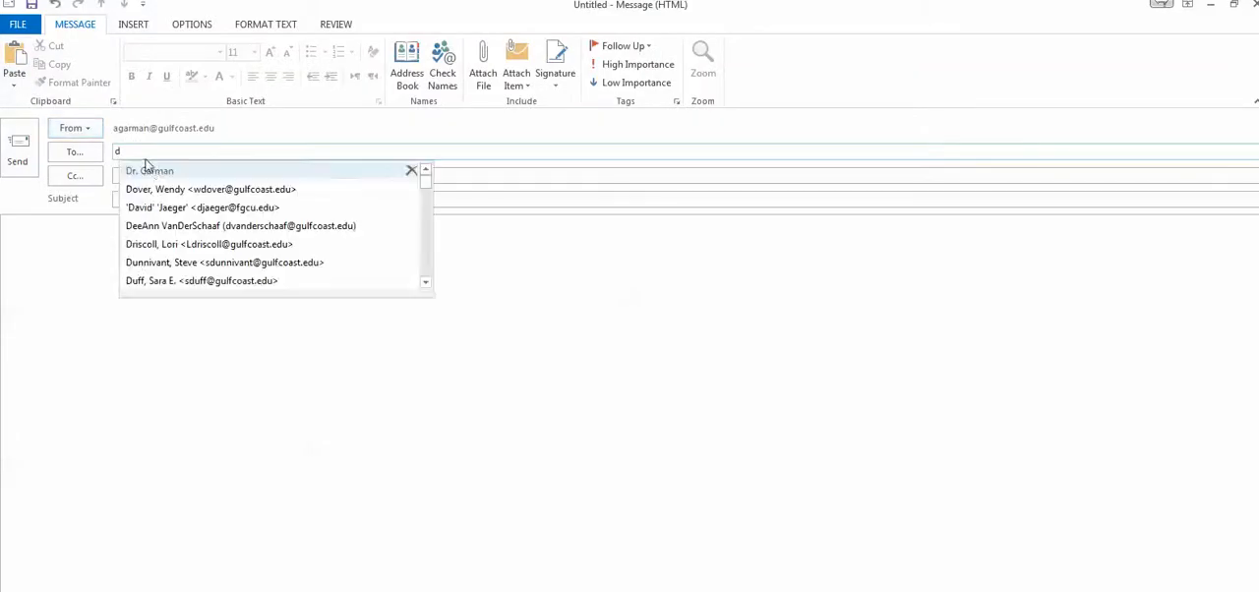
click(150, 170)
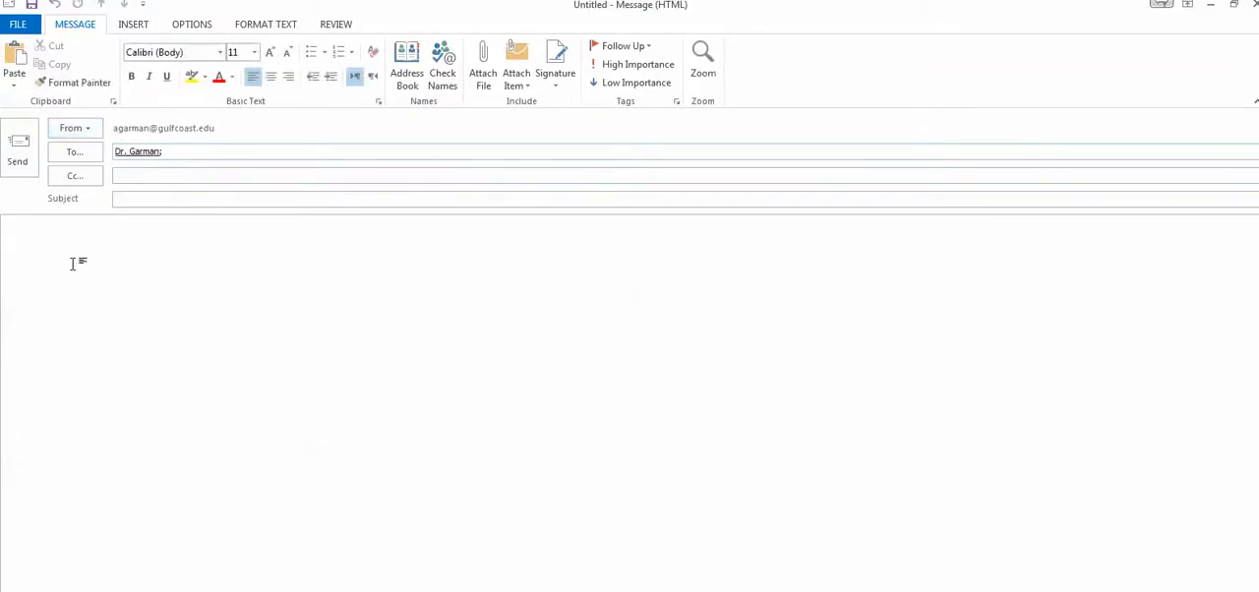
text(http://voicethread.com/share/7545231/)
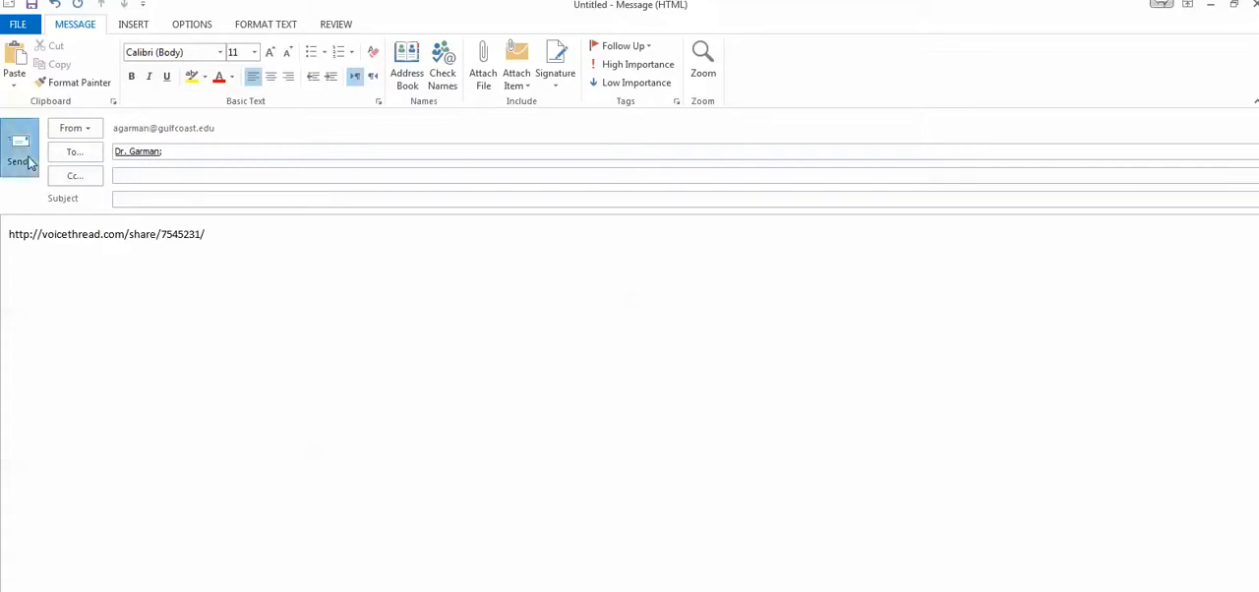
click(20, 153)
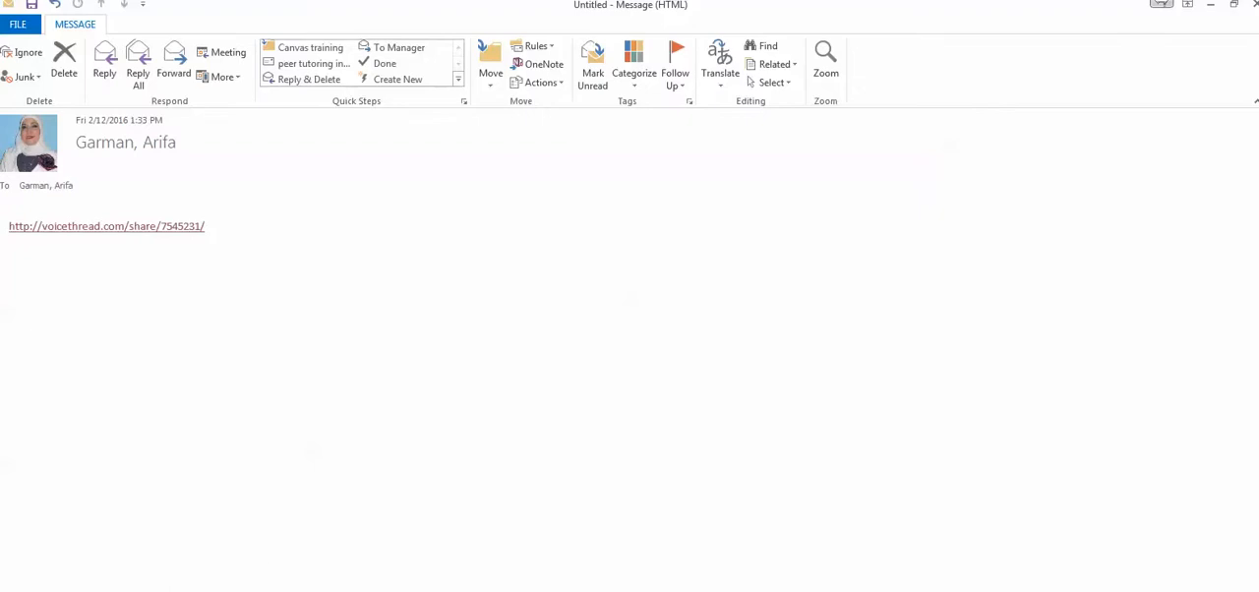
- Open the emailed VoiceThread share link, showing the vocabulary thread in a new tab
click(106, 226)
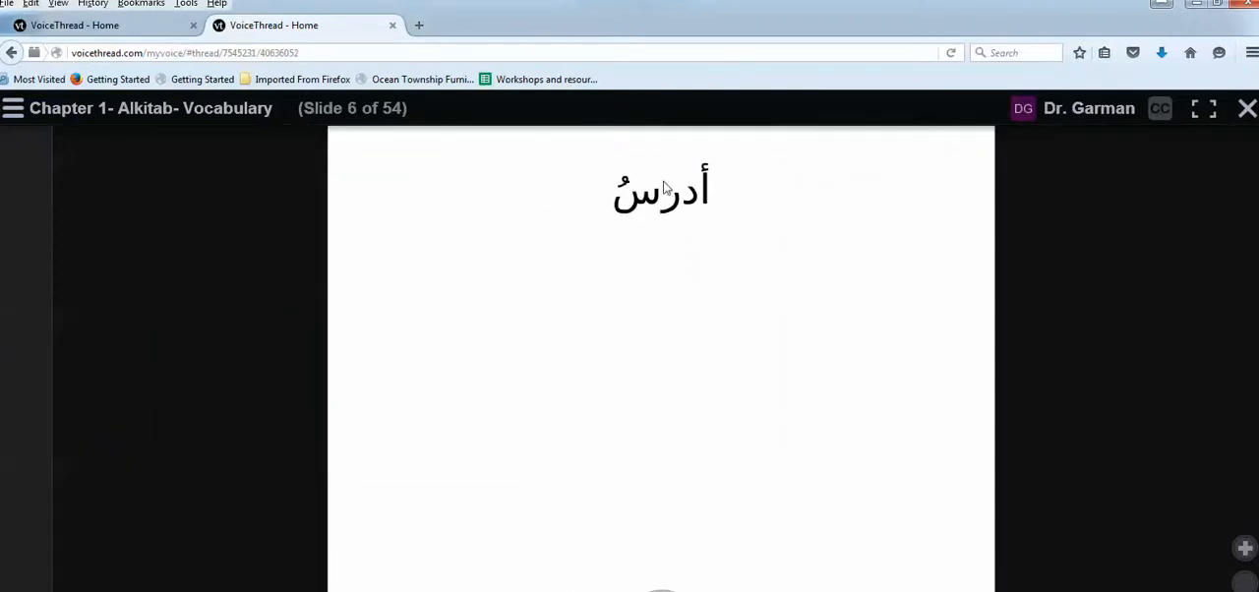
mouse_move(667, 136)
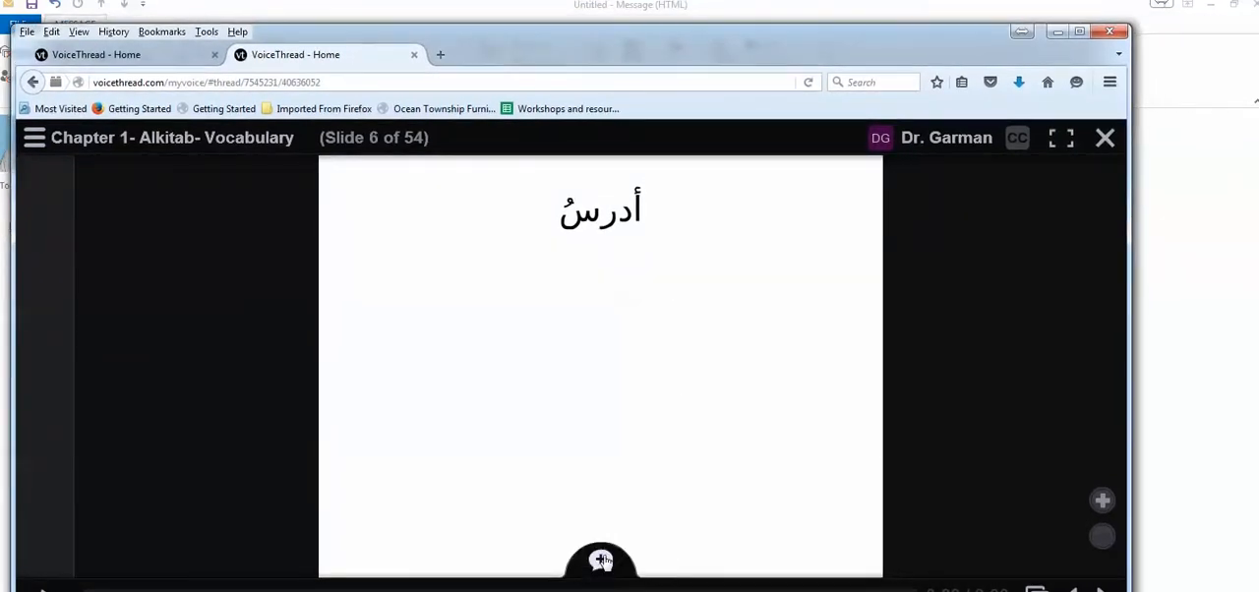
click(601, 561)
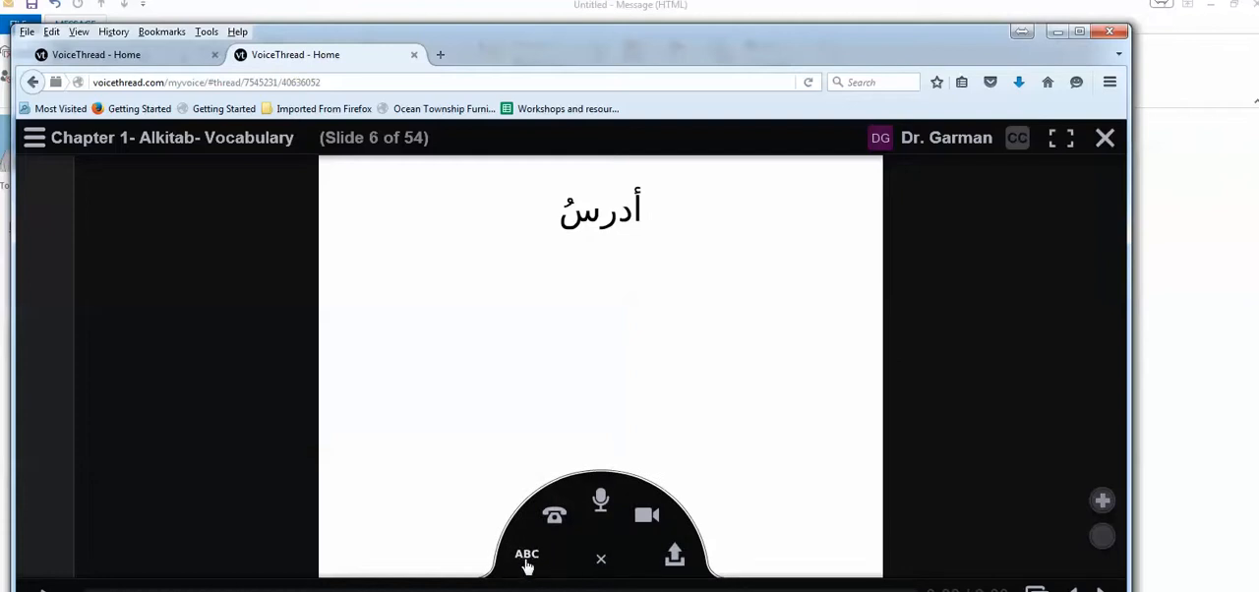
mouse_move(526, 556)
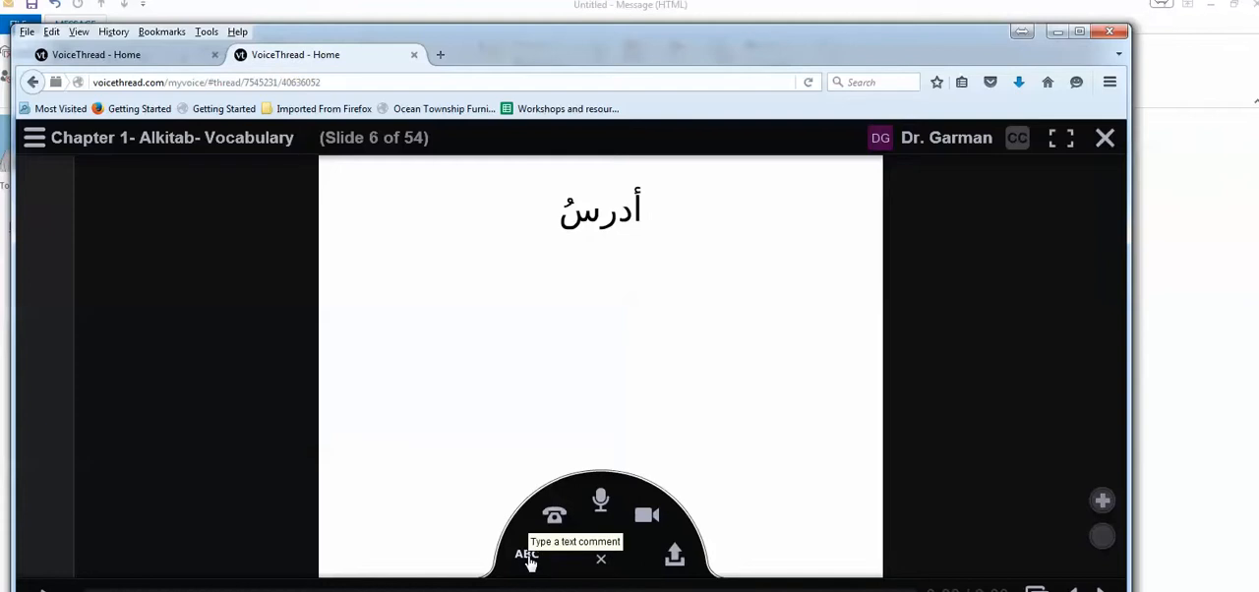
mouse_move(553, 516)
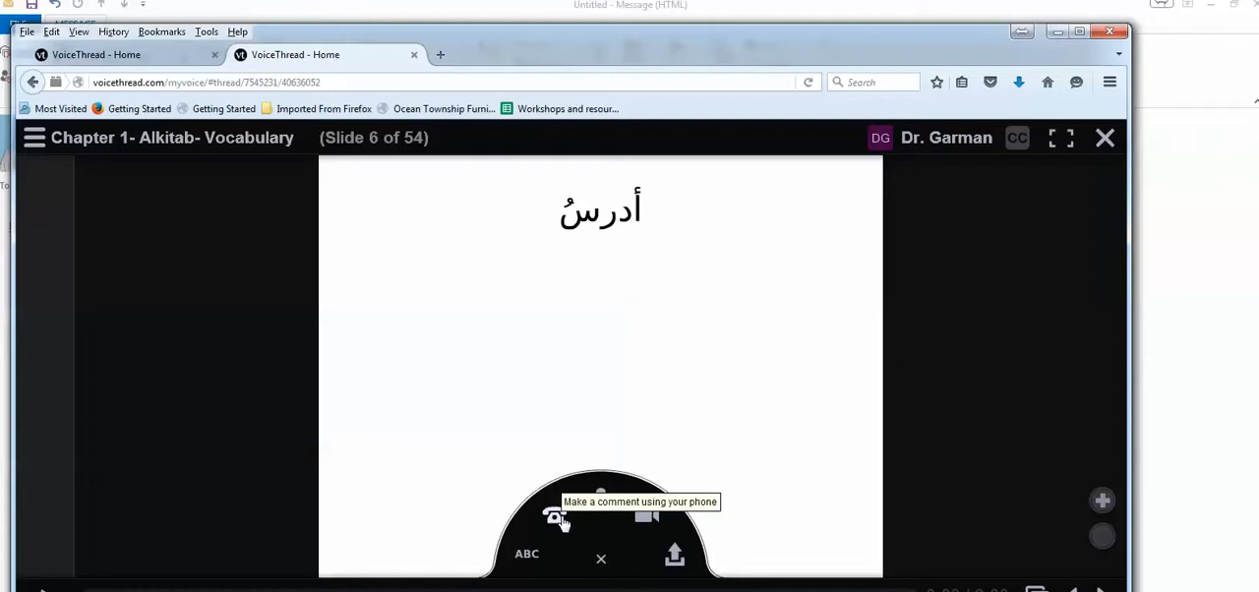
mouse_move(600, 504)
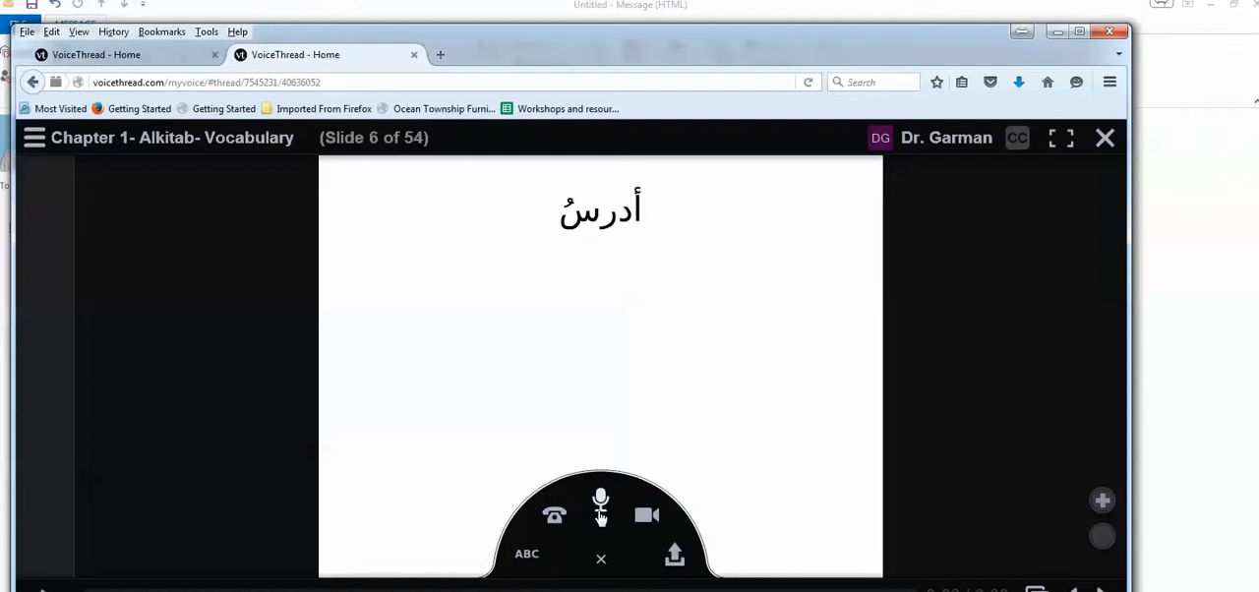
mouse_move(600, 511)
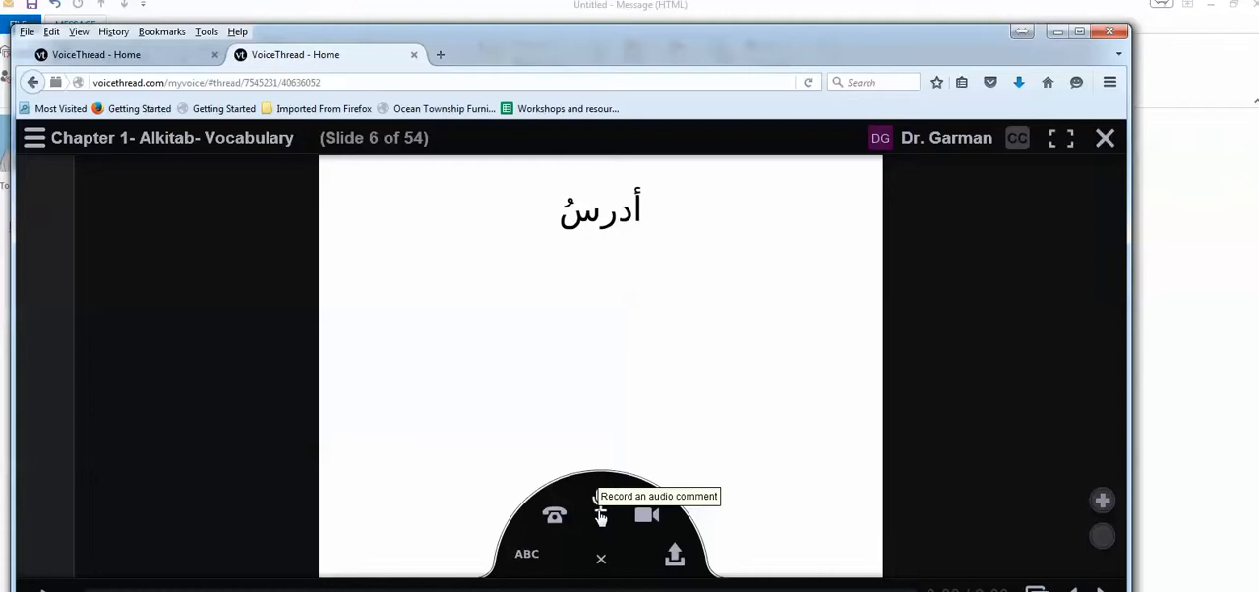
mouse_move(637, 534)
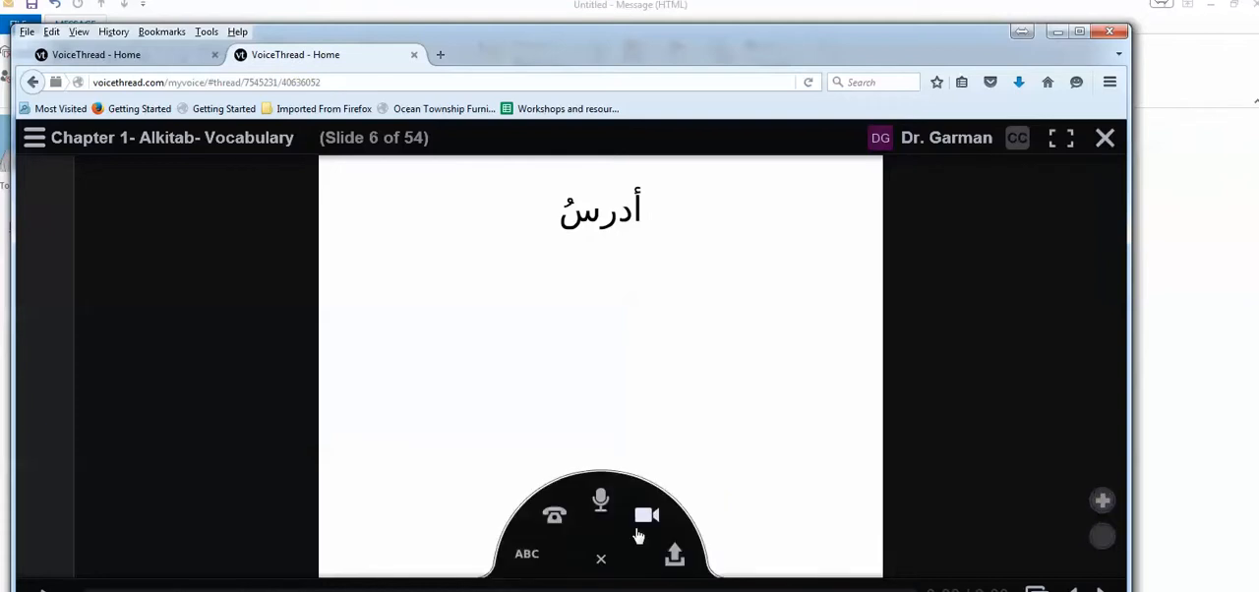
mouse_move(654, 521)
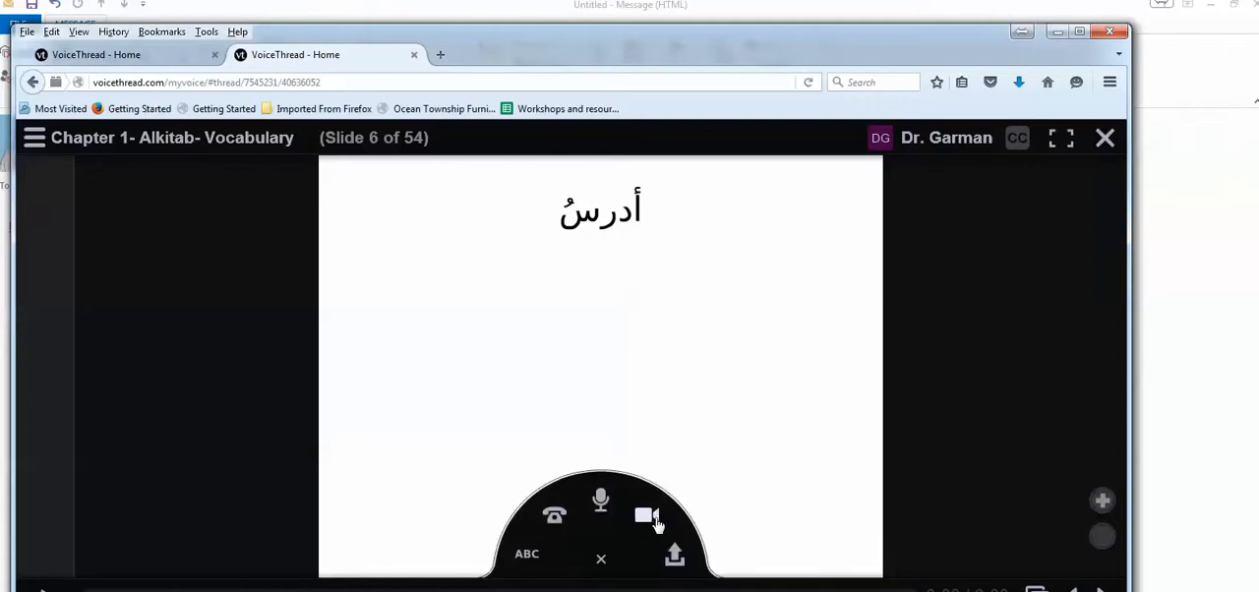
mouse_move(650, 532)
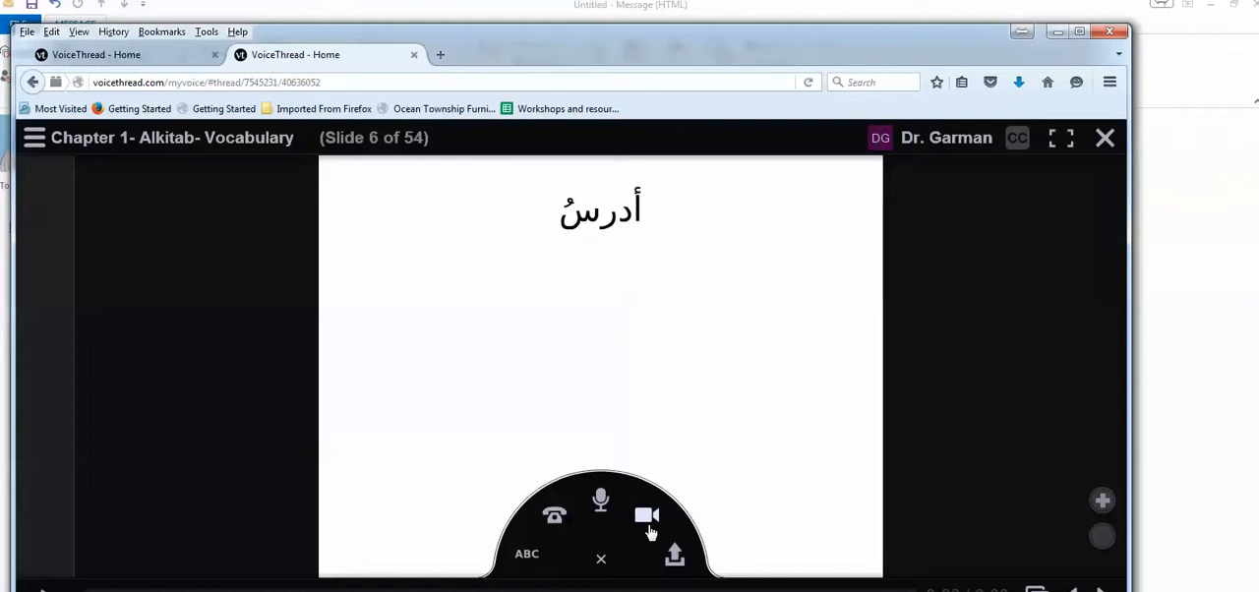
mouse_move(646, 516)
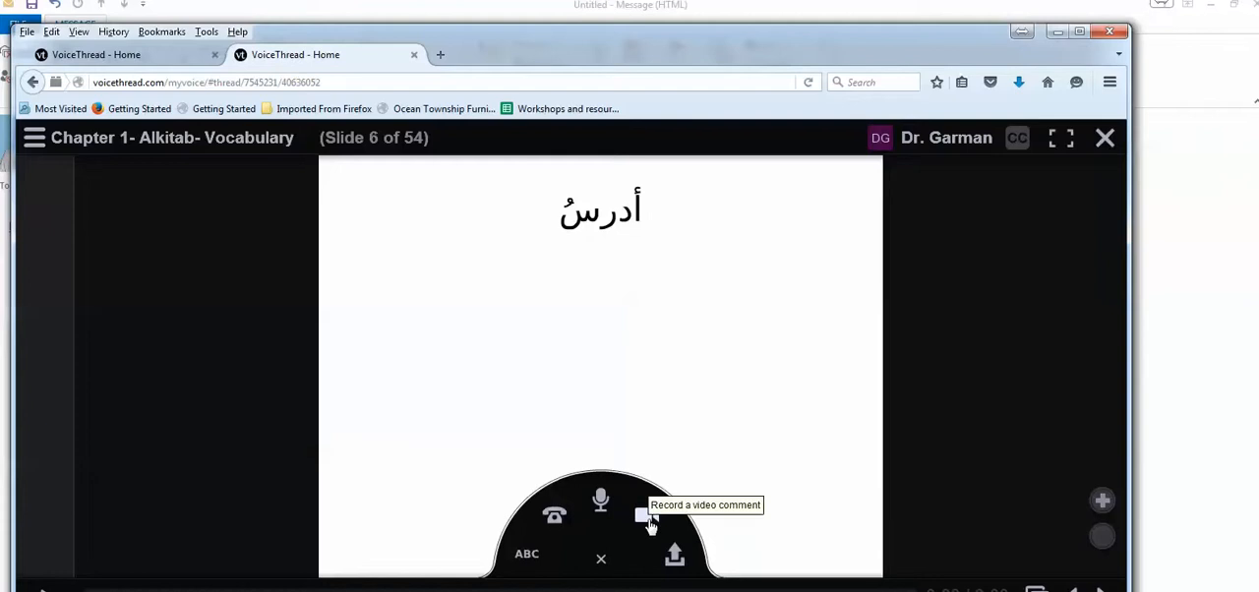
mouse_move(675, 556)
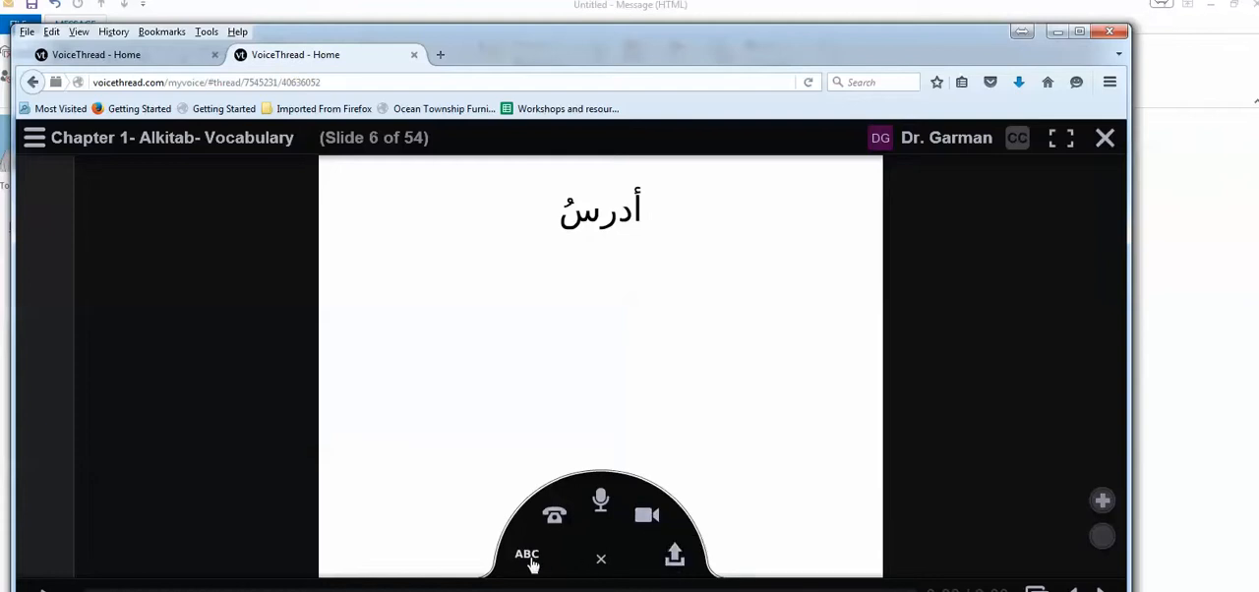
- Save a text comment reading 'to study' on slide 6 of the Alkitab vocabulary thread
click(526, 556)
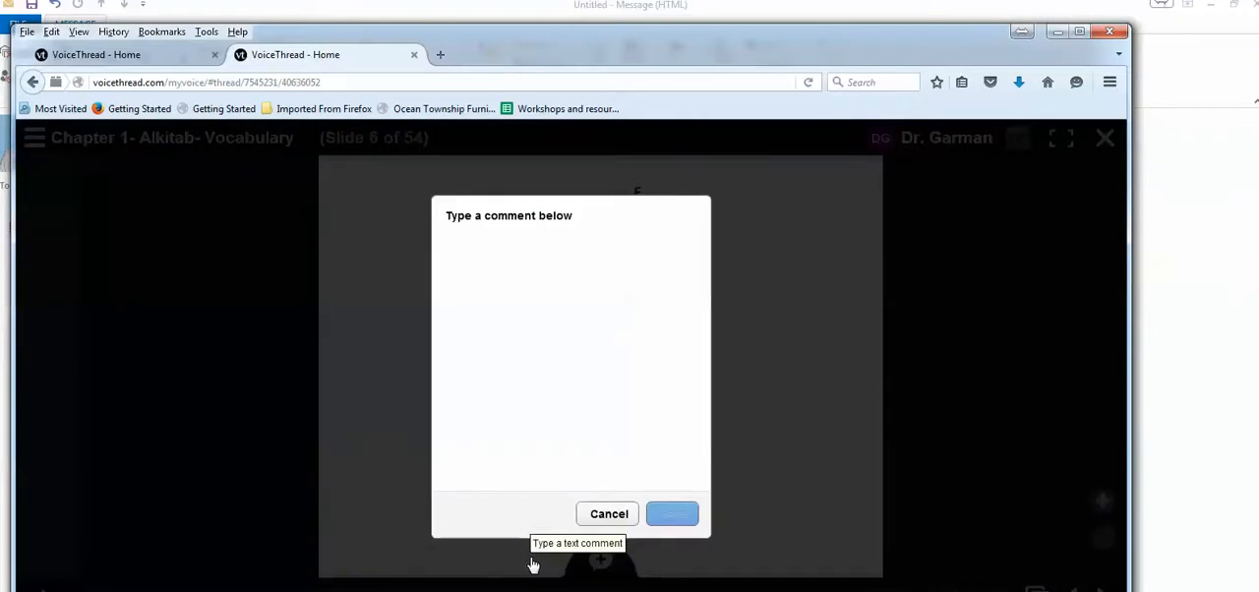
click(571, 344)
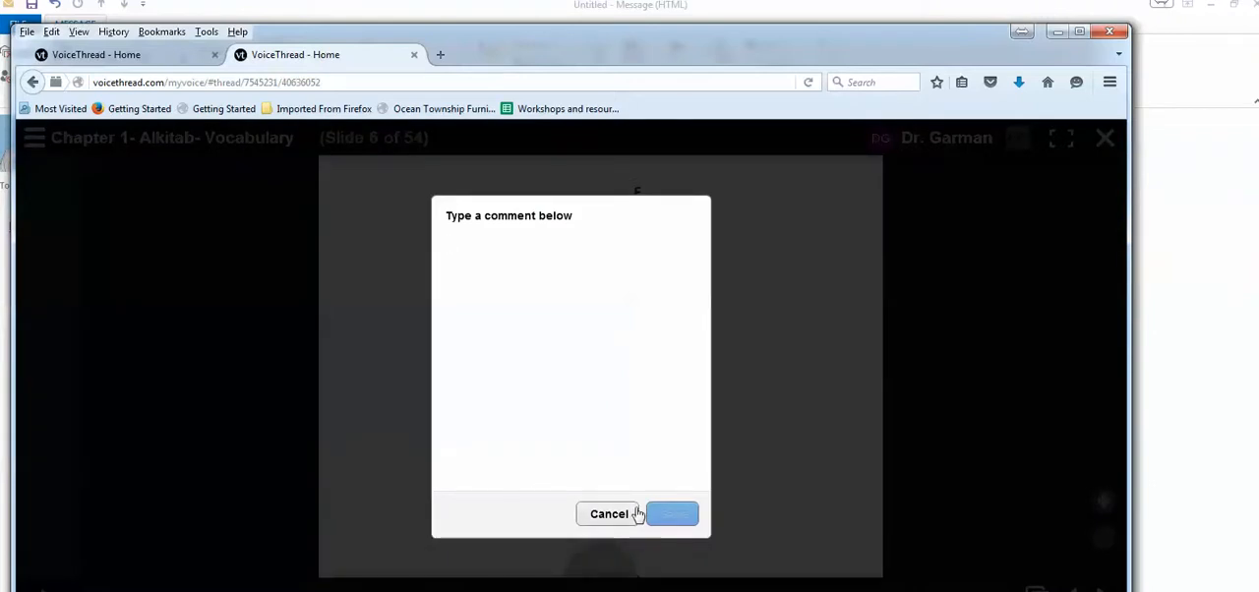
text(to s)
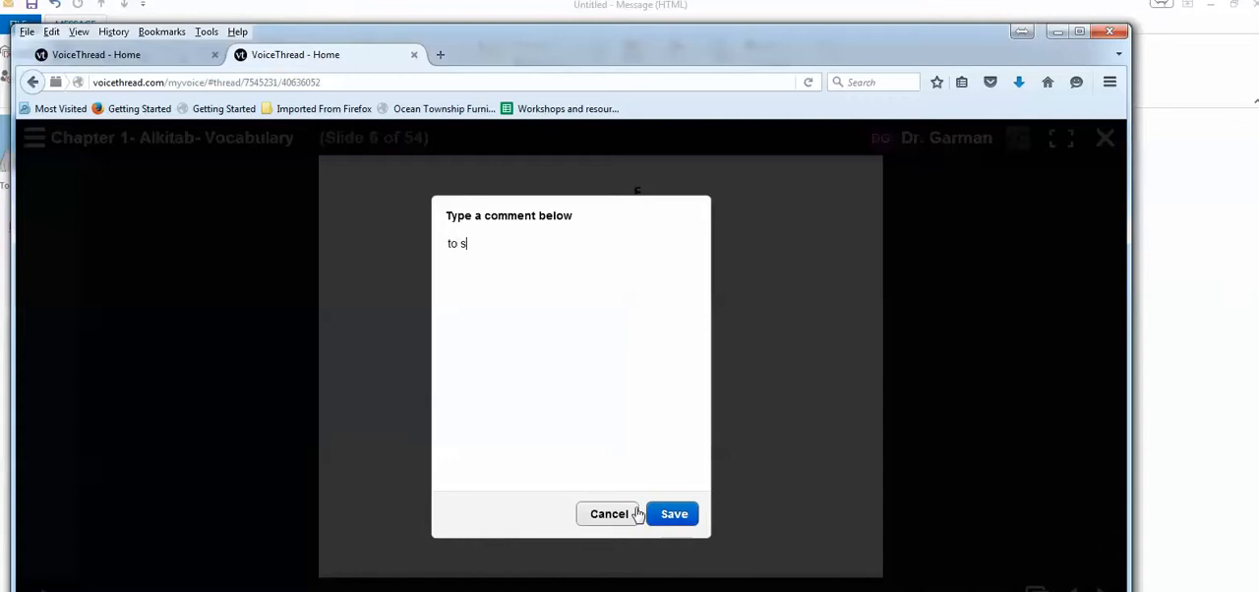
text(tudy)
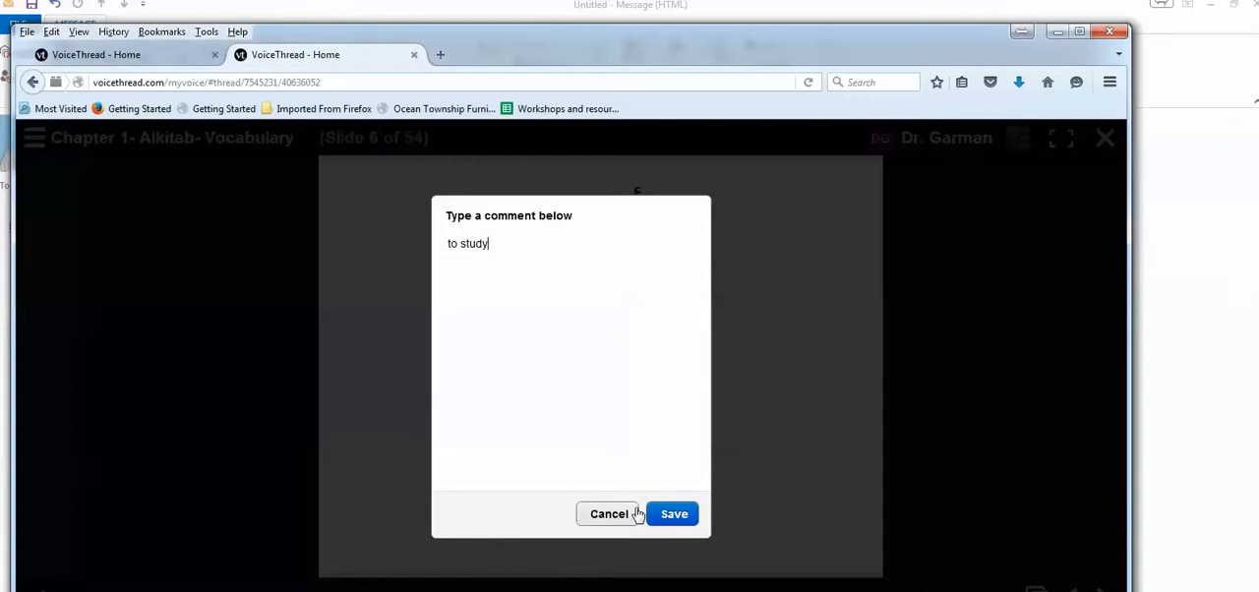
click(674, 513)
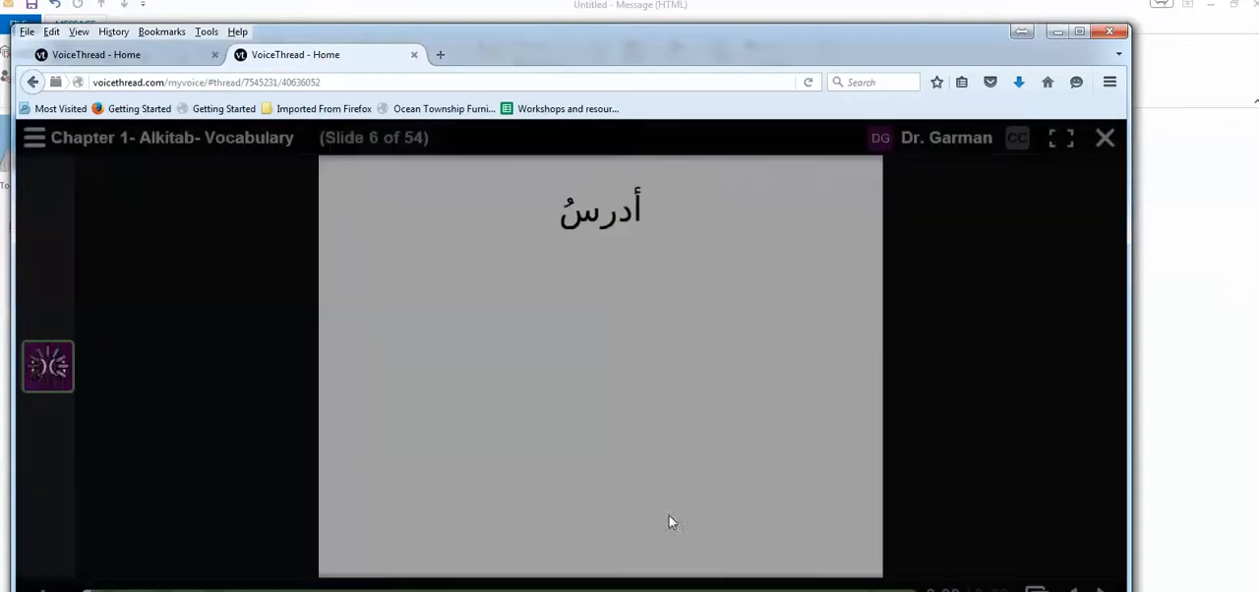
click(47, 366)
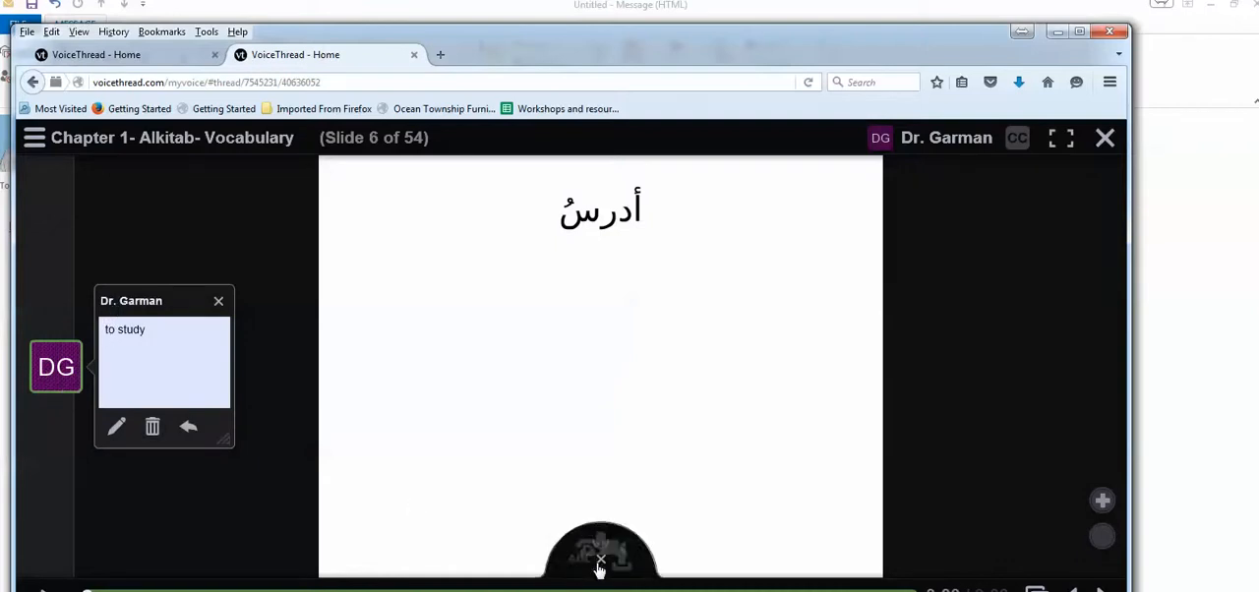
- Record a voice comment on slide 6, allowing microphone access, and save it
click(600, 561)
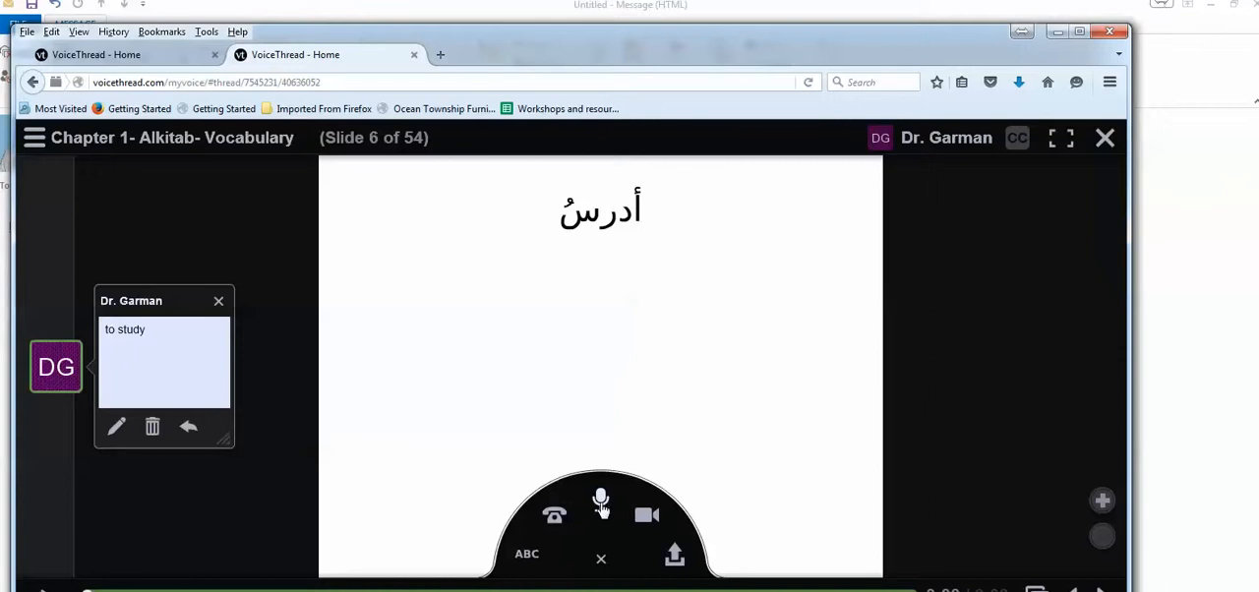
mouse_move(116, 427)
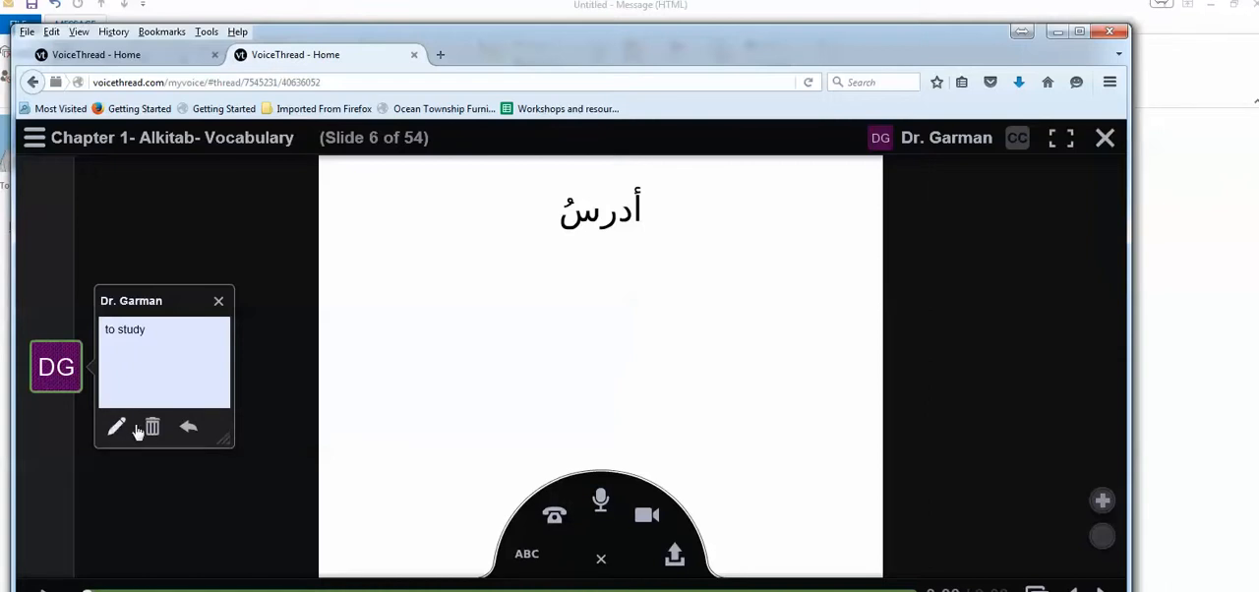
mouse_move(329, 445)
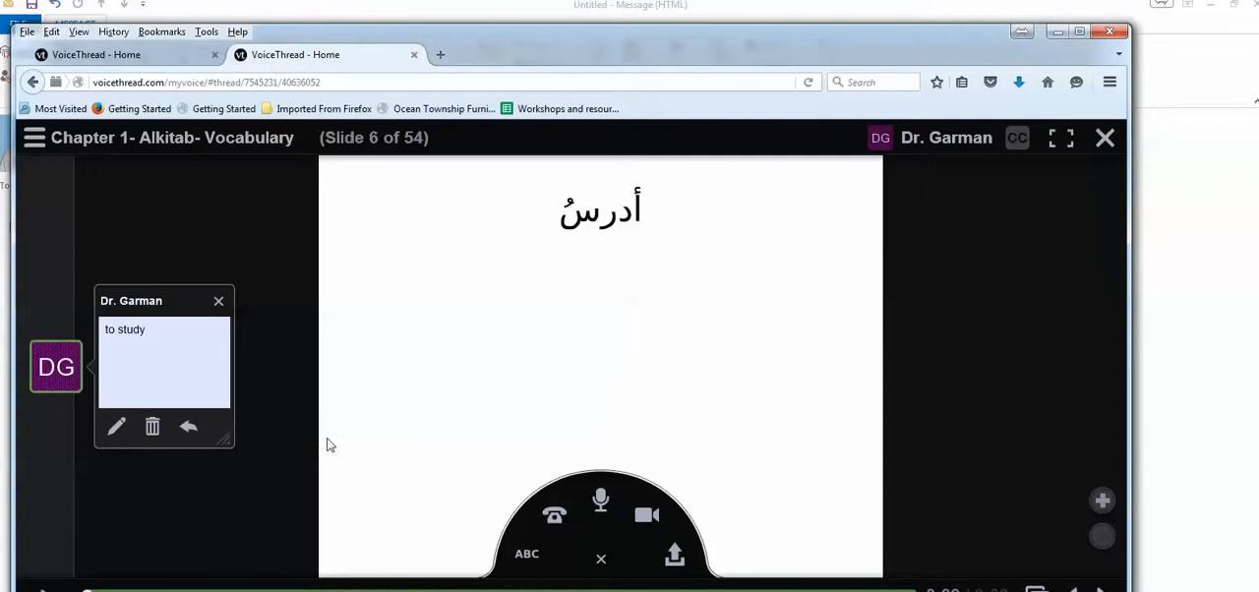
mouse_move(601, 500)
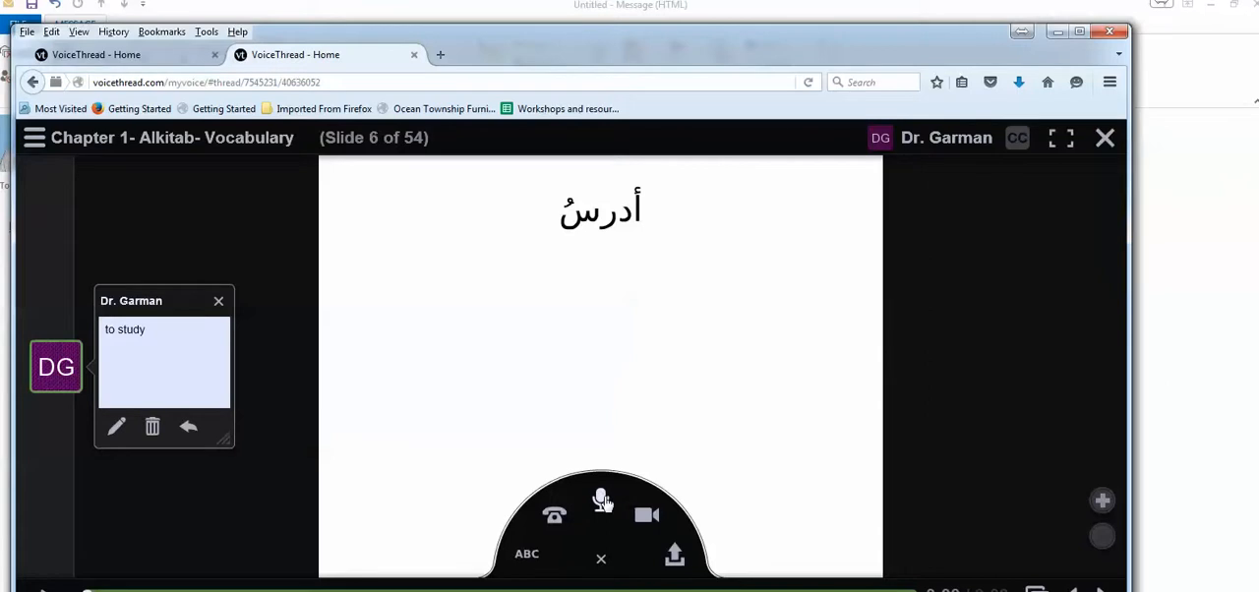
click(601, 501)
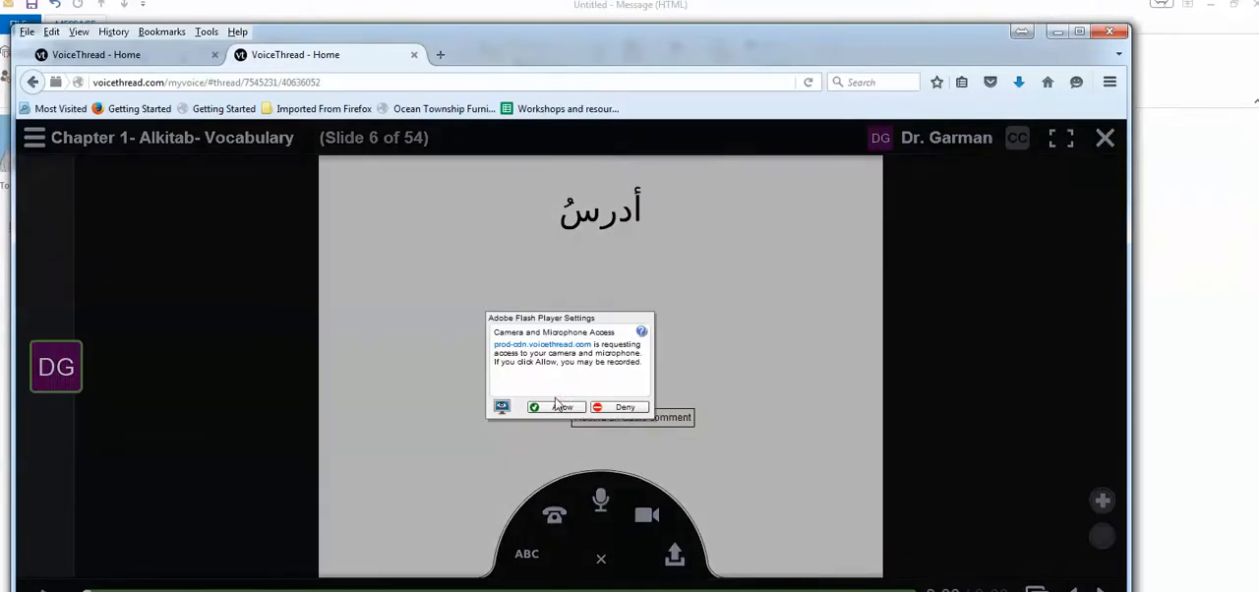
click(557, 406)
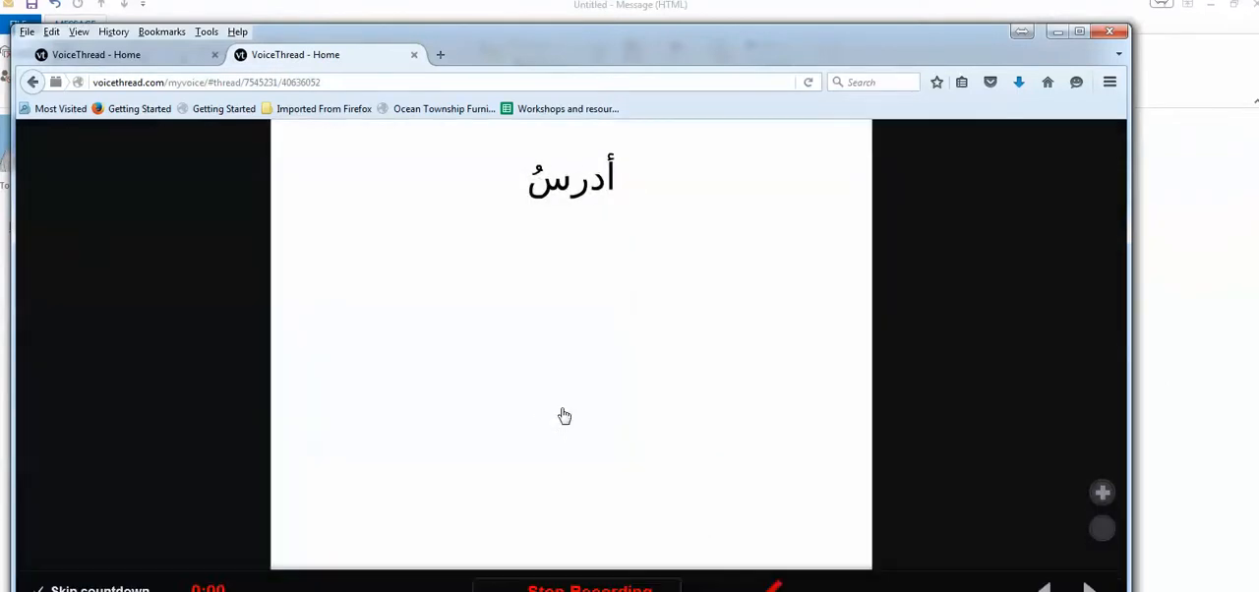
mouse_move(777, 307)
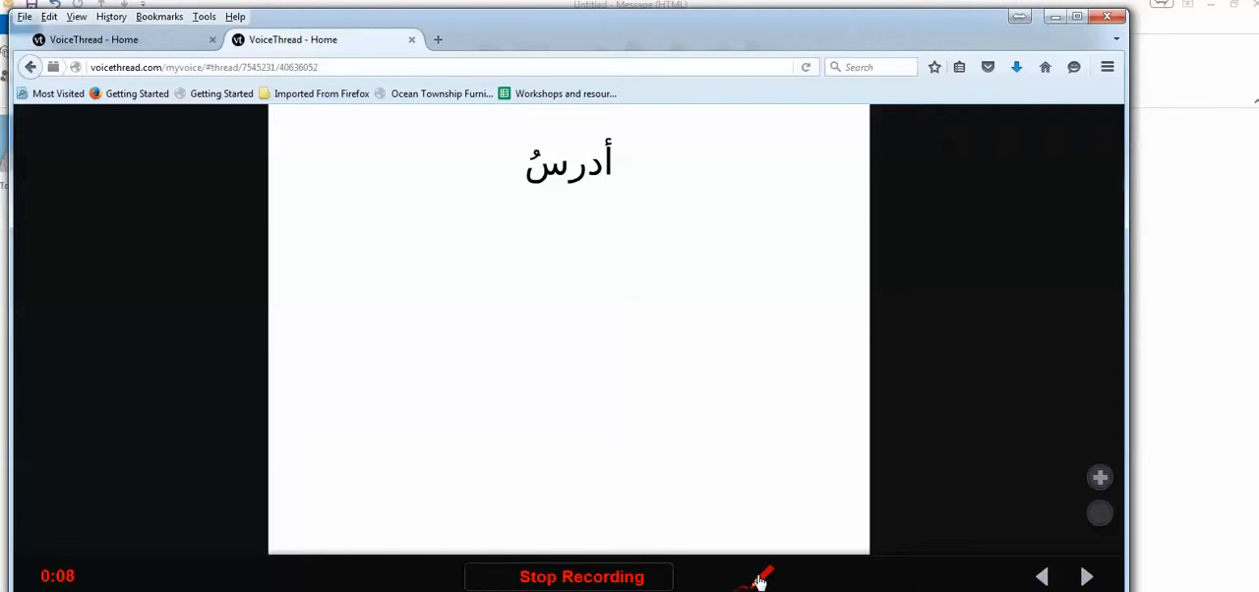
click(762, 578)
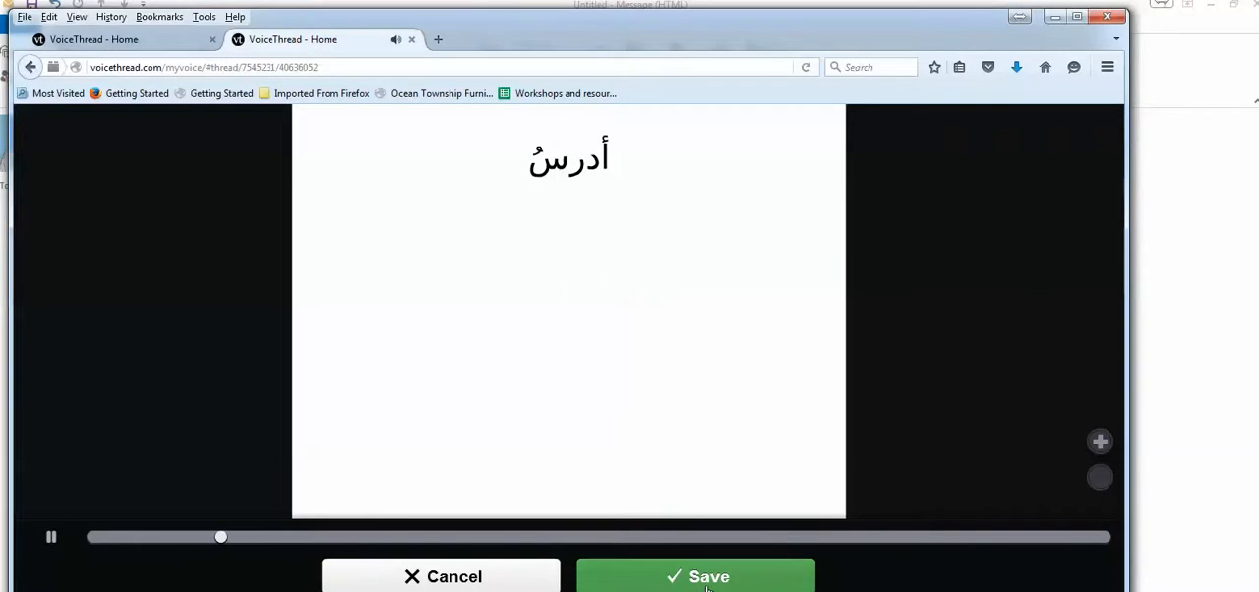
click(695, 577)
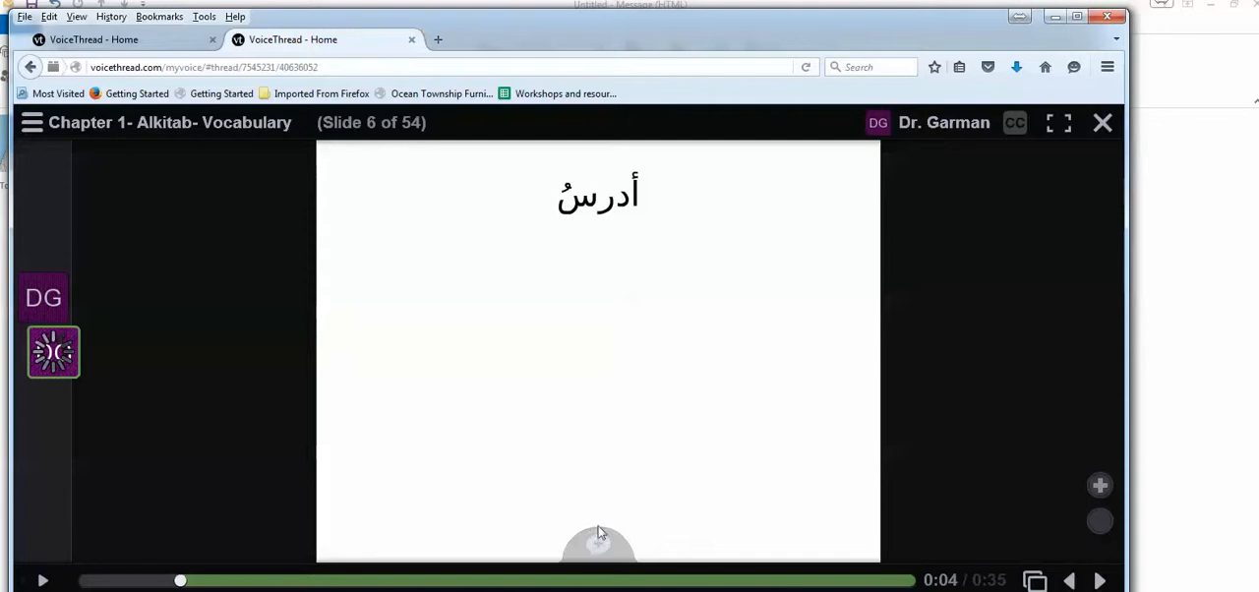
mouse_move(600, 546)
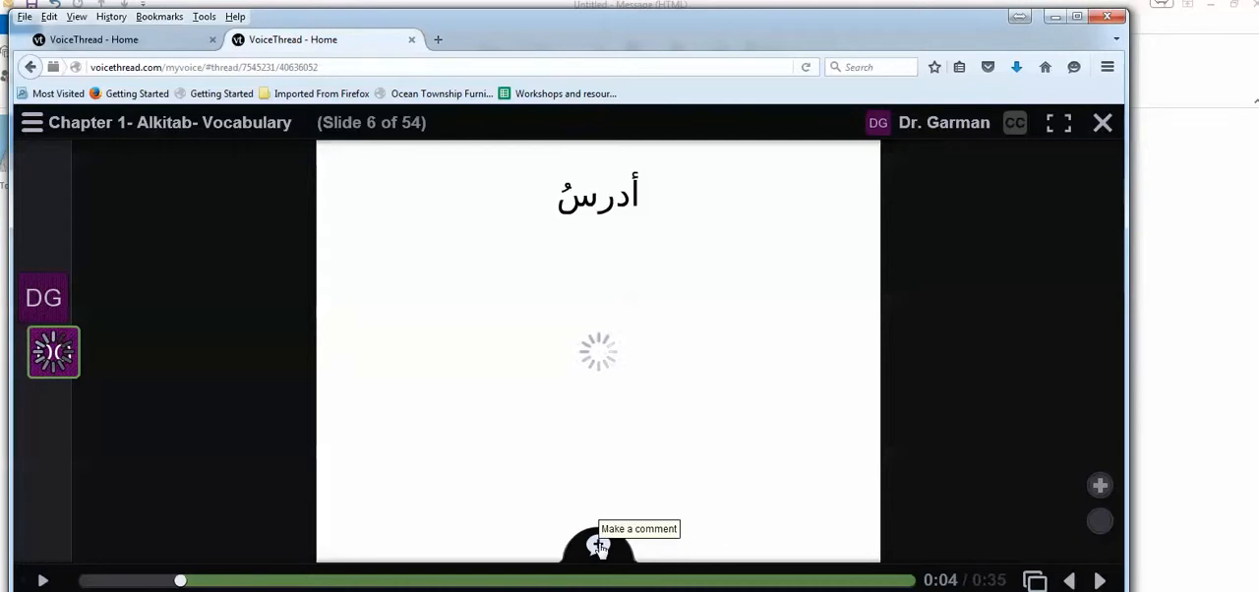
- Record a webcam video comment on the أدرسُ slide while drawing a green mark
click(600, 546)
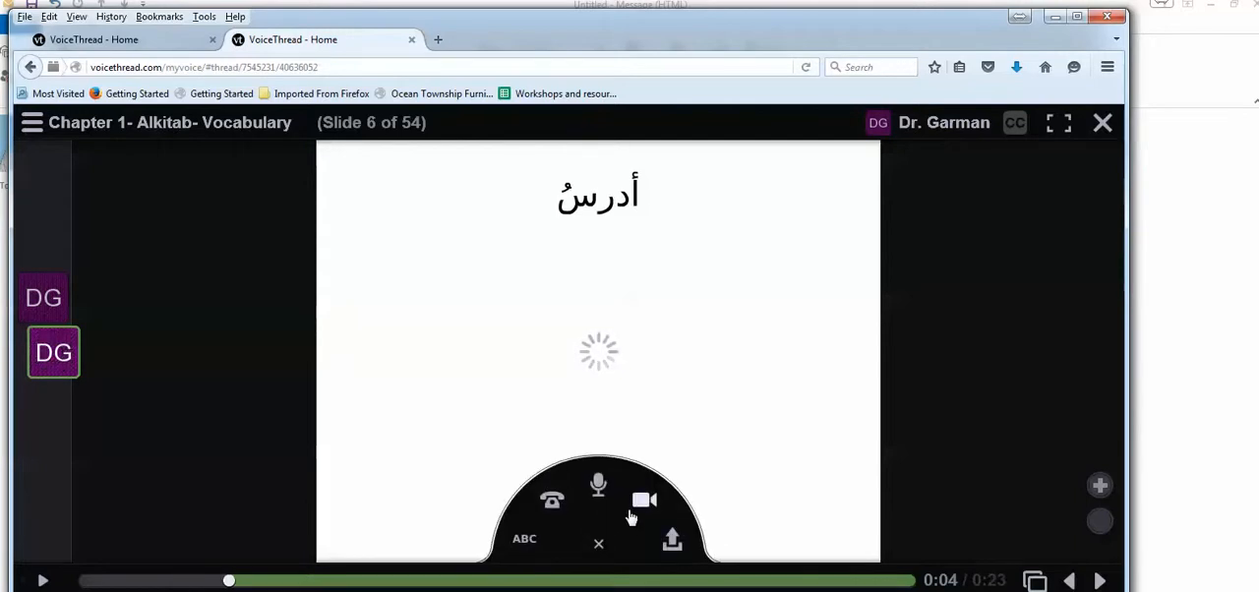
mouse_move(637, 510)
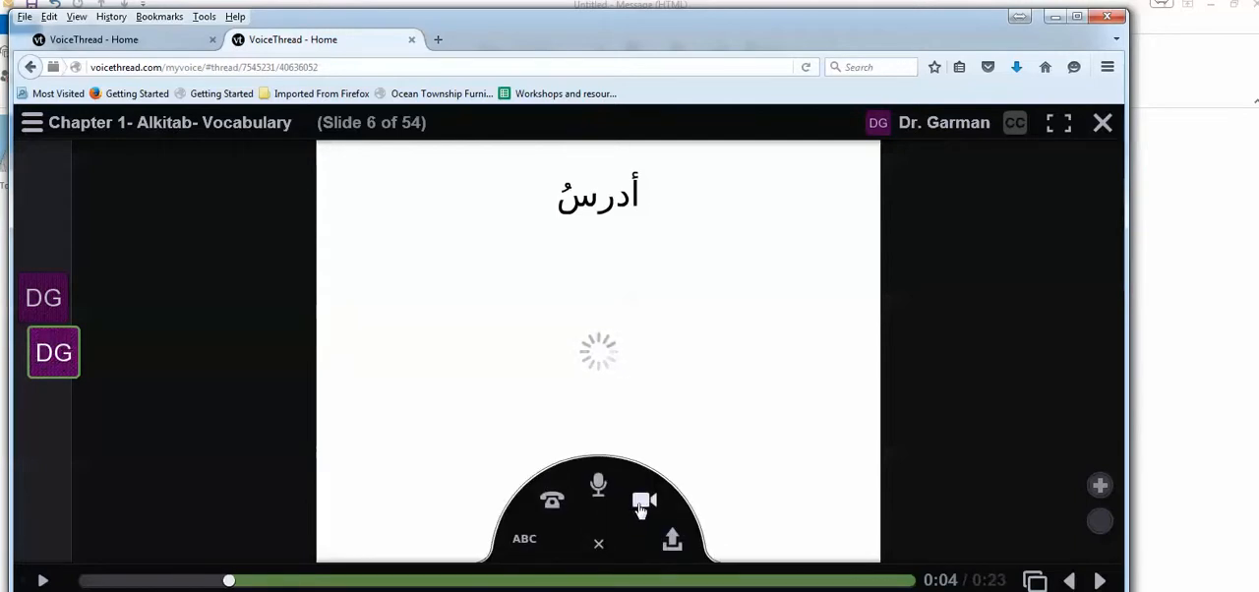
click(642, 500)
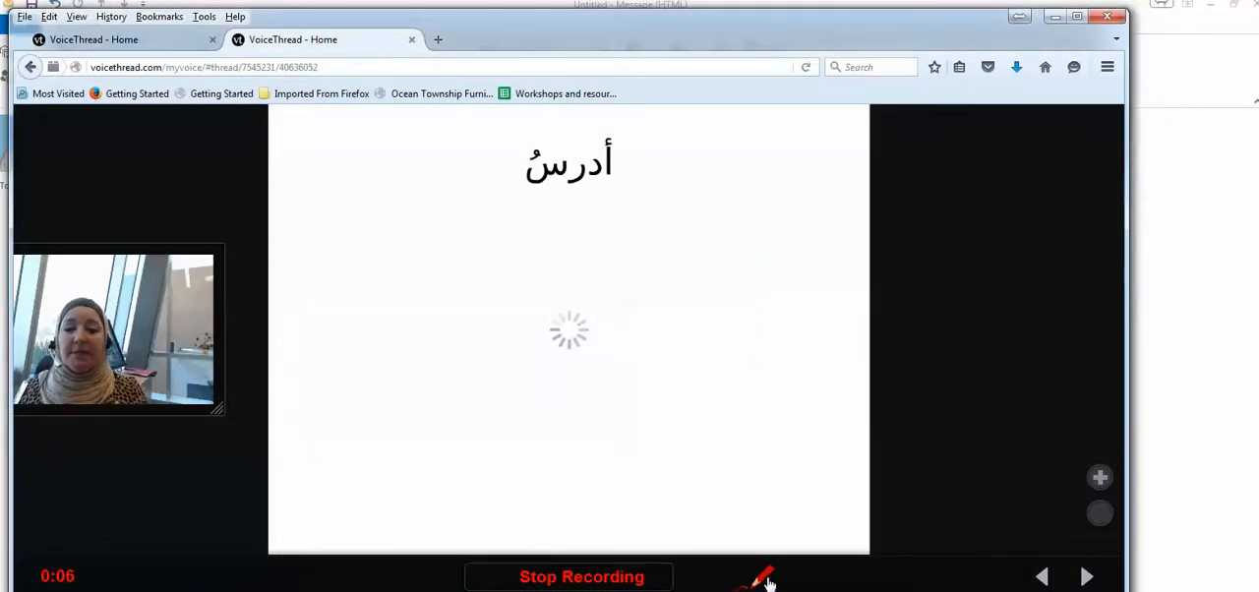
click(766, 578)
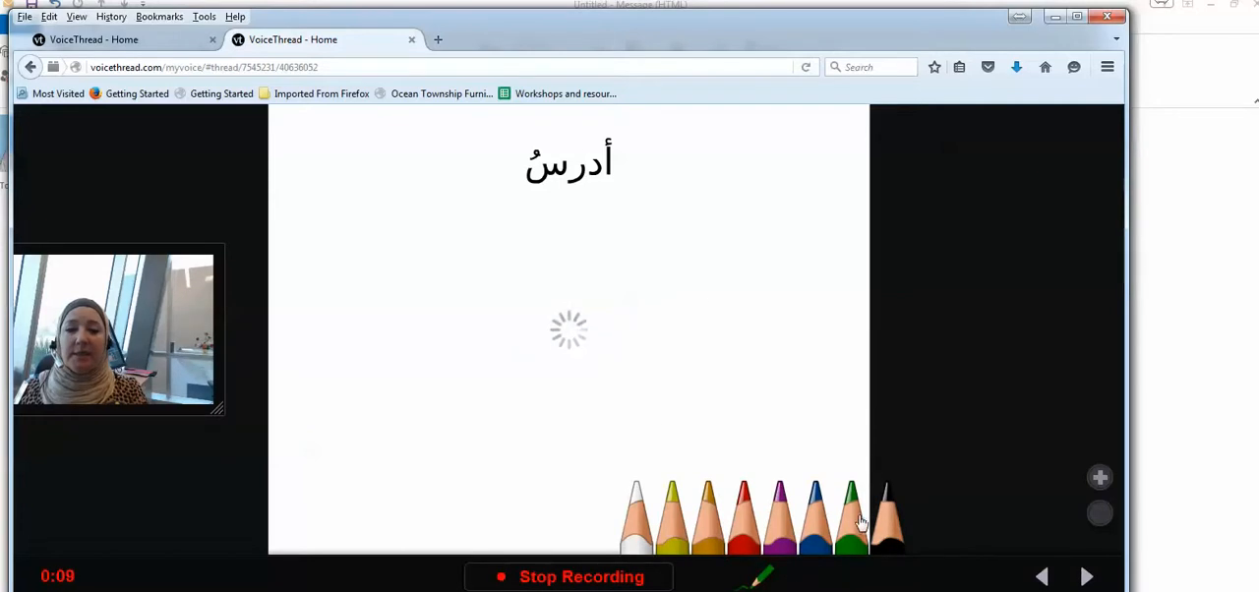
drag(774, 313, 776, 396)
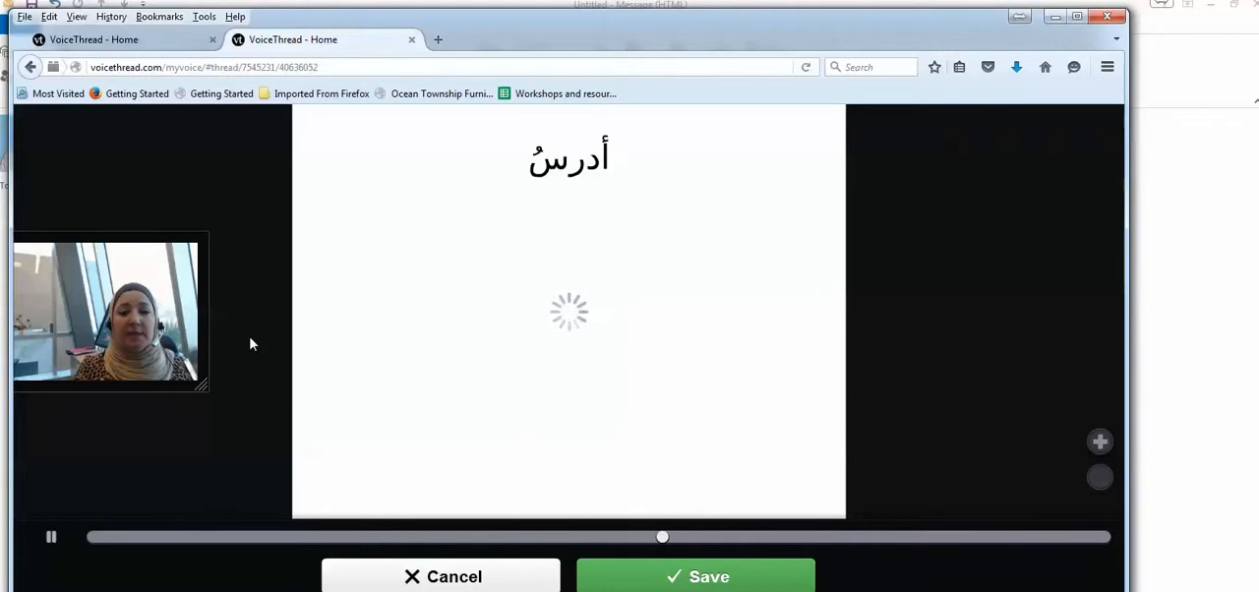
- Save the video comment, play it back, and switch to the other VoiceThread tab
drag(755, 293, 760, 376)
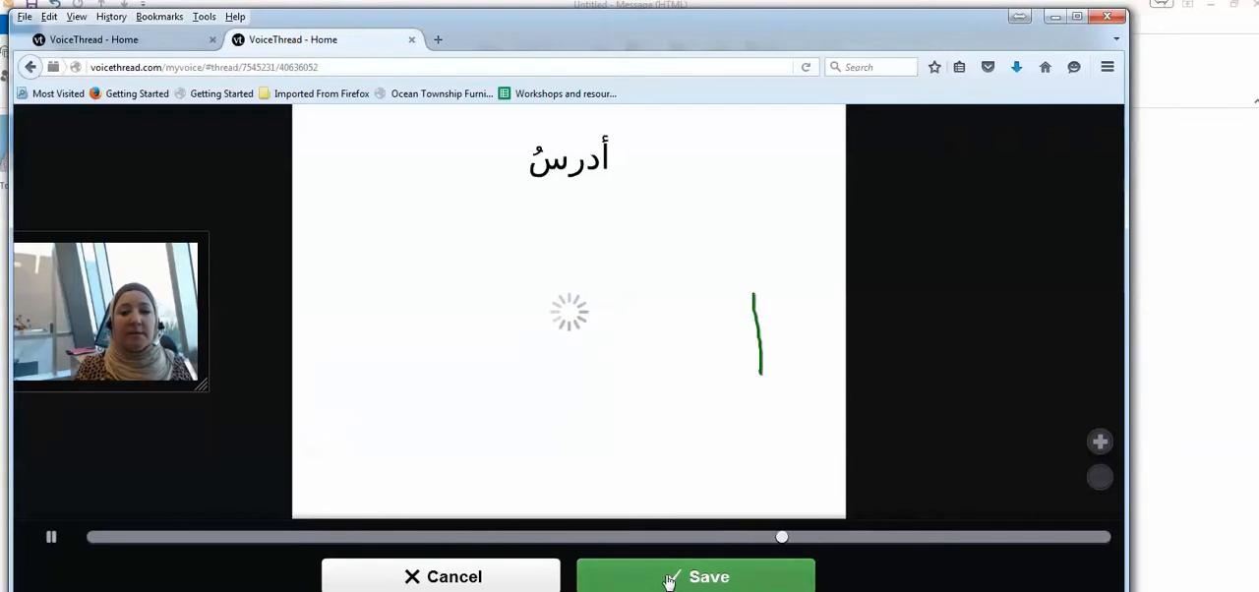
click(696, 576)
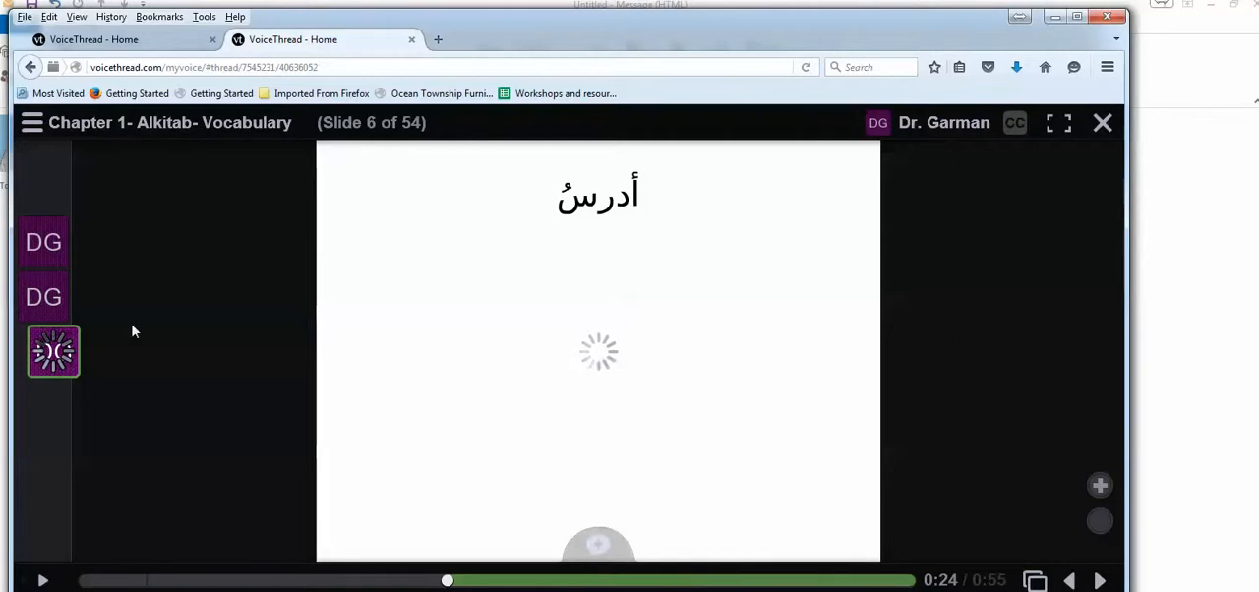
click(43, 296)
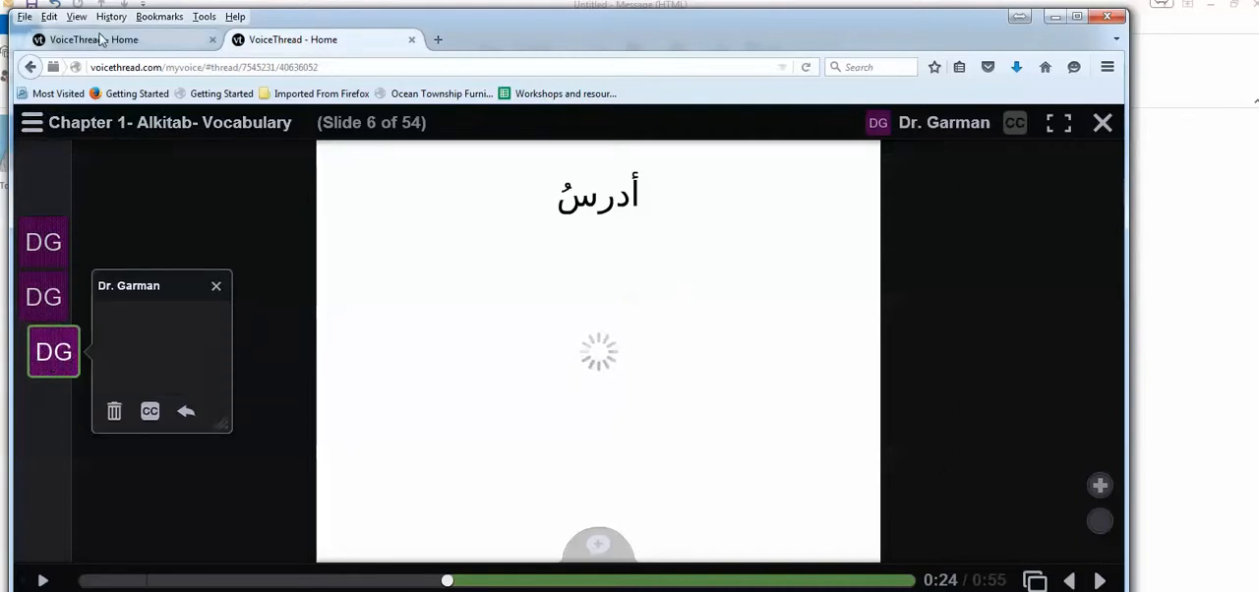
click(1101, 122)
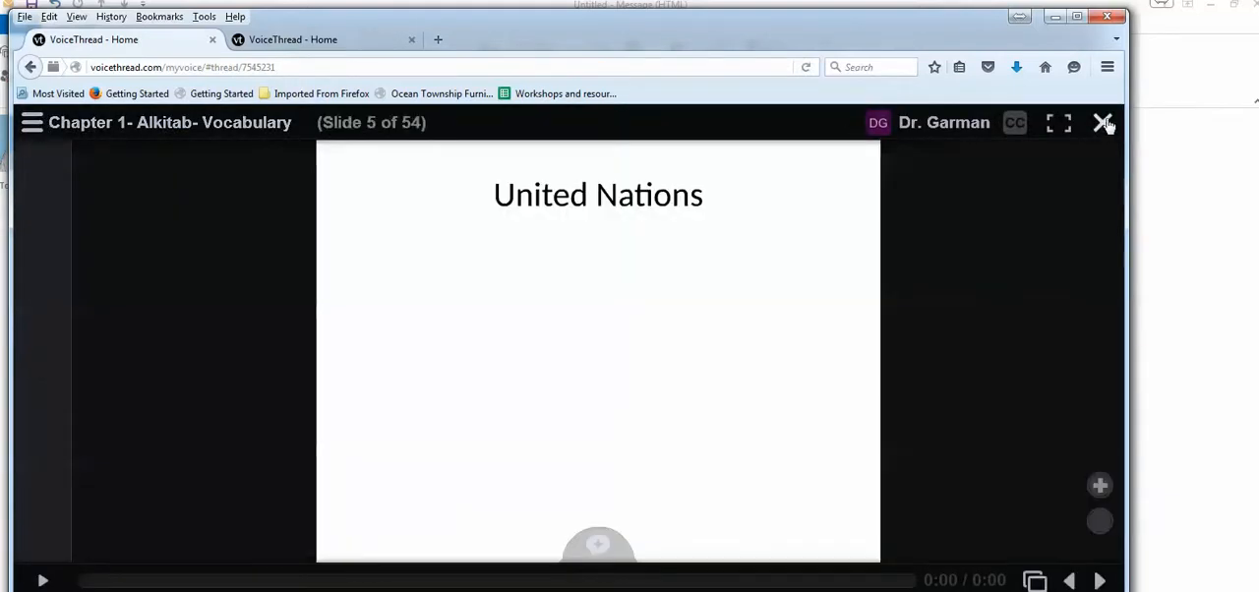
- Close the thread viewer and search the public gallery for 'math'
click(1101, 122)
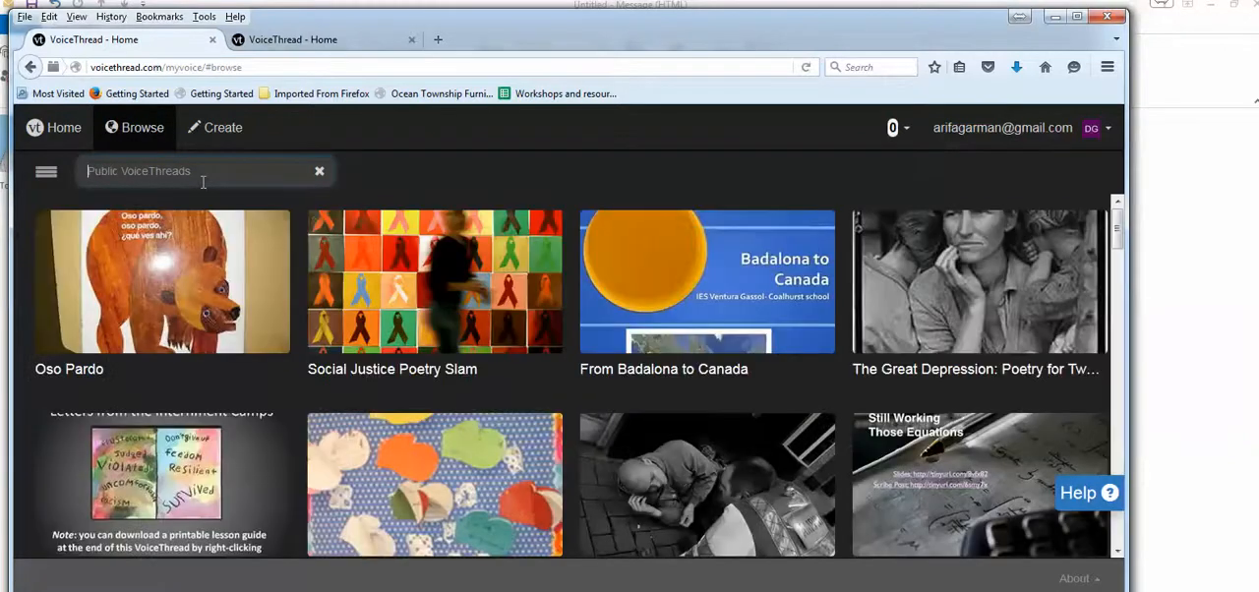
text(math)
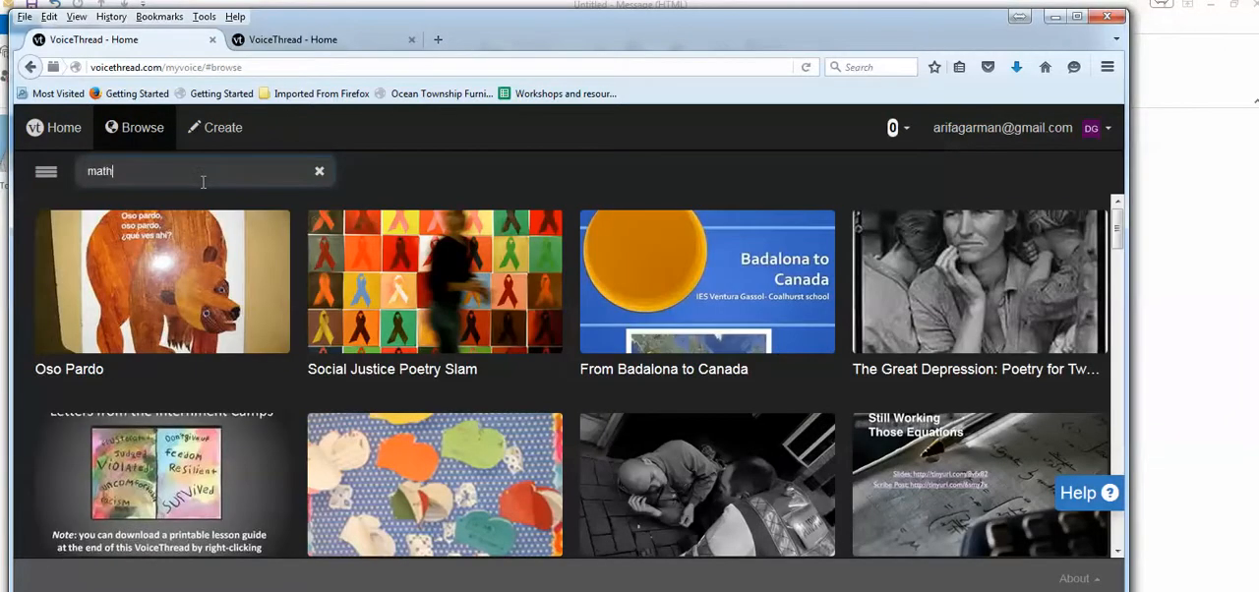
key(Return)
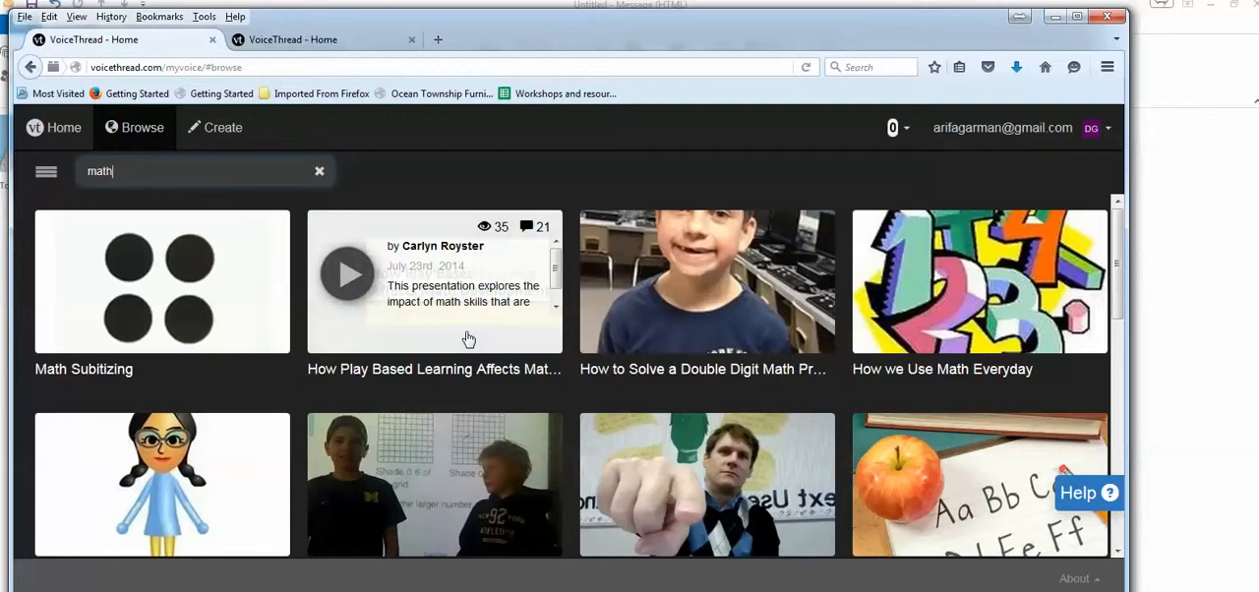
mouse_move(475, 410)
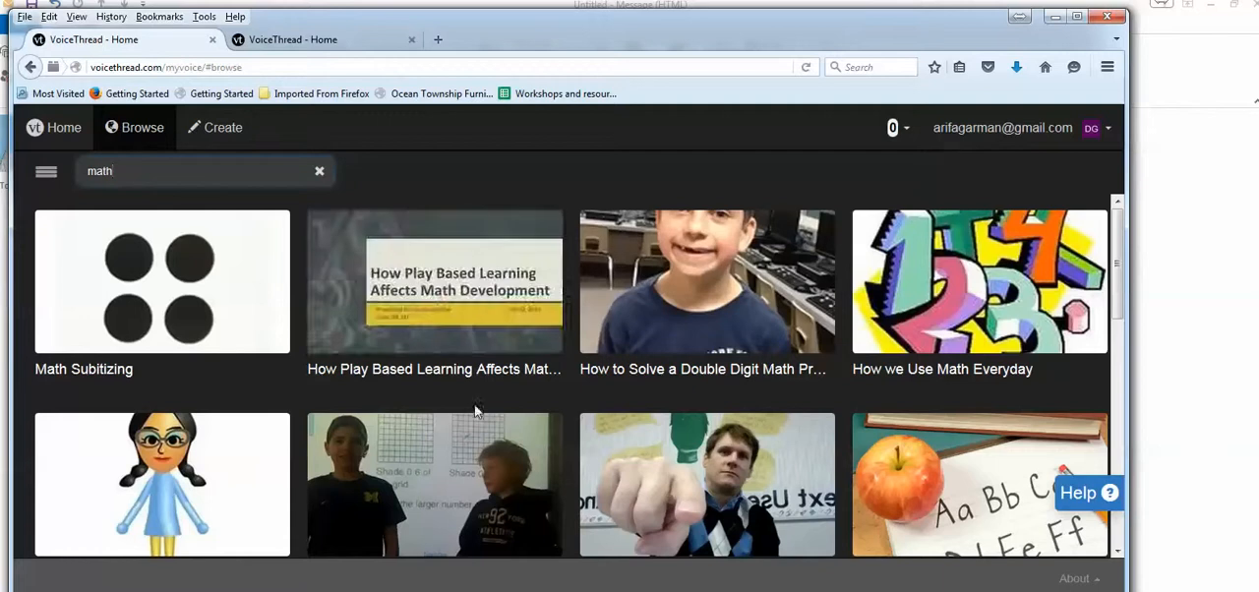
- Browse two slides of 'How Play Based Learning Affects Math Development', then return to the results
click(434, 282)
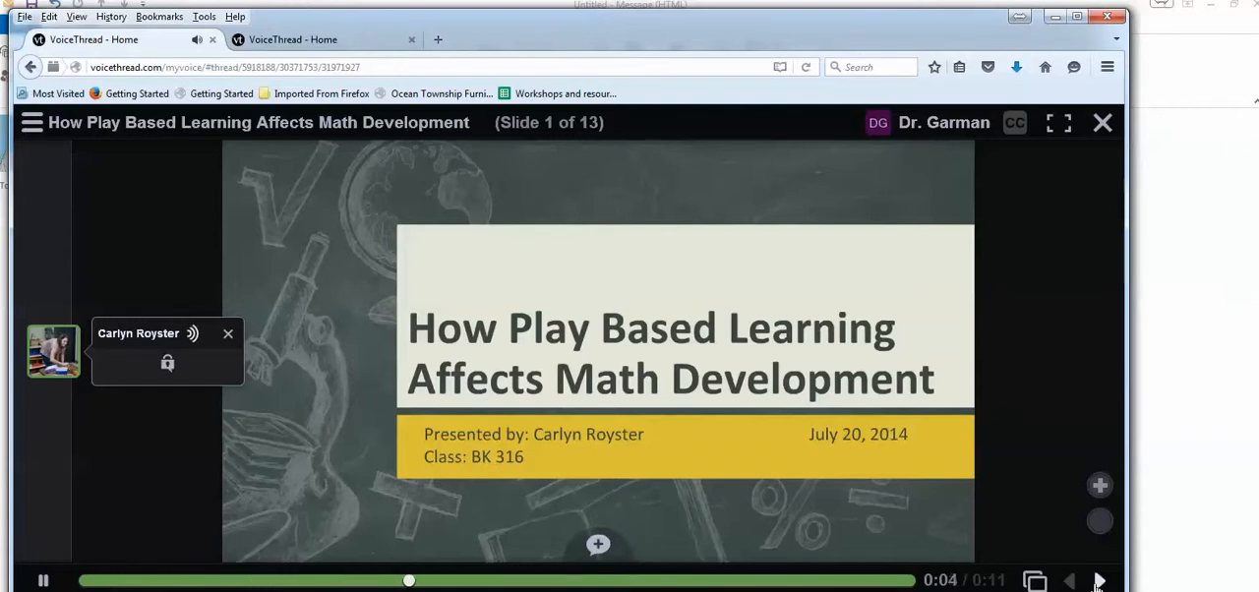
click(1099, 581)
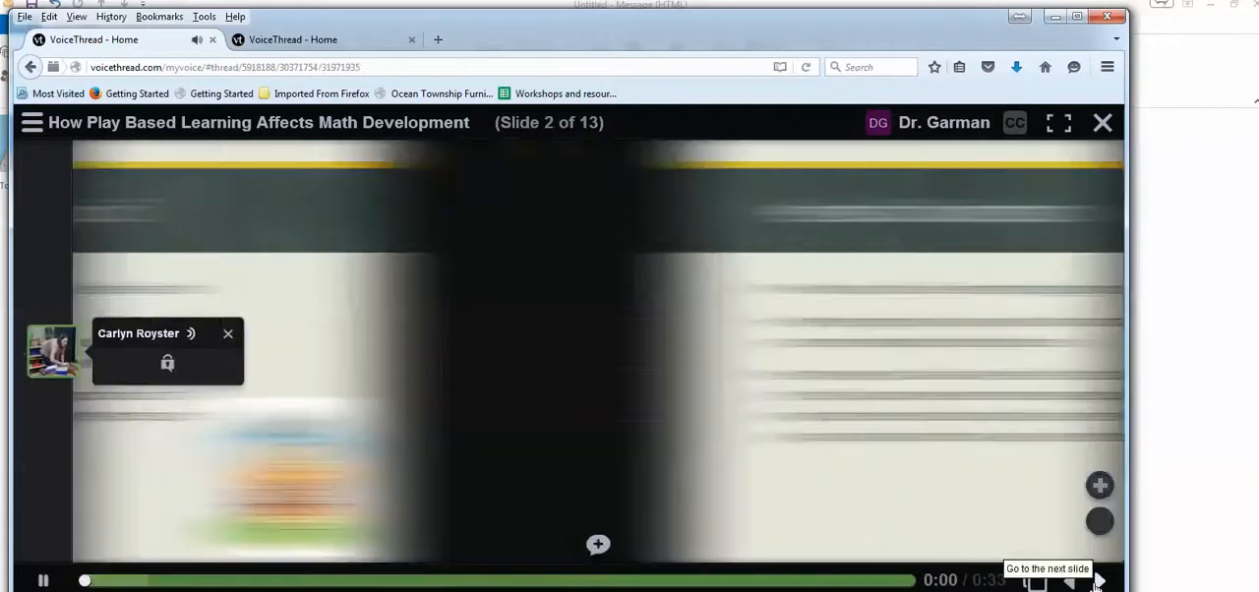
click(1098, 580)
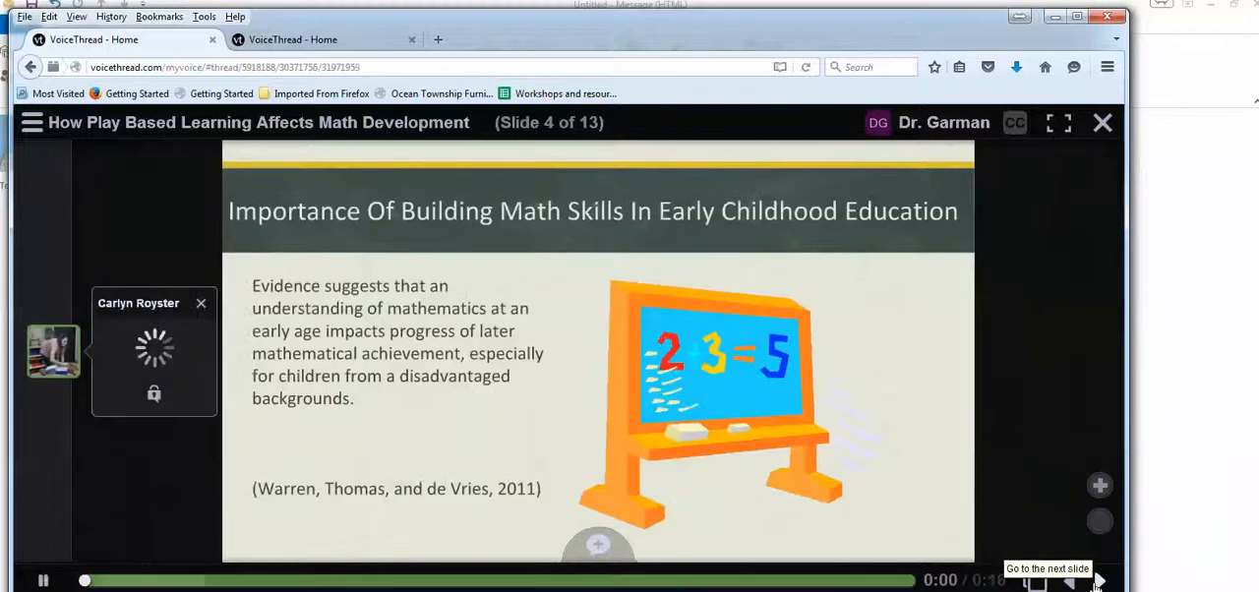
click(1101, 122)
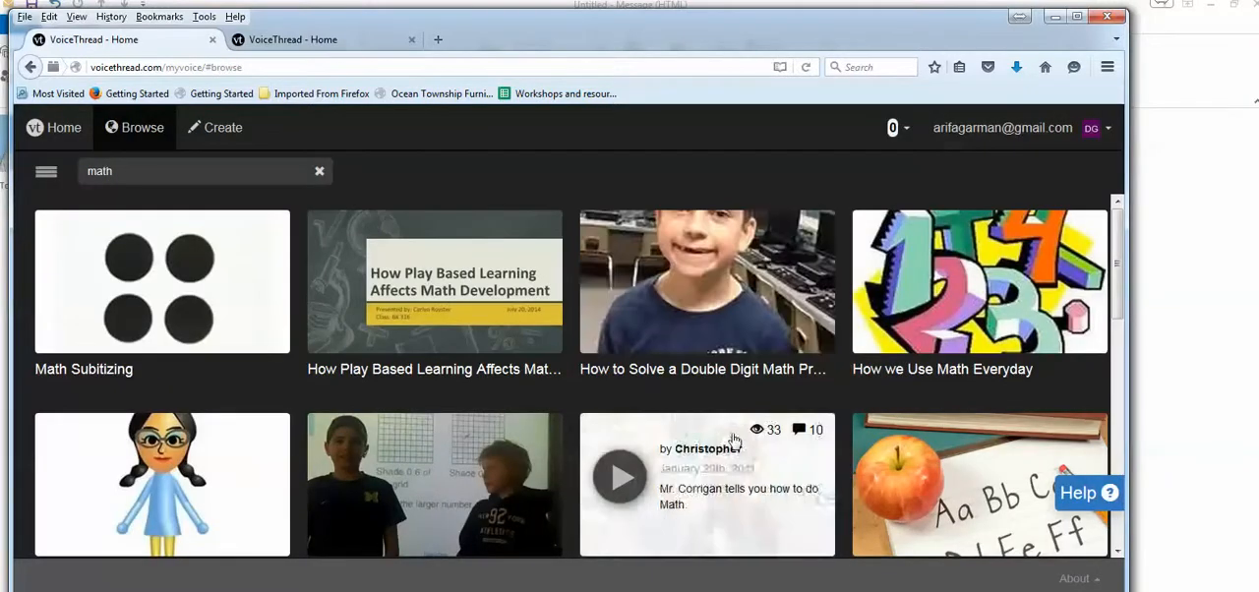
scroll(down, 3)
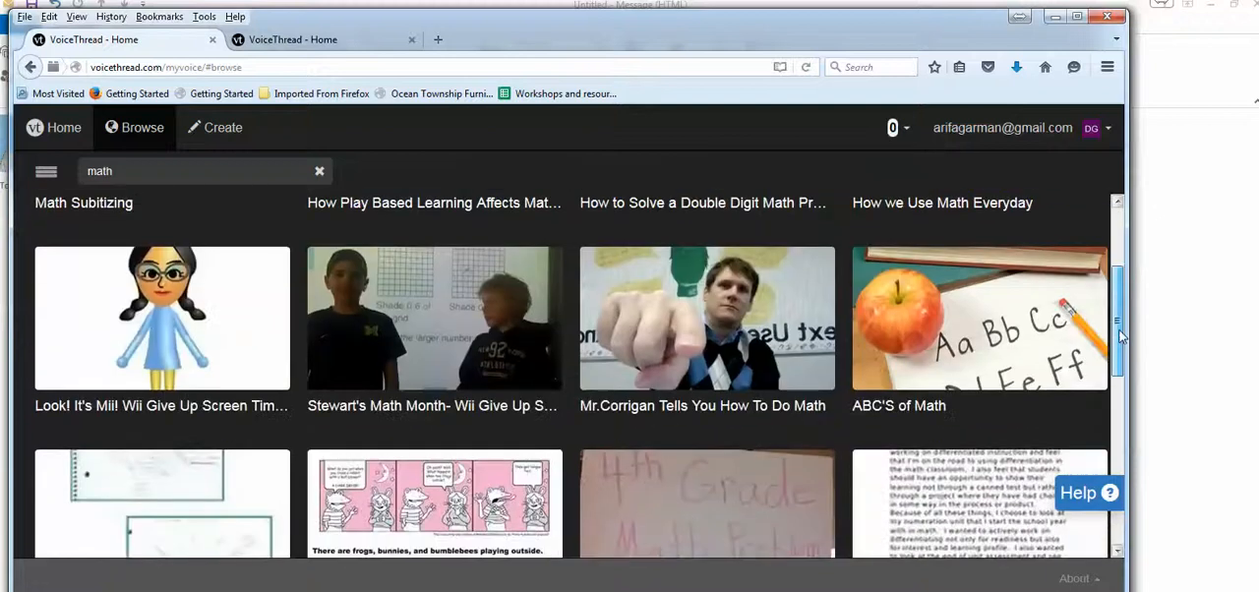
scroll(down, 3)
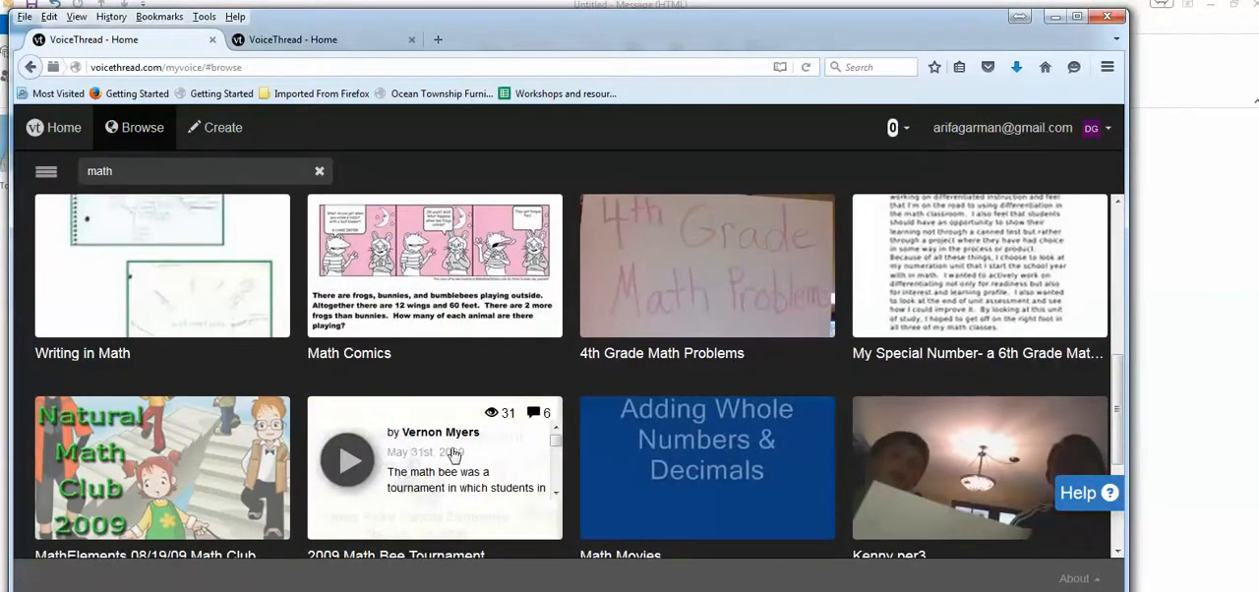
click(346, 459)
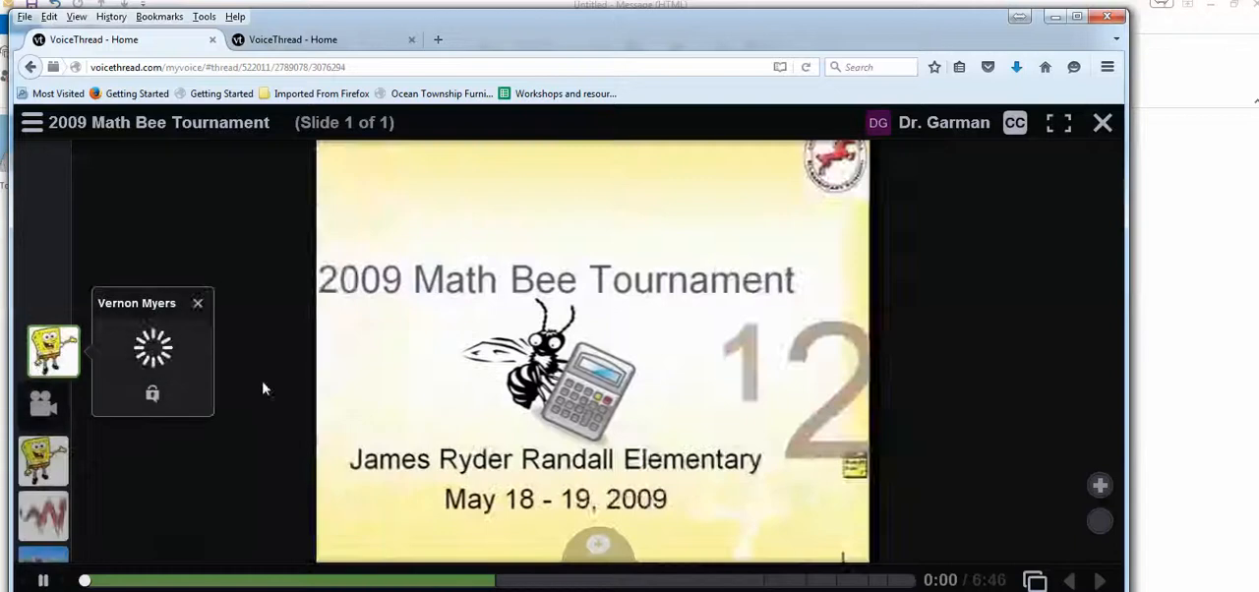
click(54, 351)
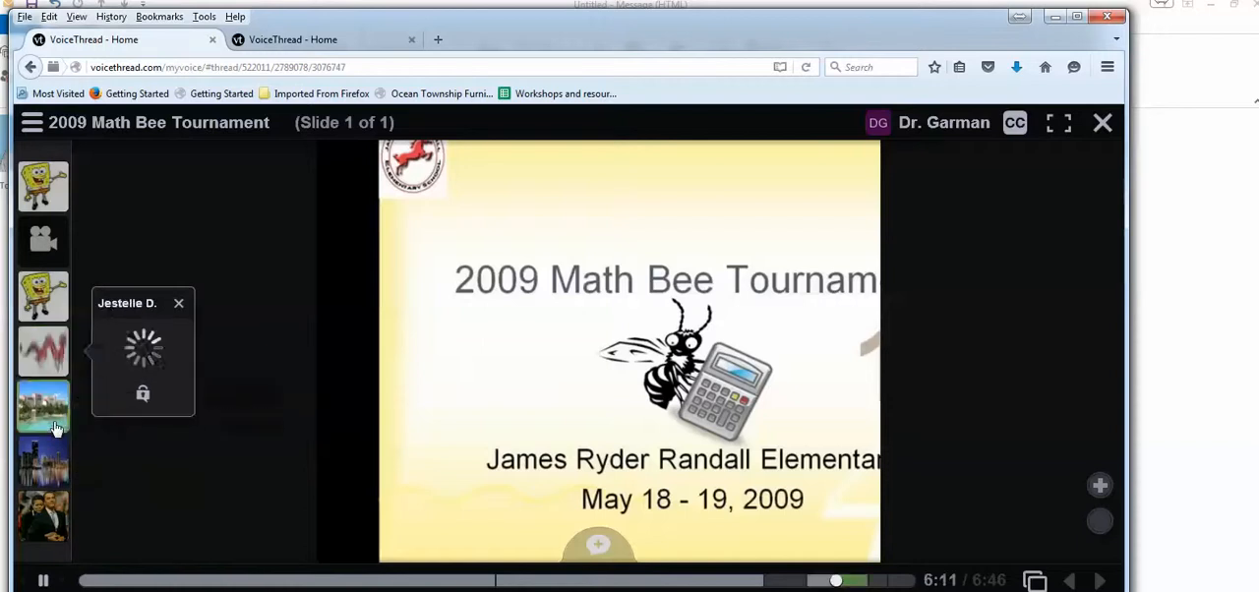
scroll(down, 3)
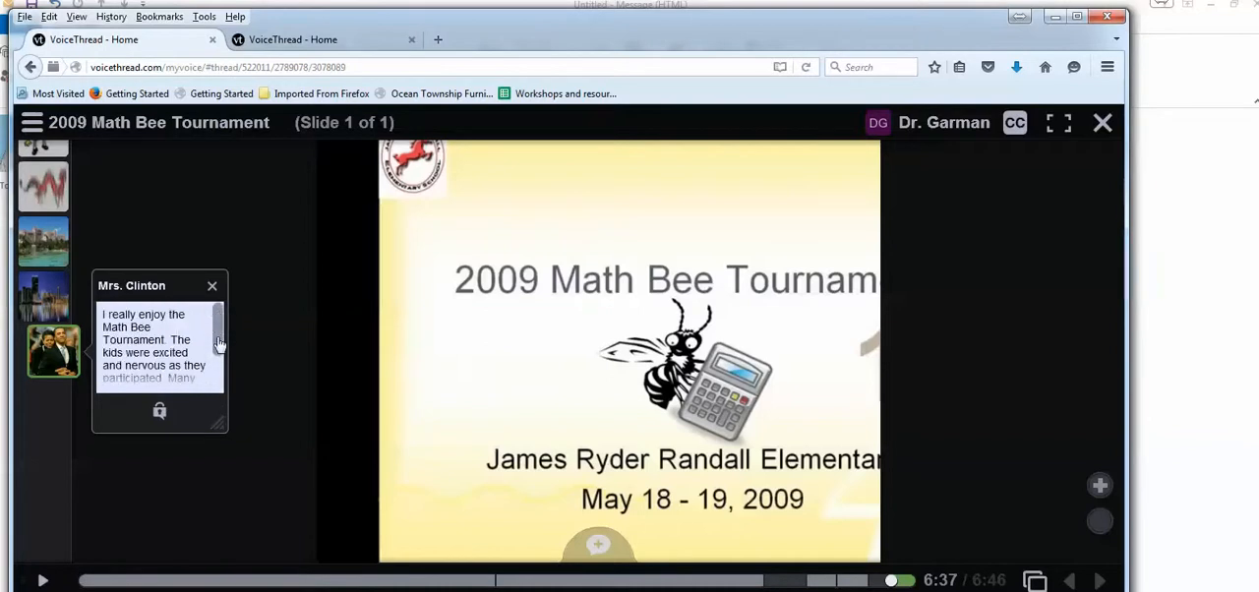
scroll(down, 3)
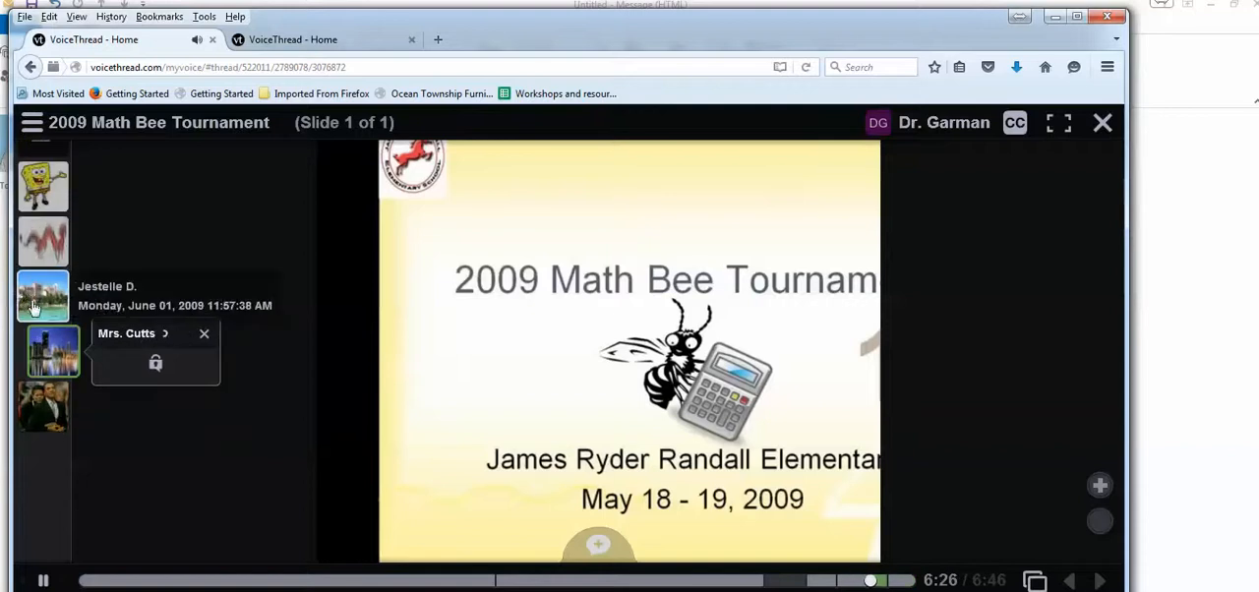
click(52, 351)
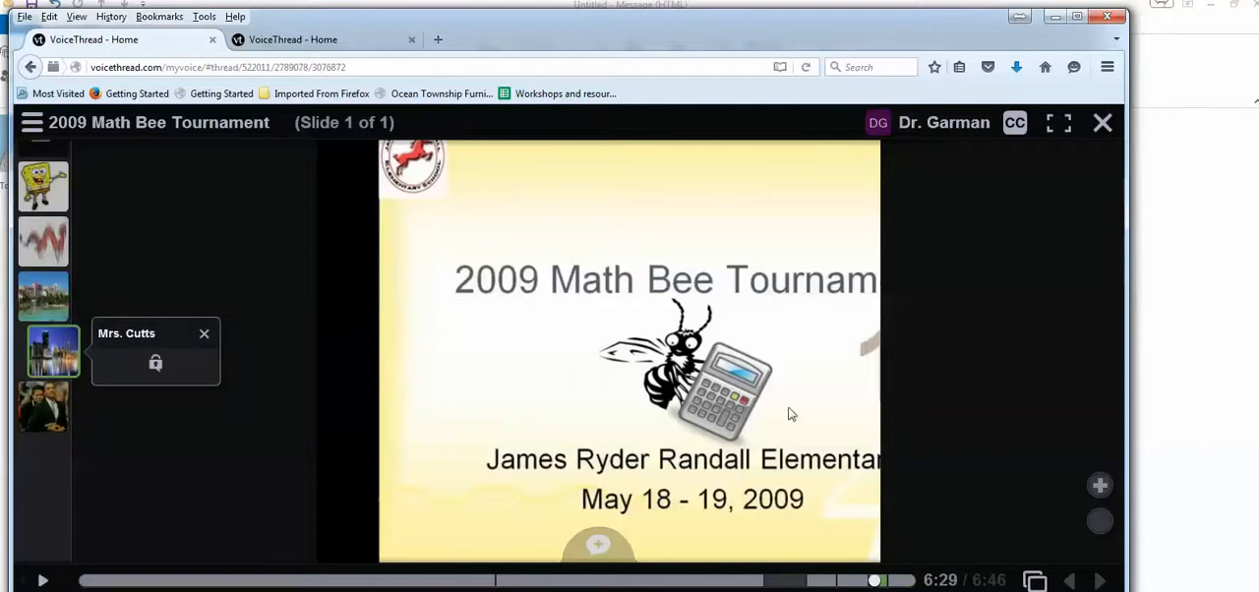
click(1102, 122)
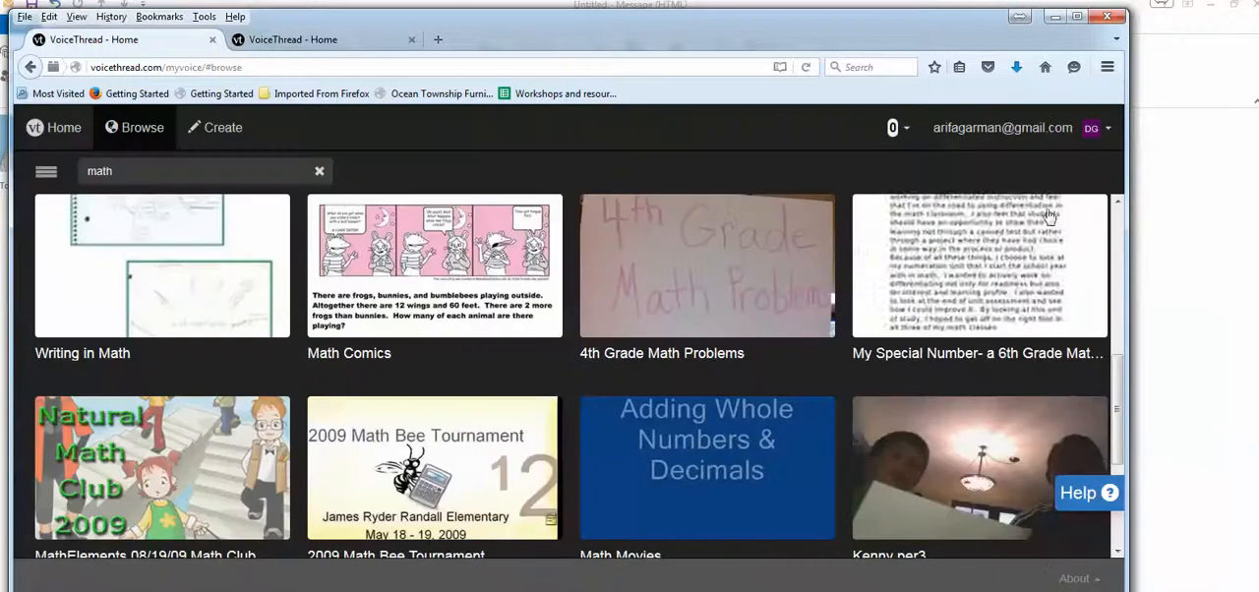